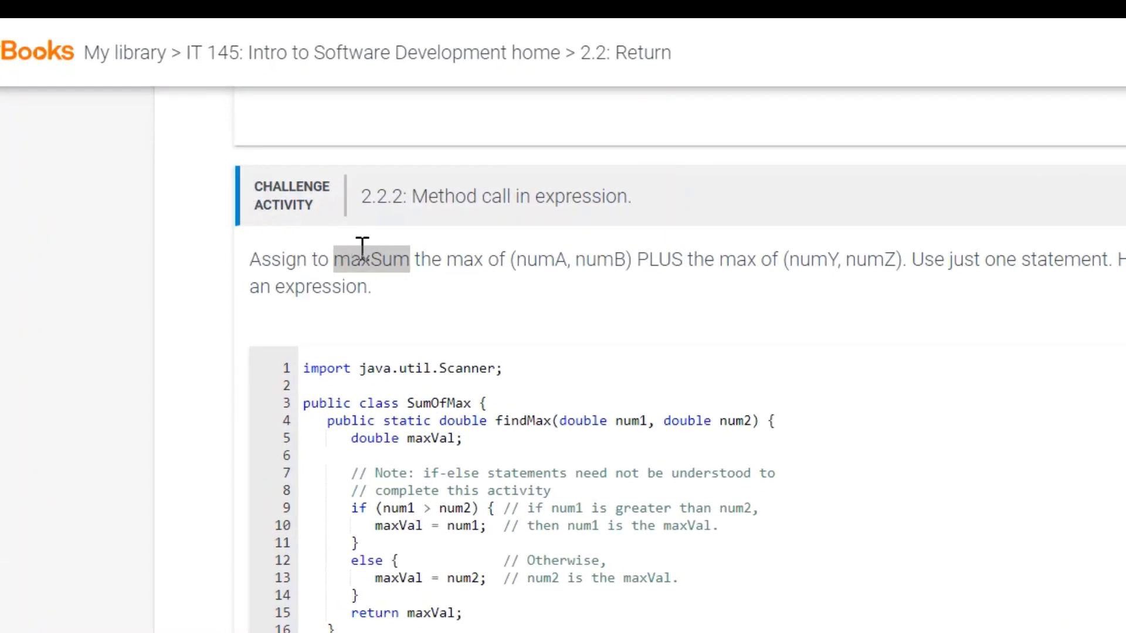
mouse_move(46, 129)
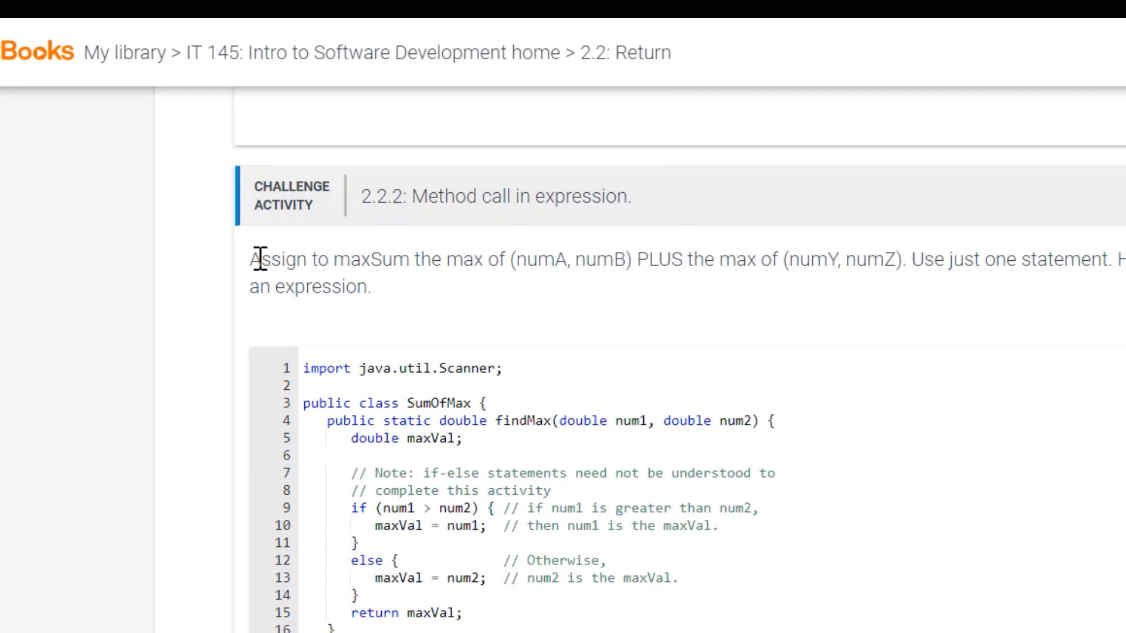
mouse_move(340, 262)
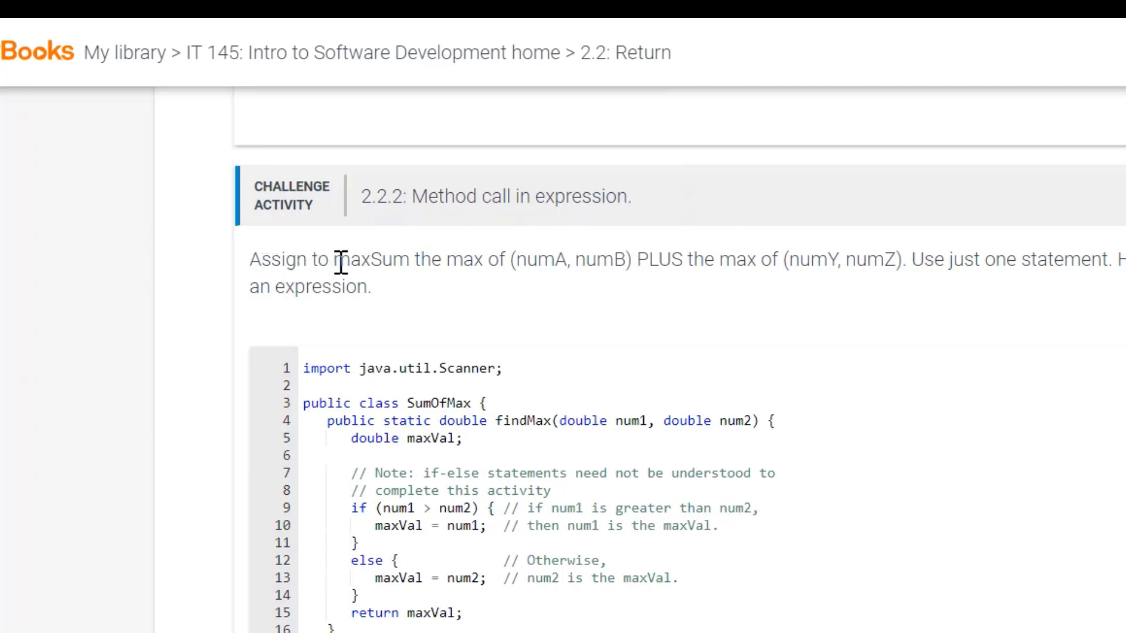
mouse_move(450, 268)
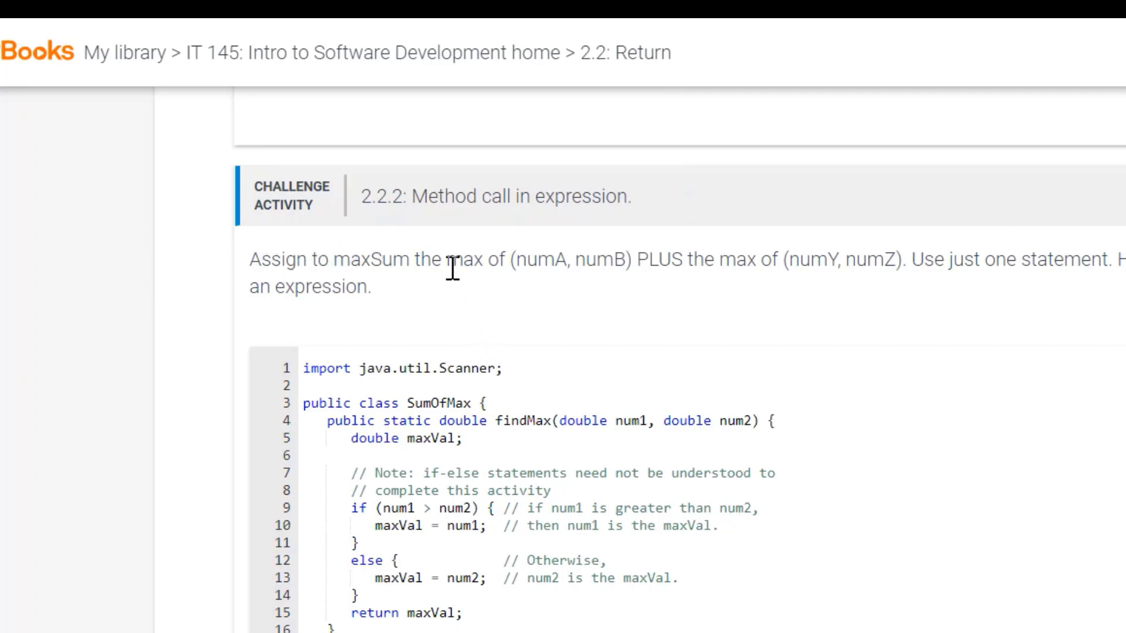
mouse_move(650, 357)
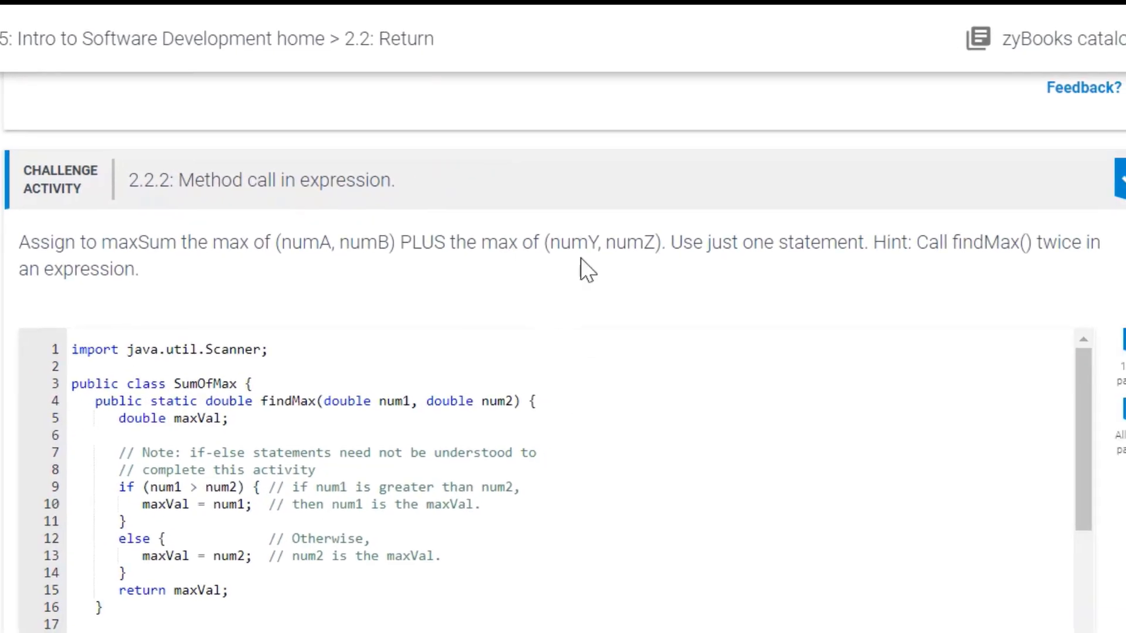
mouse_move(785, 238)
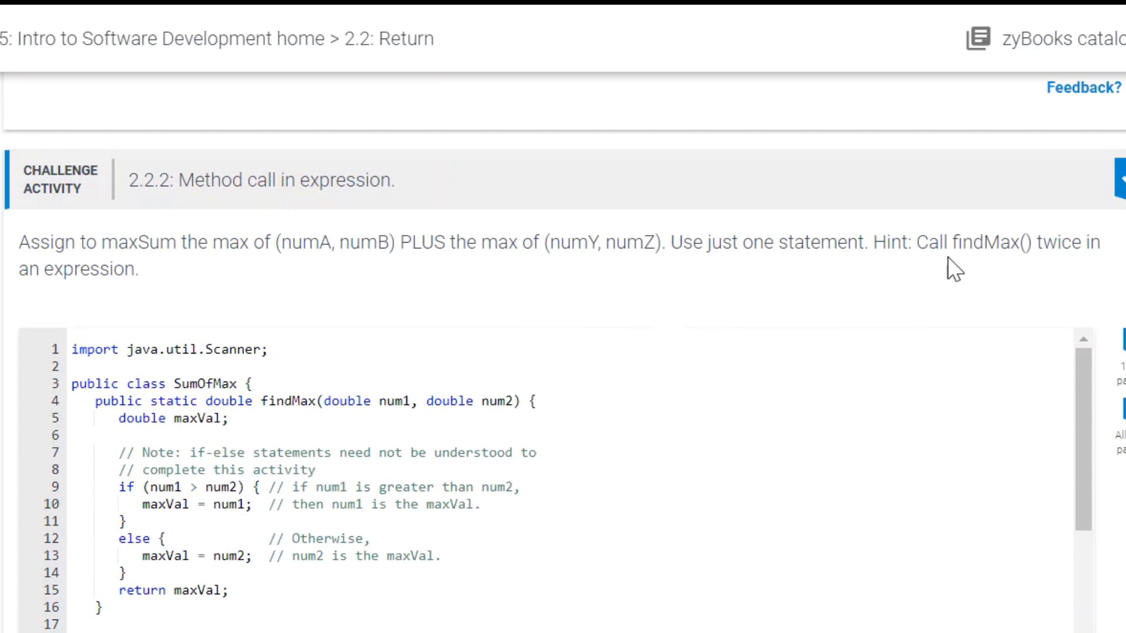
mouse_move(1002, 270)
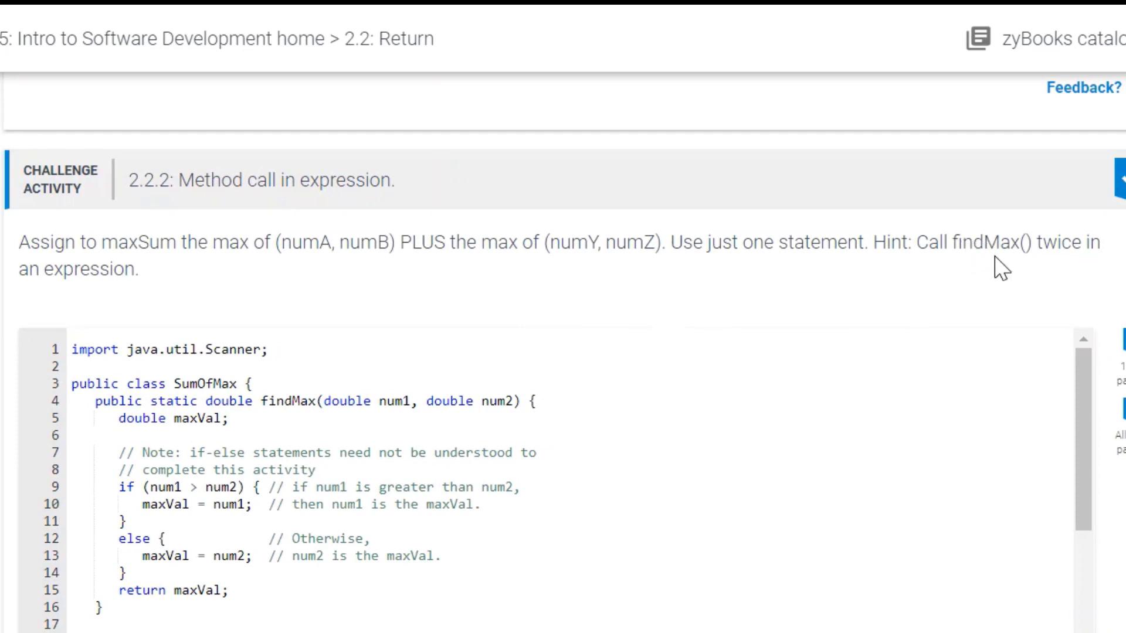
mouse_move(503, 354)
type("maxSum")
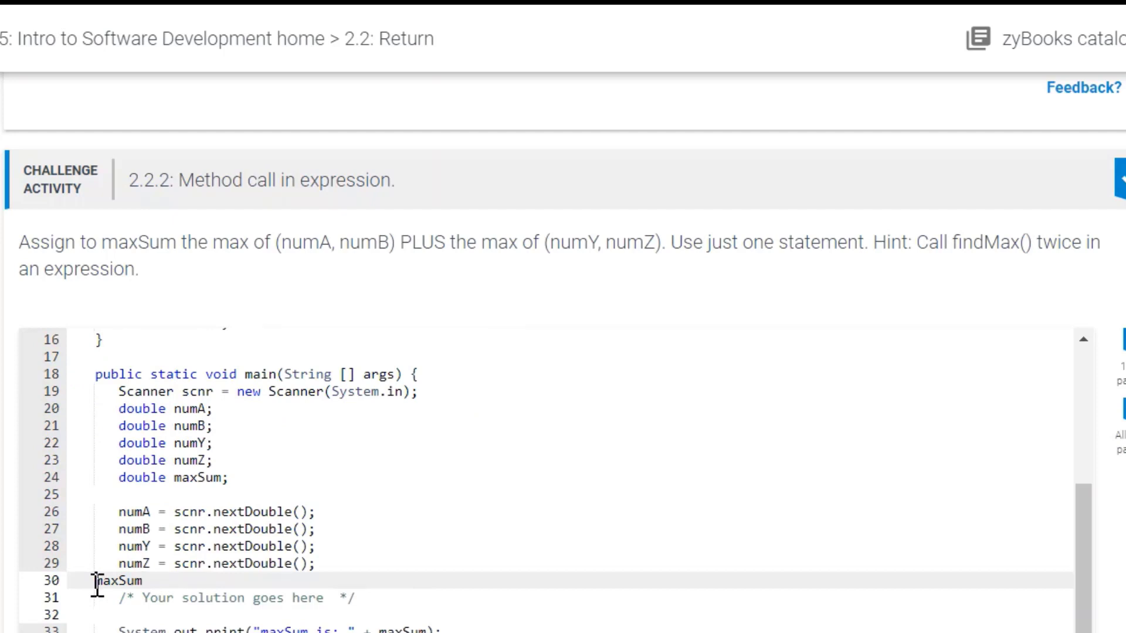
mouse_move(104, 241)
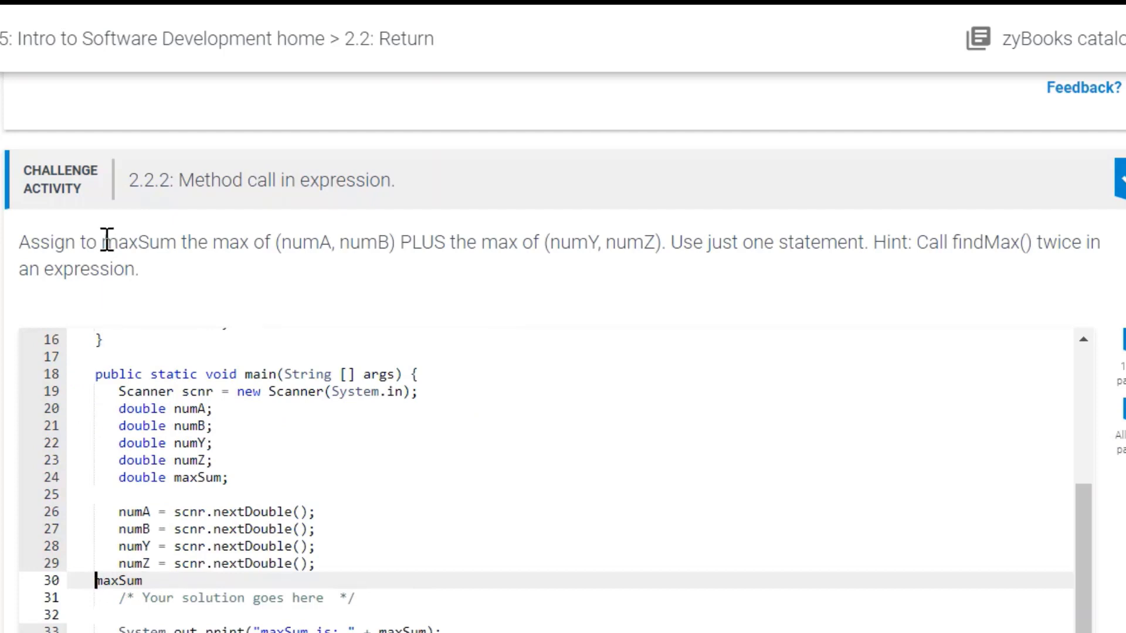
Write 'maxSum = findMax(numA, numB)' on line 30, pasting 'numA, numB' from the task wording.
double_click(139, 241)
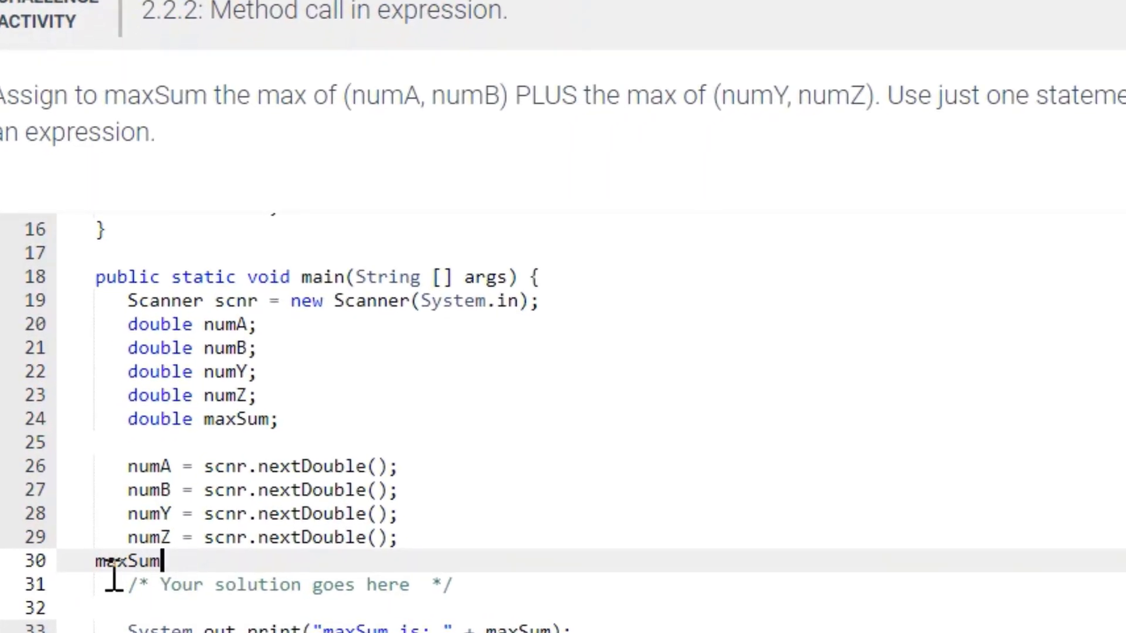
type("=")
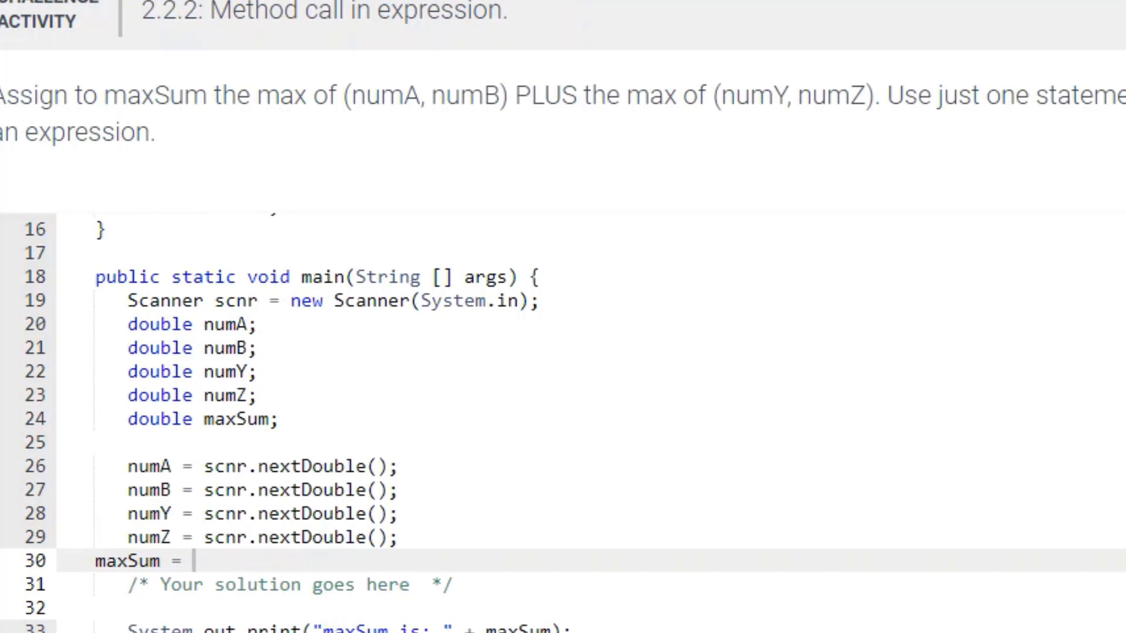
mouse_move(206, 597)
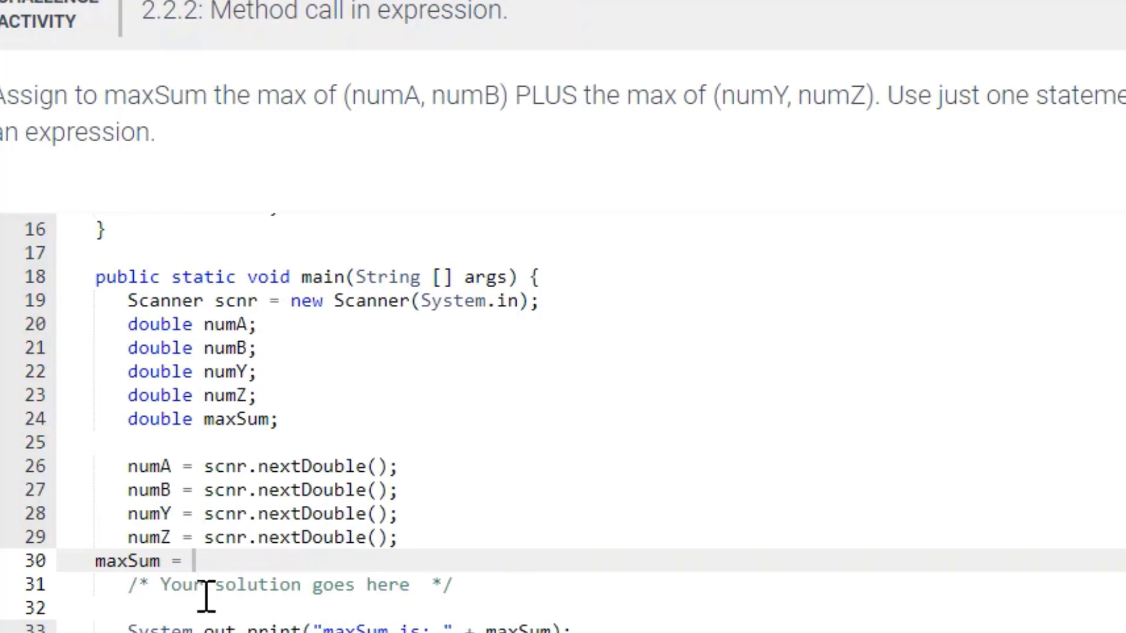
right_click(194, 560)
type(" findMax()")
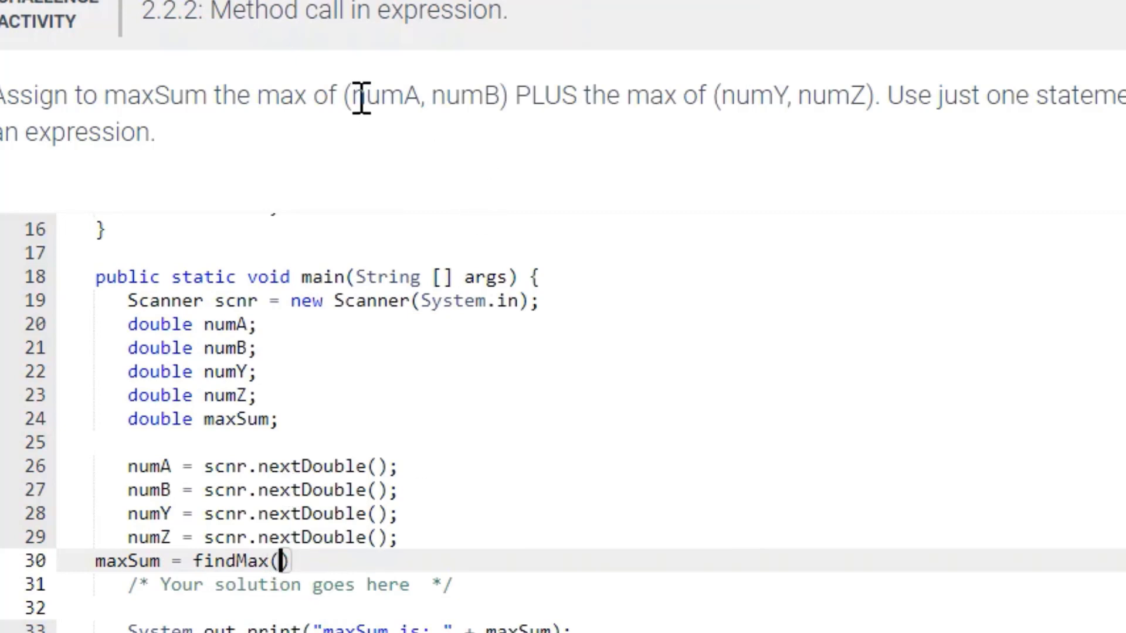
left_click_drag(356, 95, 484, 95)
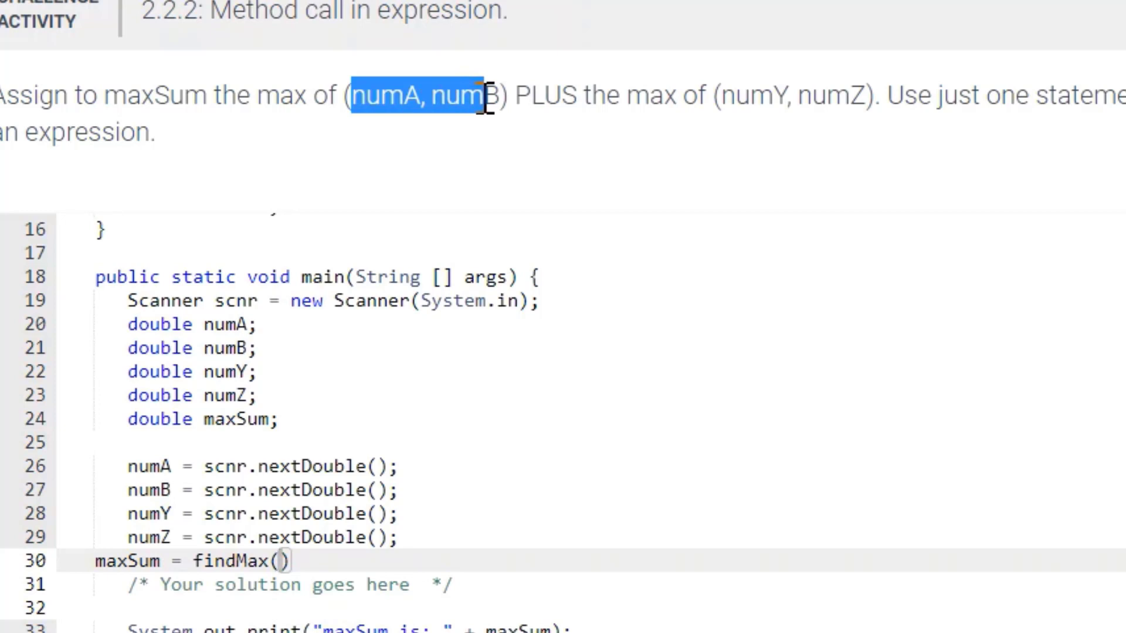
right_click(484, 98)
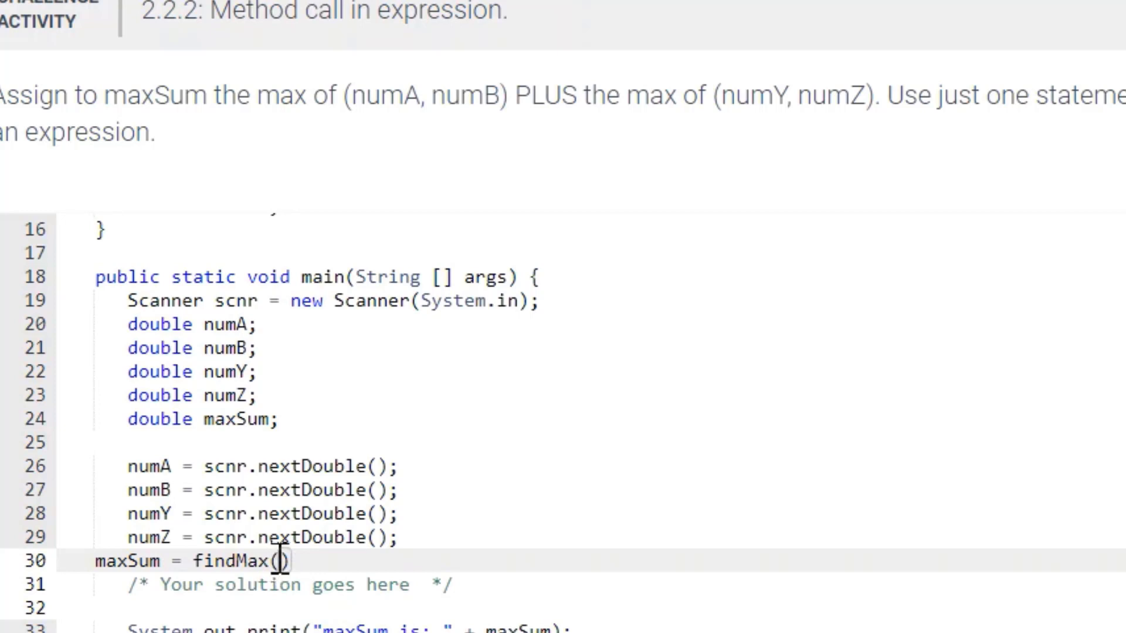
type("numA, numB")
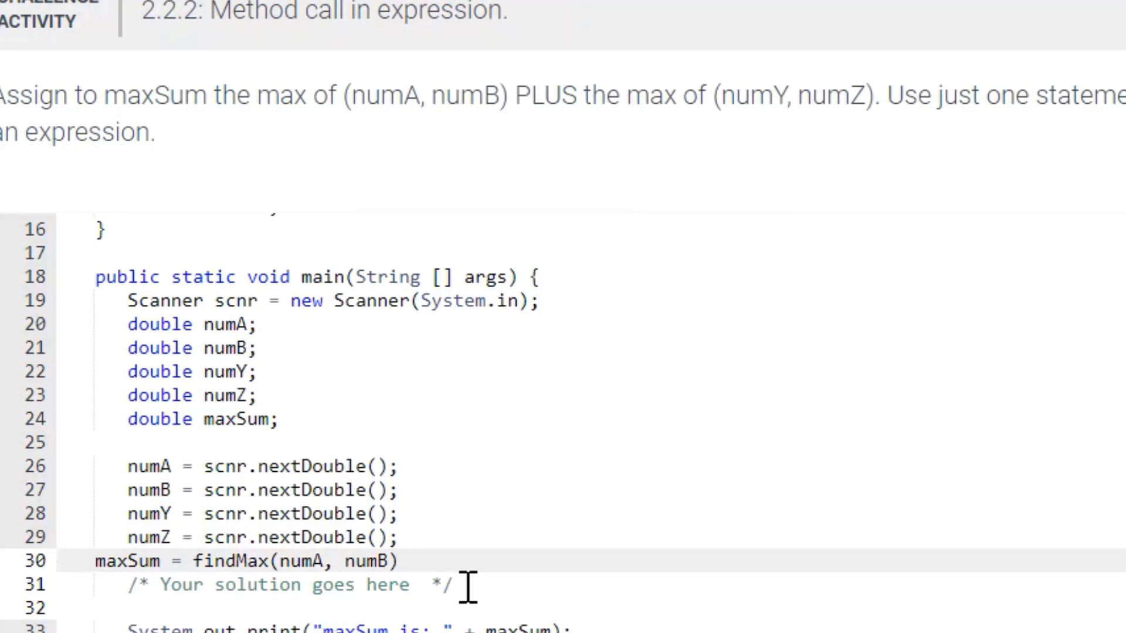
Append ' + findMax(numY, numZ);' so line 30 sums both findMax calls in one statement.
type("+")
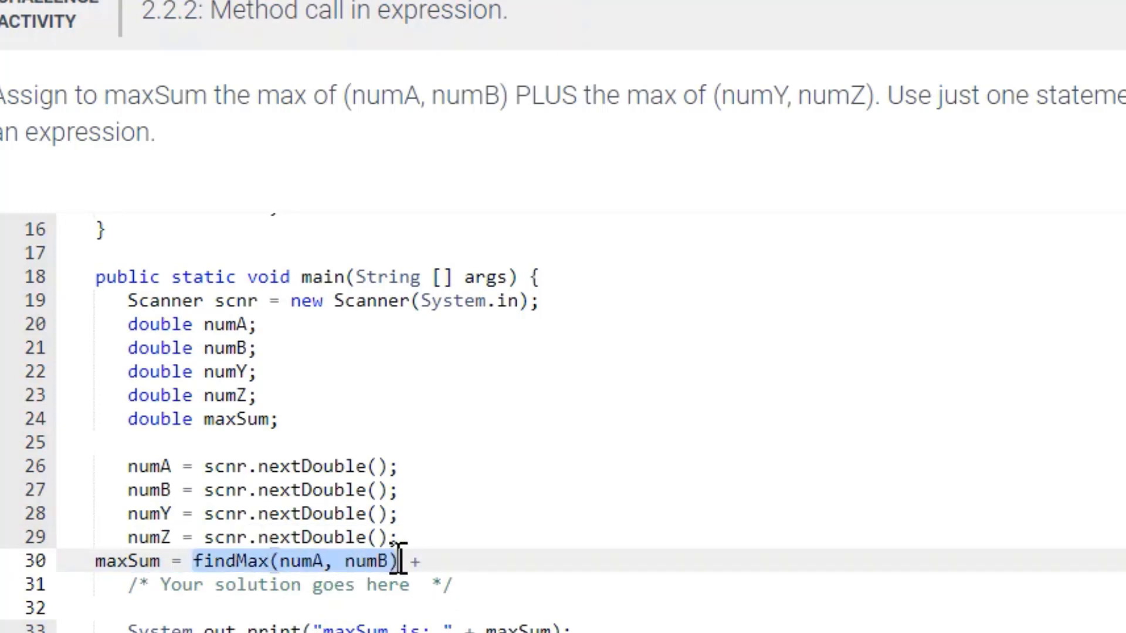
right_click(388, 560)
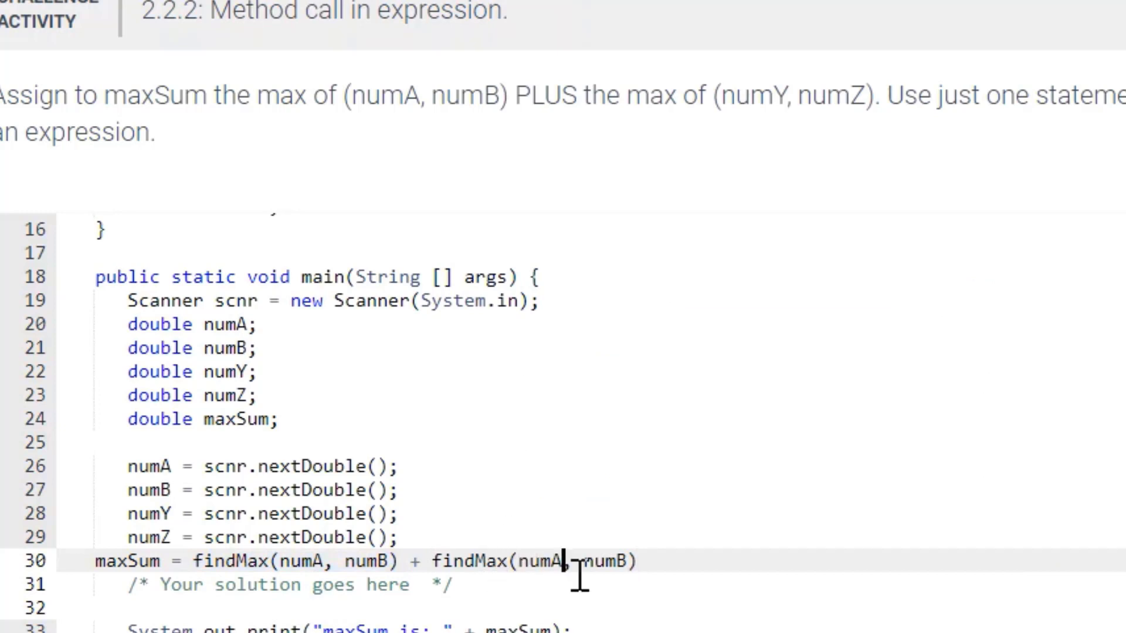
key("Backspace")
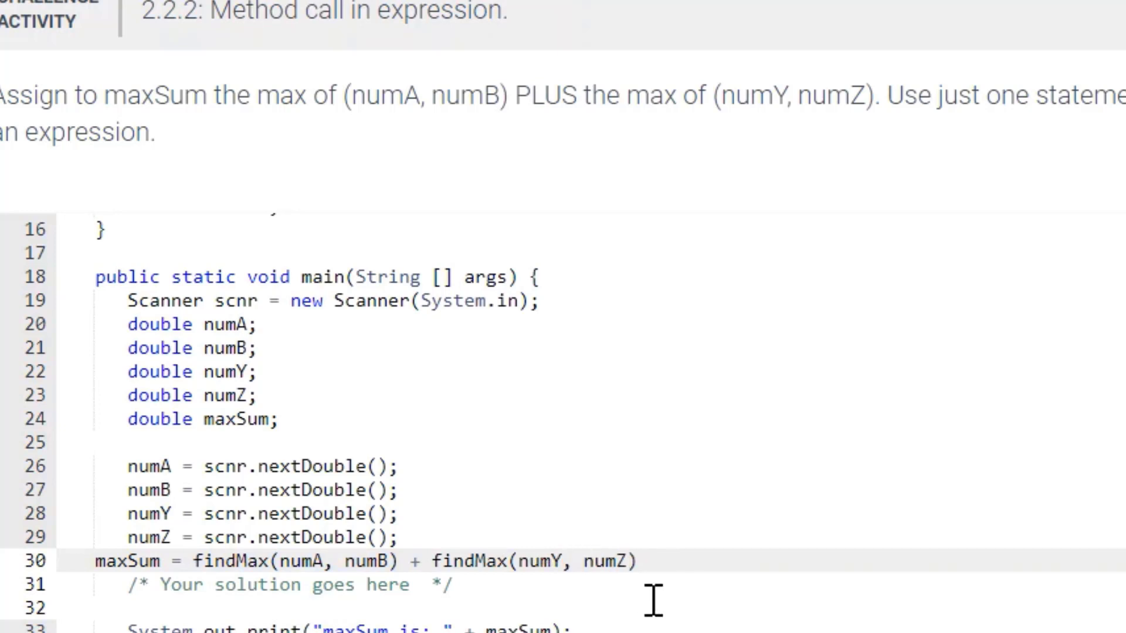
type(";")
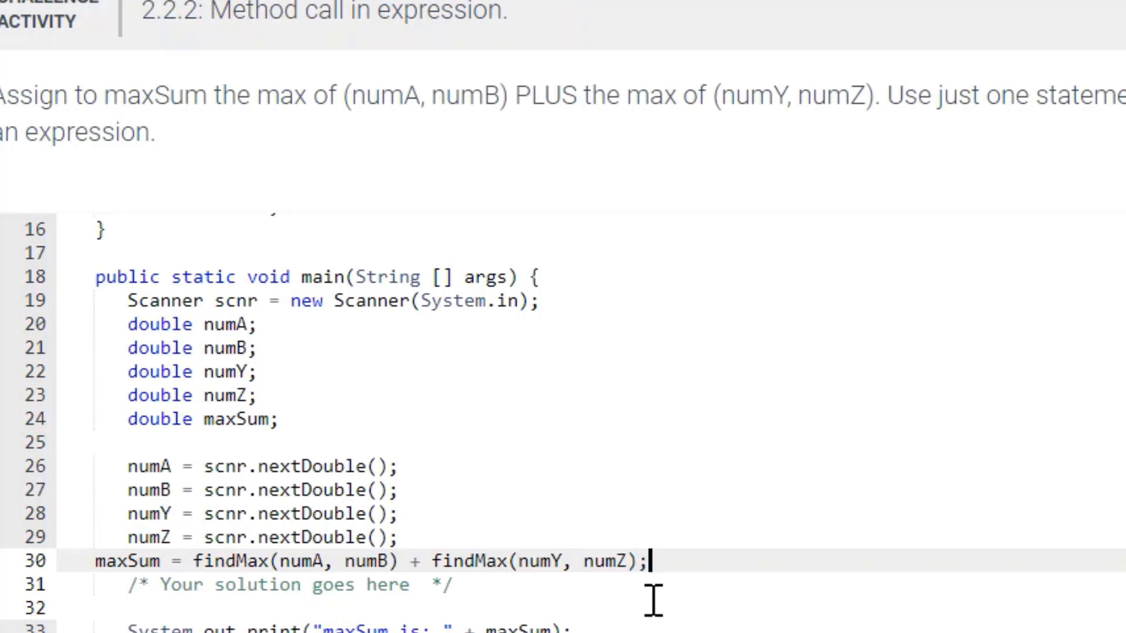
scroll("down", 3)
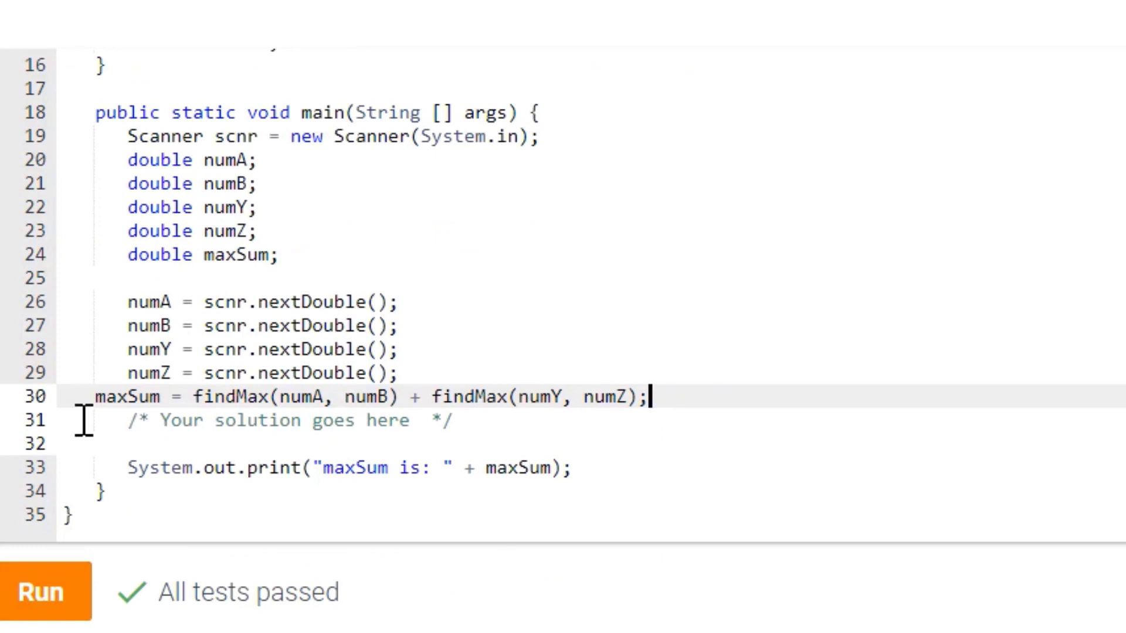
mouse_move(284, 421)
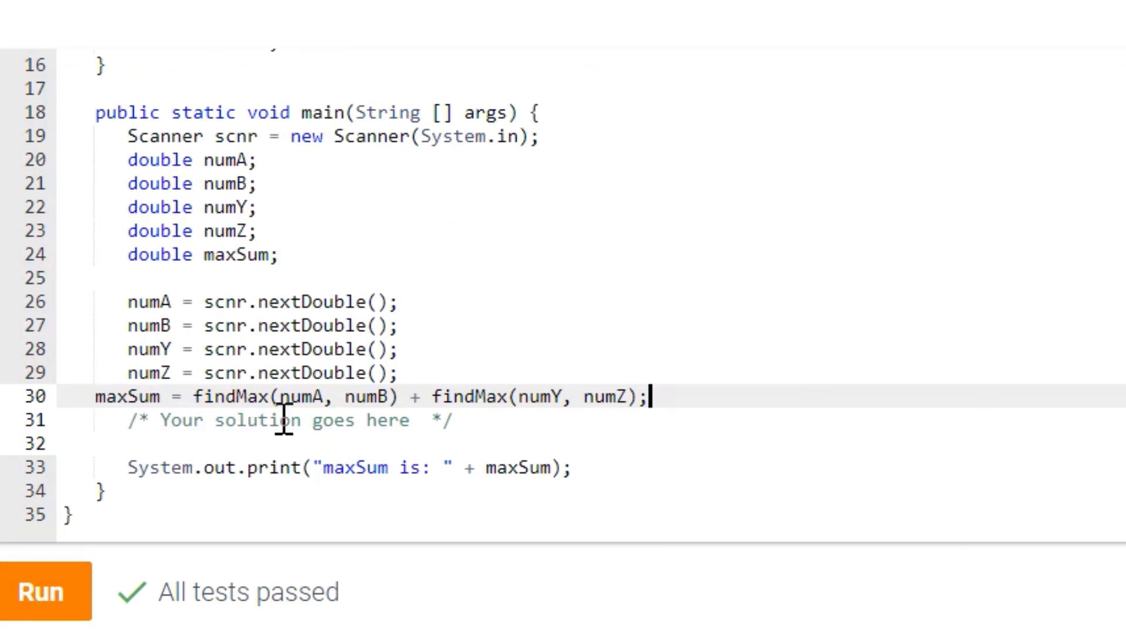
Run the maxSum solution so the test with inputs 5.0 10.0 3.0 7.0 passes.
left_click(45, 591)
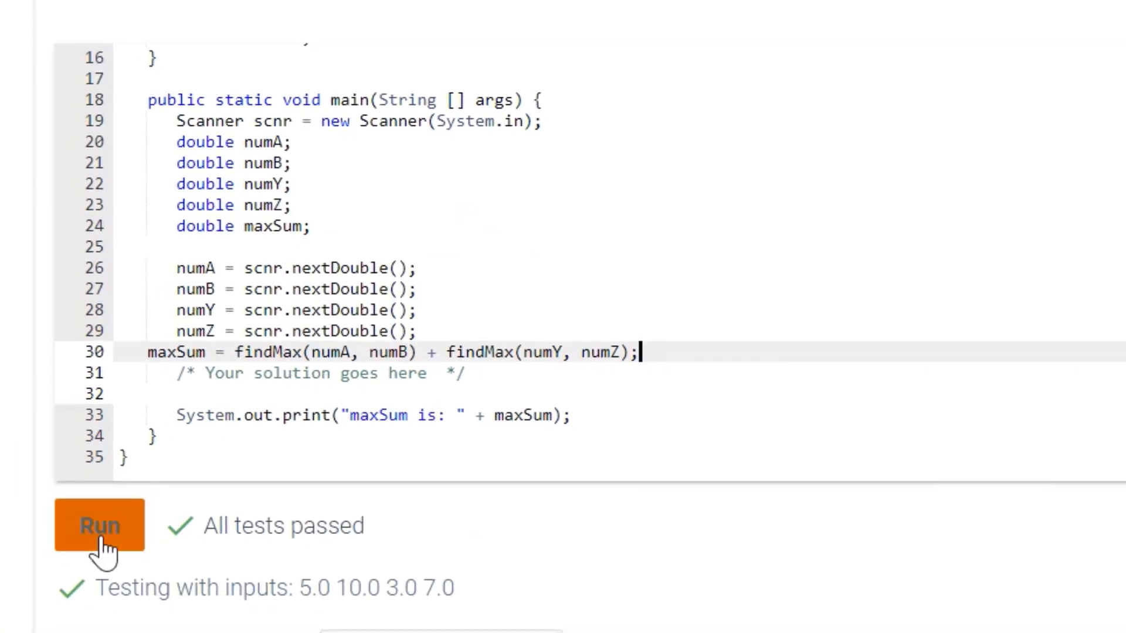
left_click(99, 525)
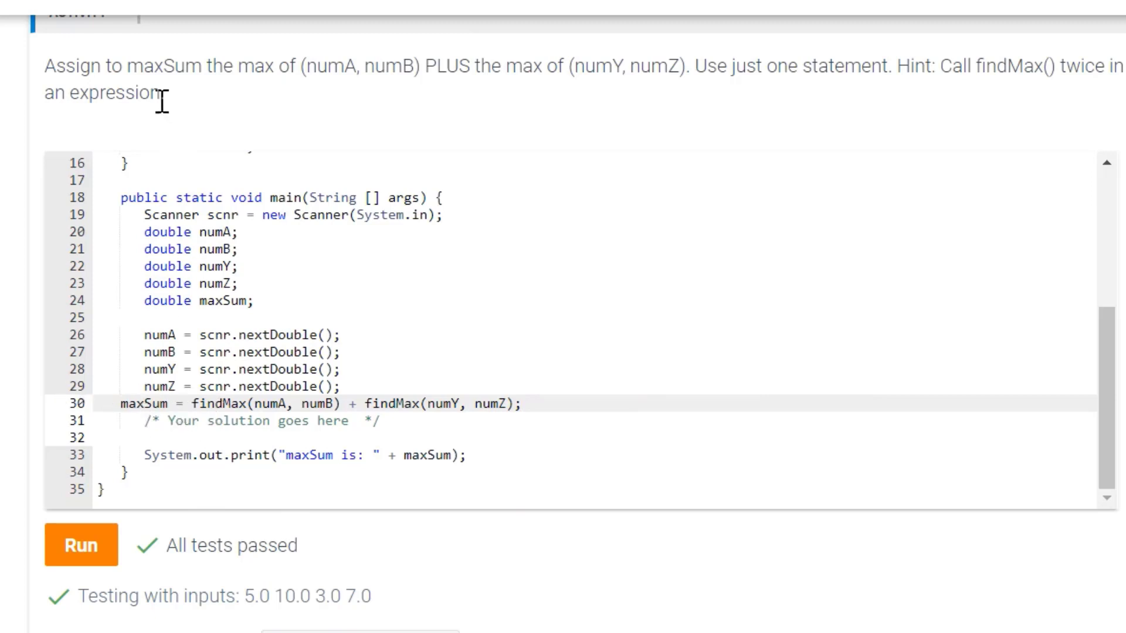
mouse_move(385, 104)
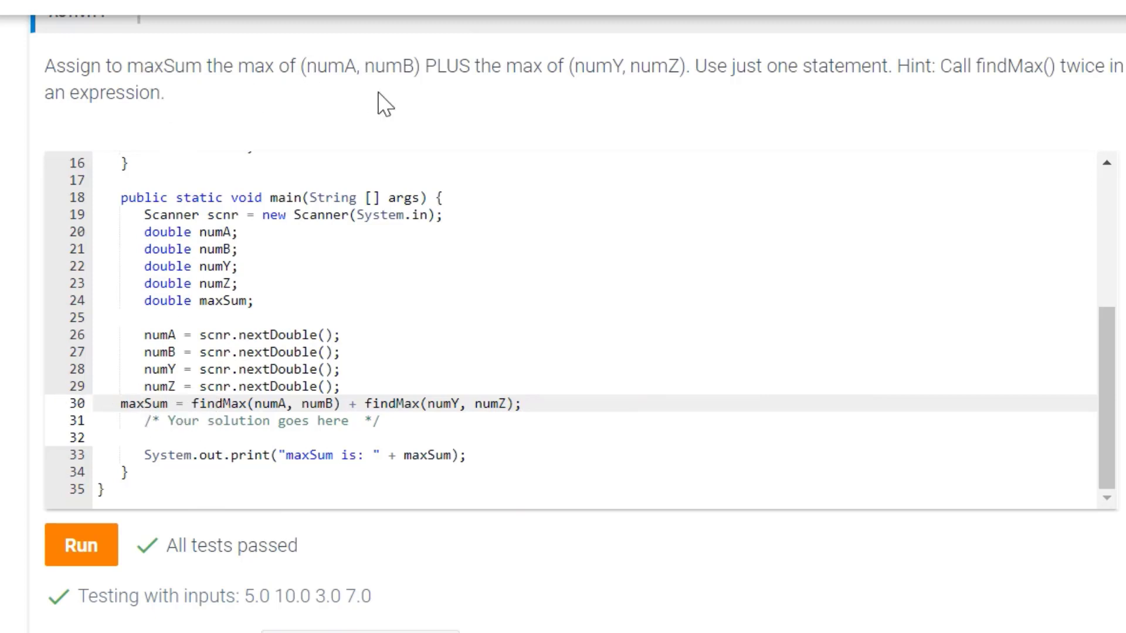
mouse_move(391, 122)
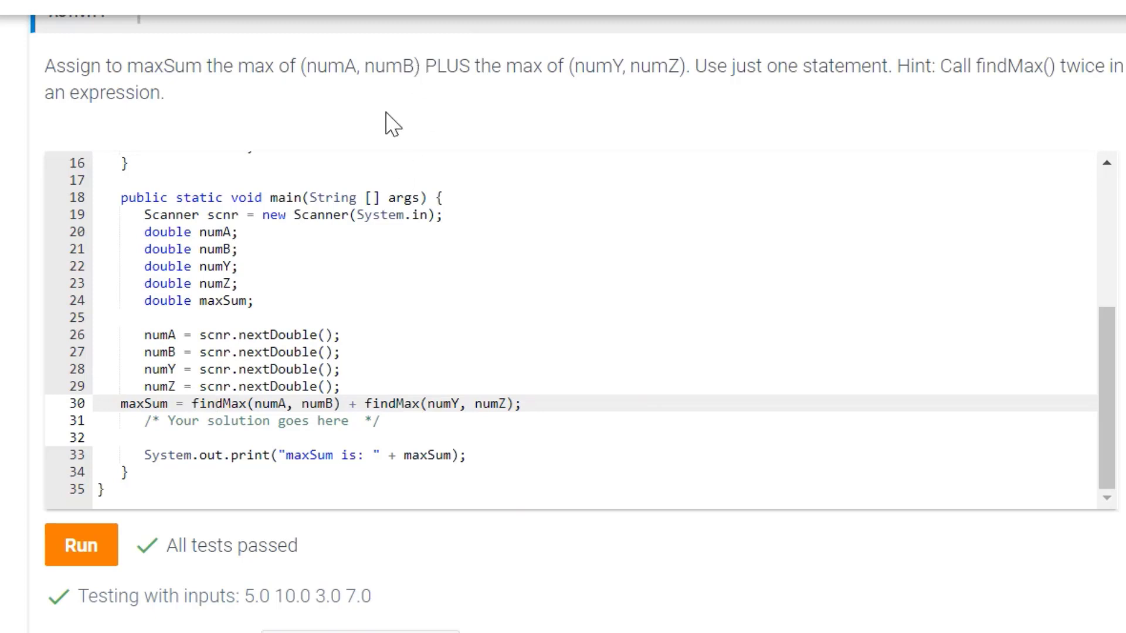
mouse_move(581, 165)
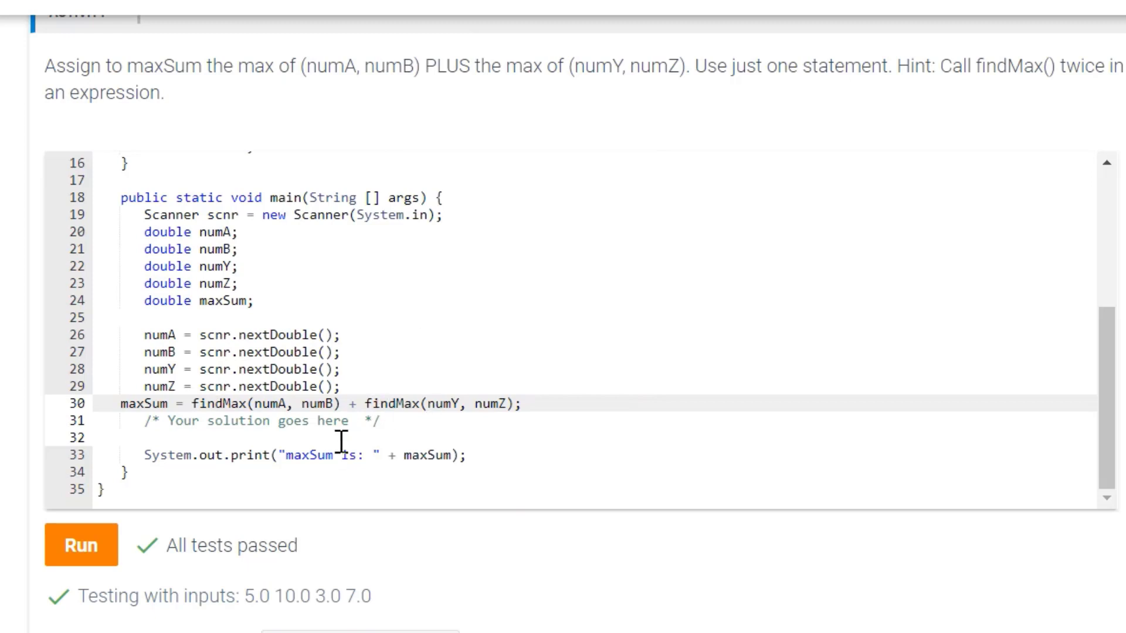
mouse_move(315, 486)
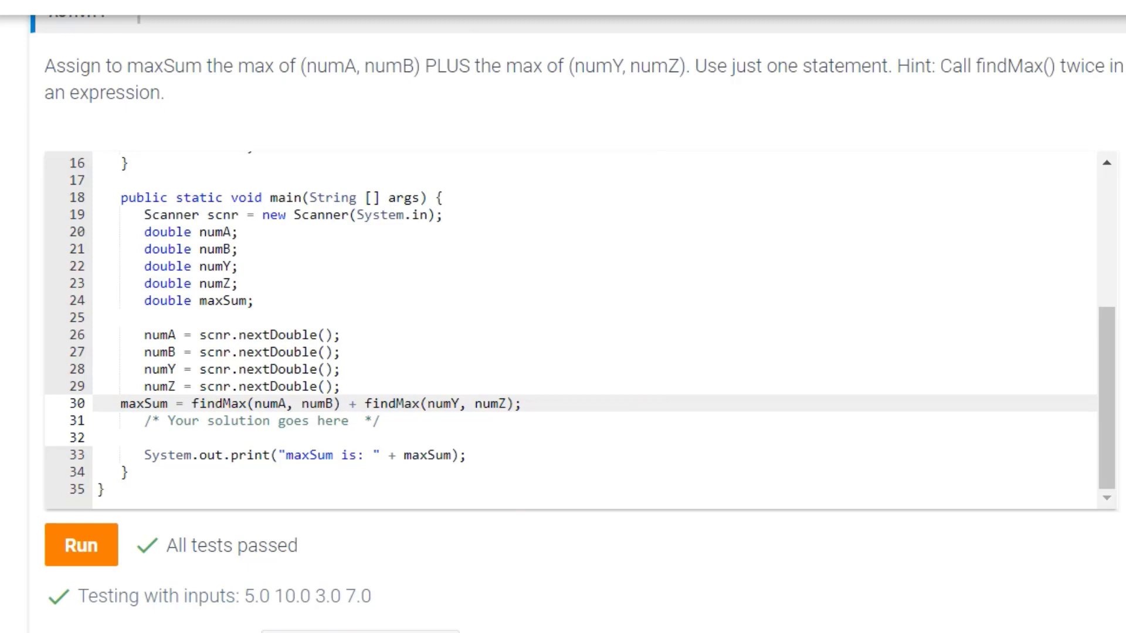
mouse_move(259, 158)
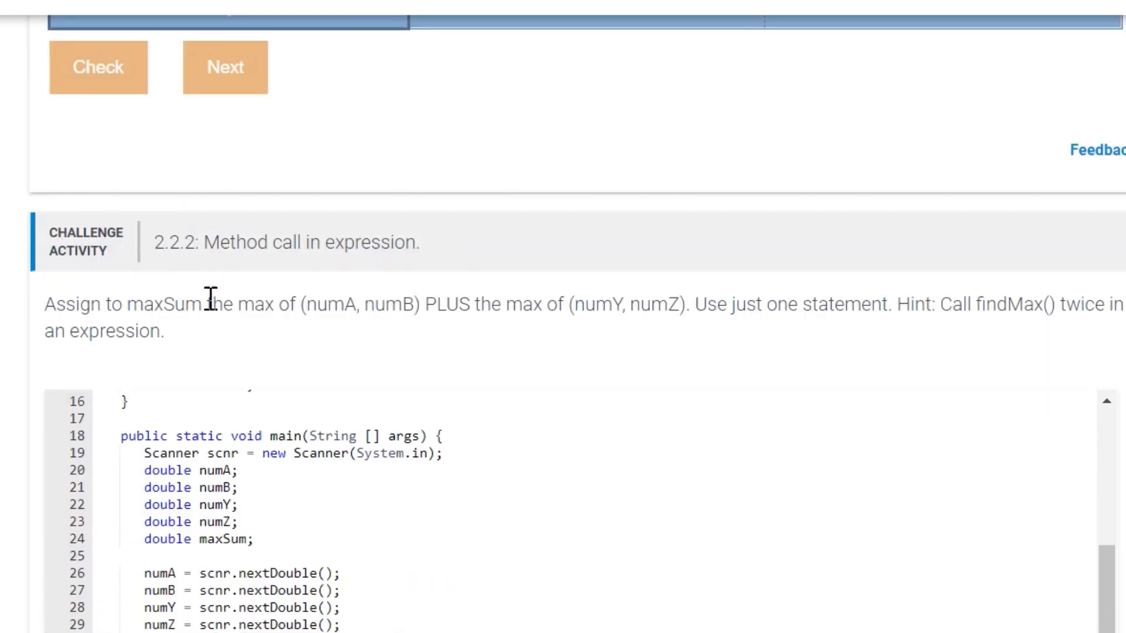
left_click(225, 67)
type("static double")
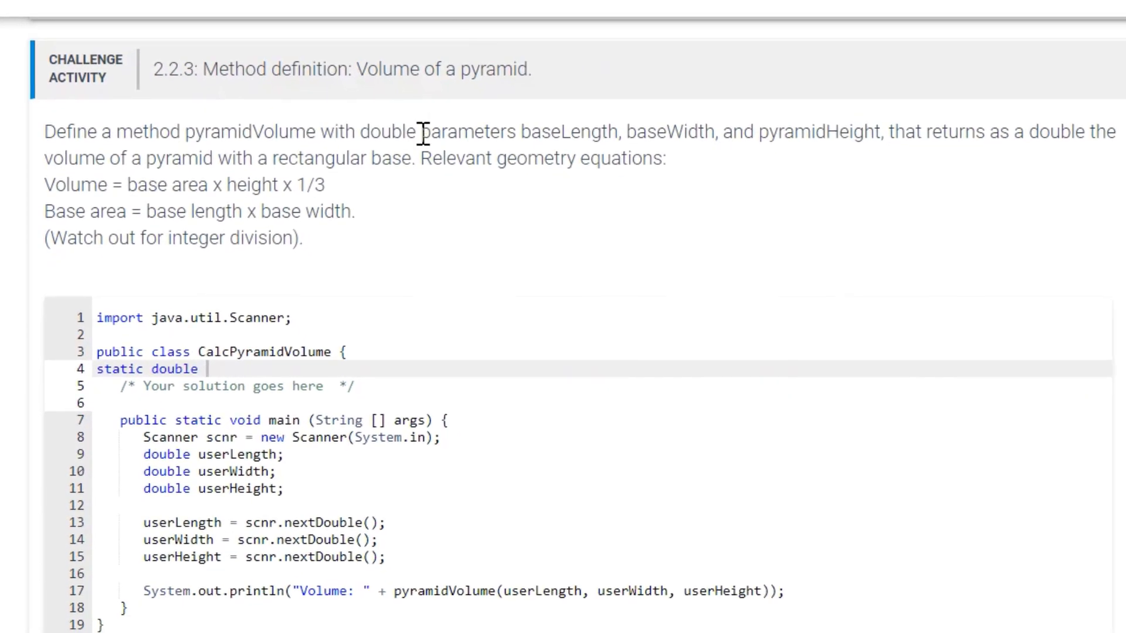
mouse_move(126, 152)
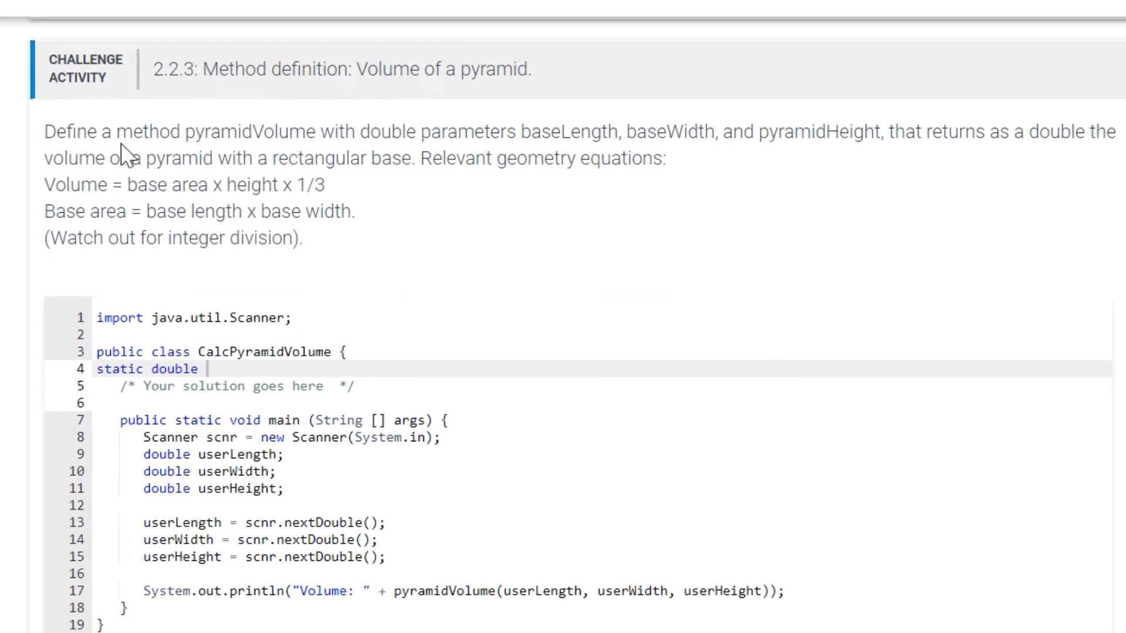
mouse_move(215, 121)
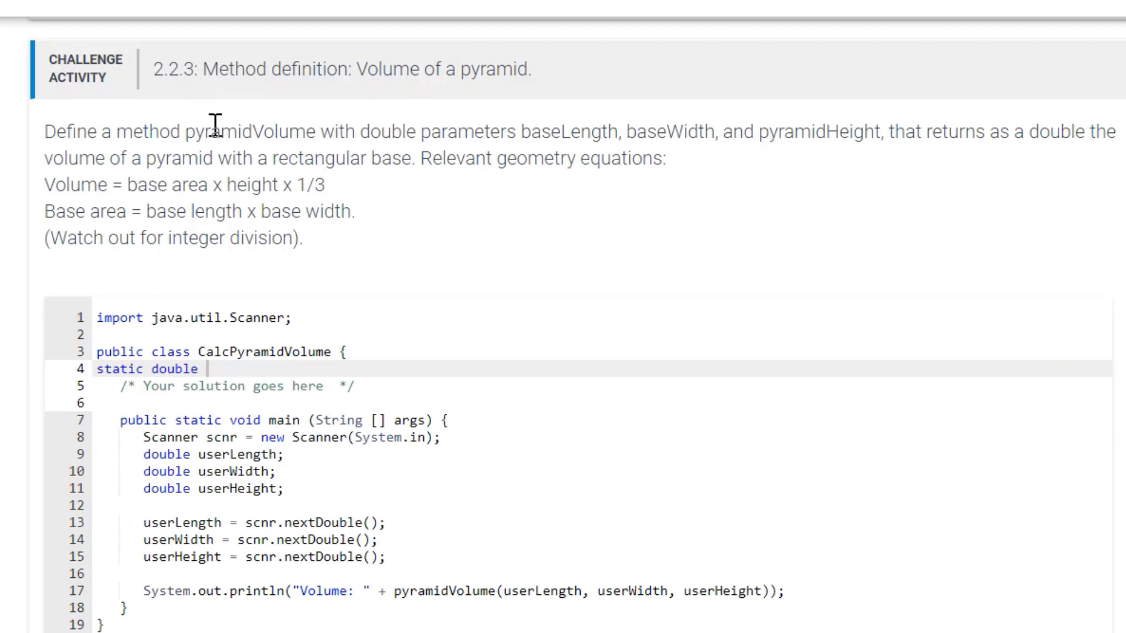
mouse_move(365, 163)
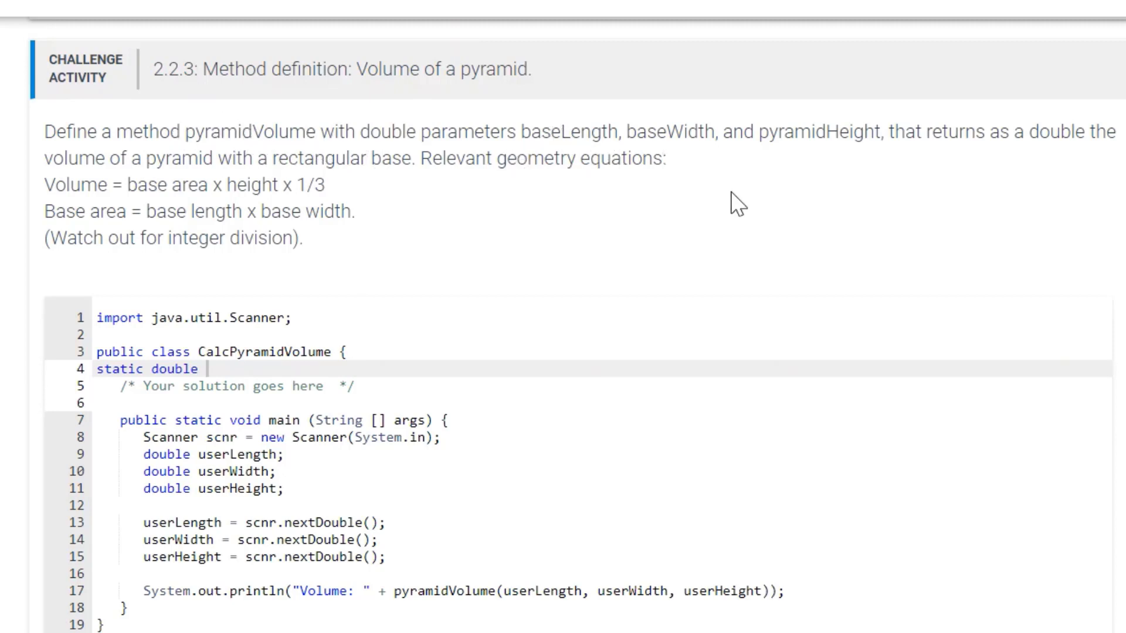
mouse_move(1029, 182)
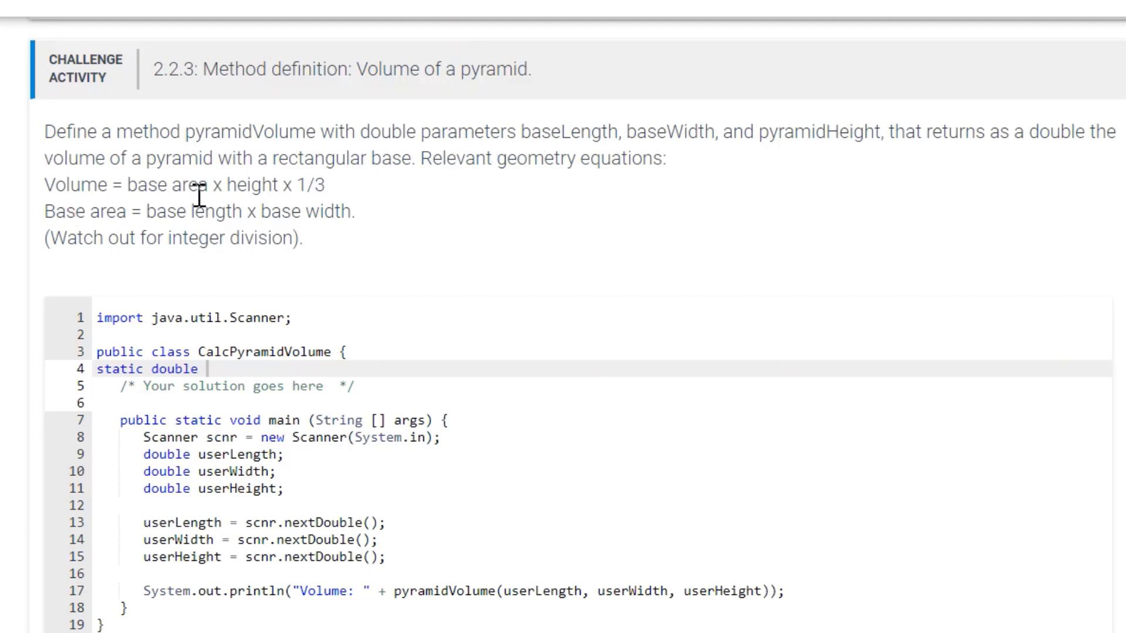
mouse_move(240, 340)
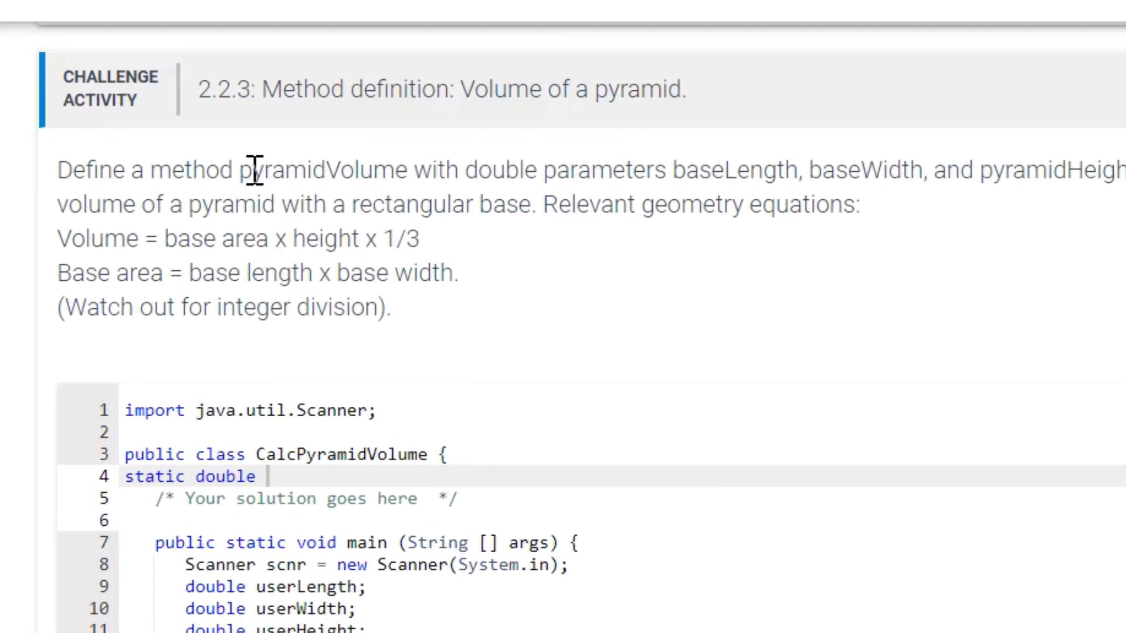
Add the method name so line 4 reads 'static double pyramidVolume('.
double_click(321, 170)
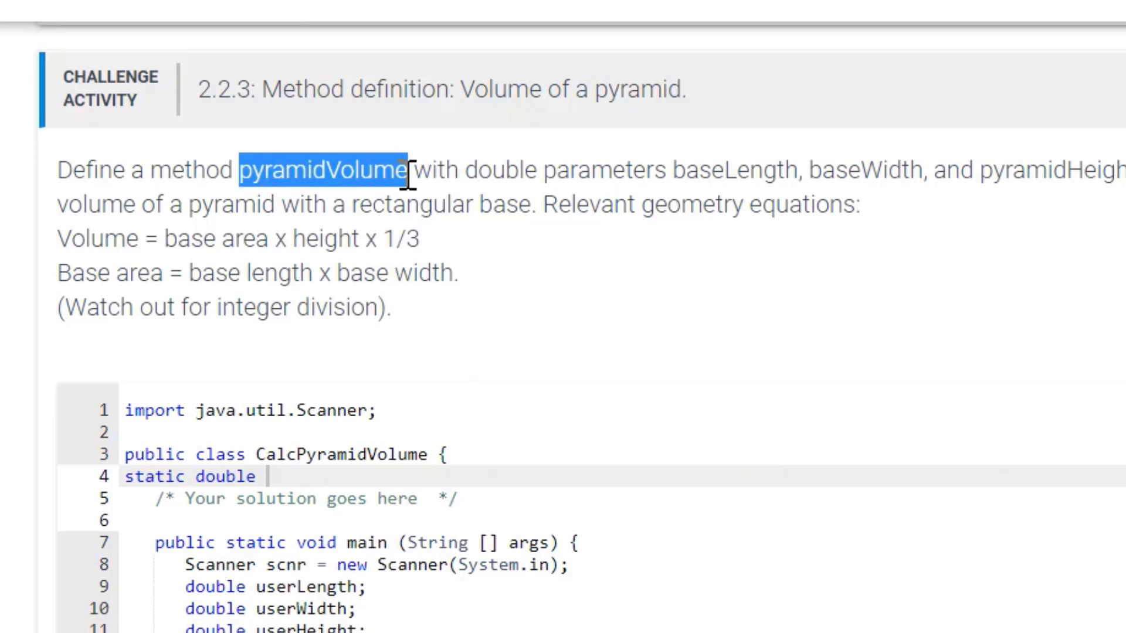
right_click(398, 190)
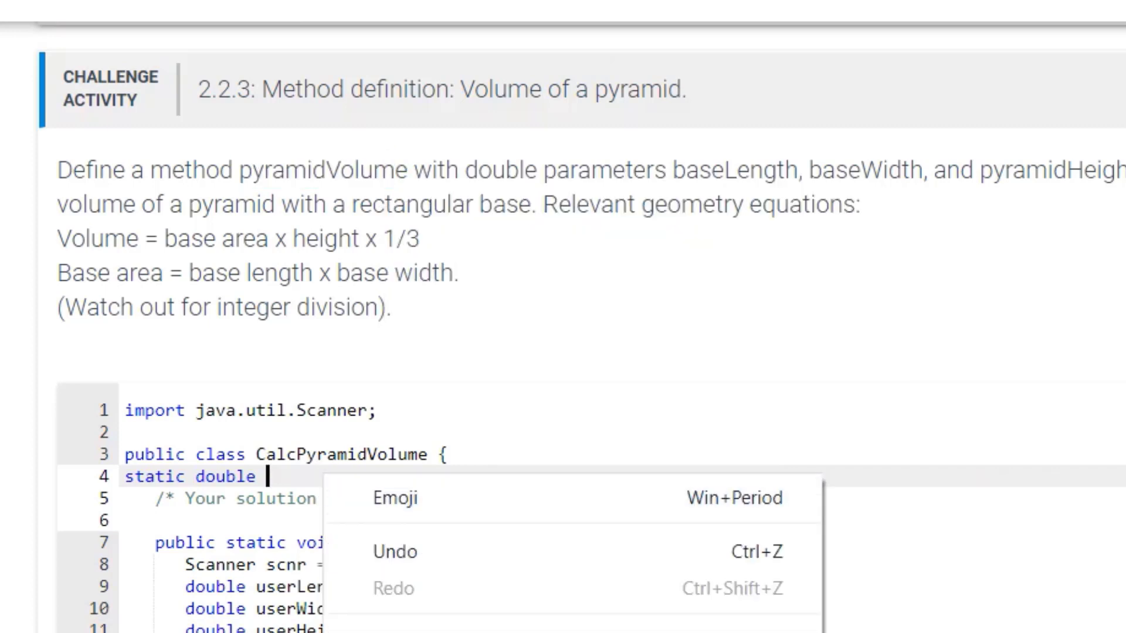
type("pyramidVolum")
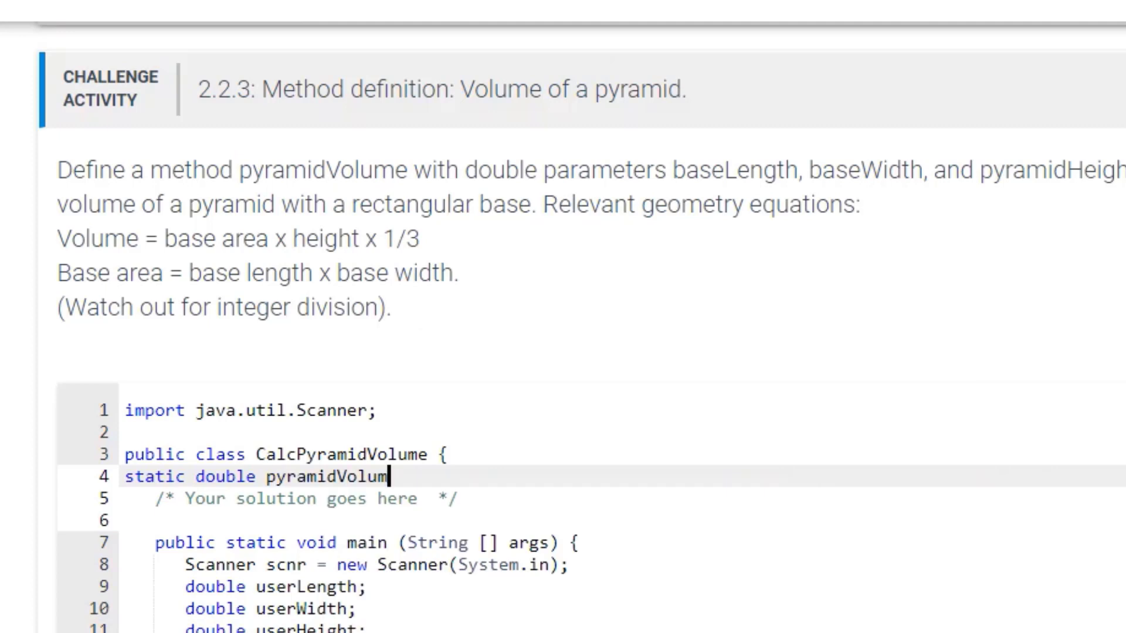
type("e")
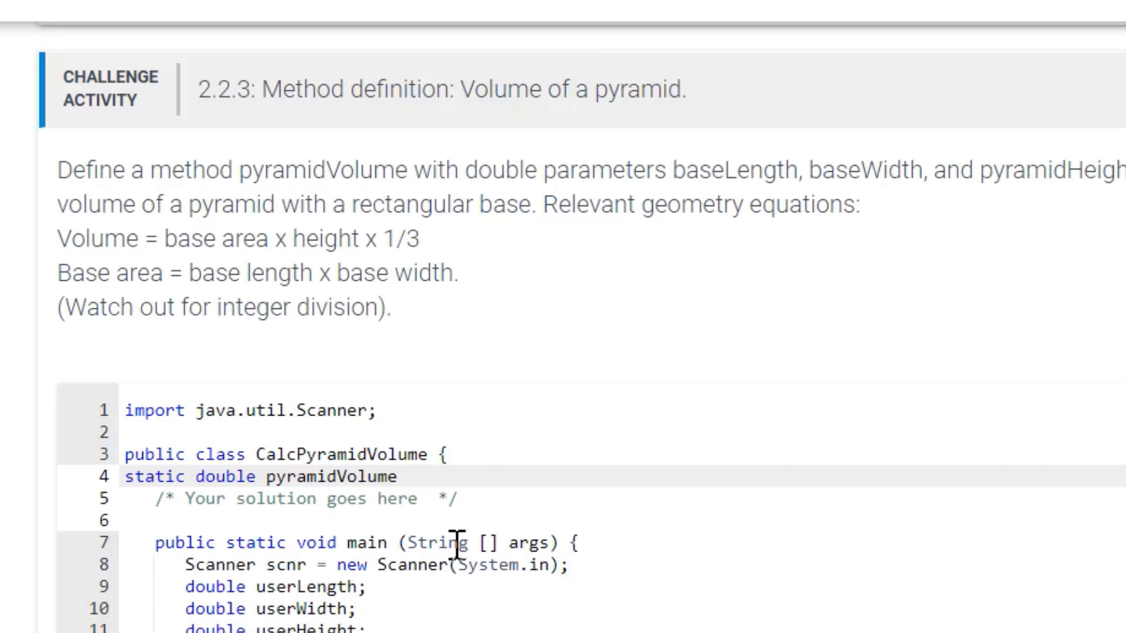
type("(")
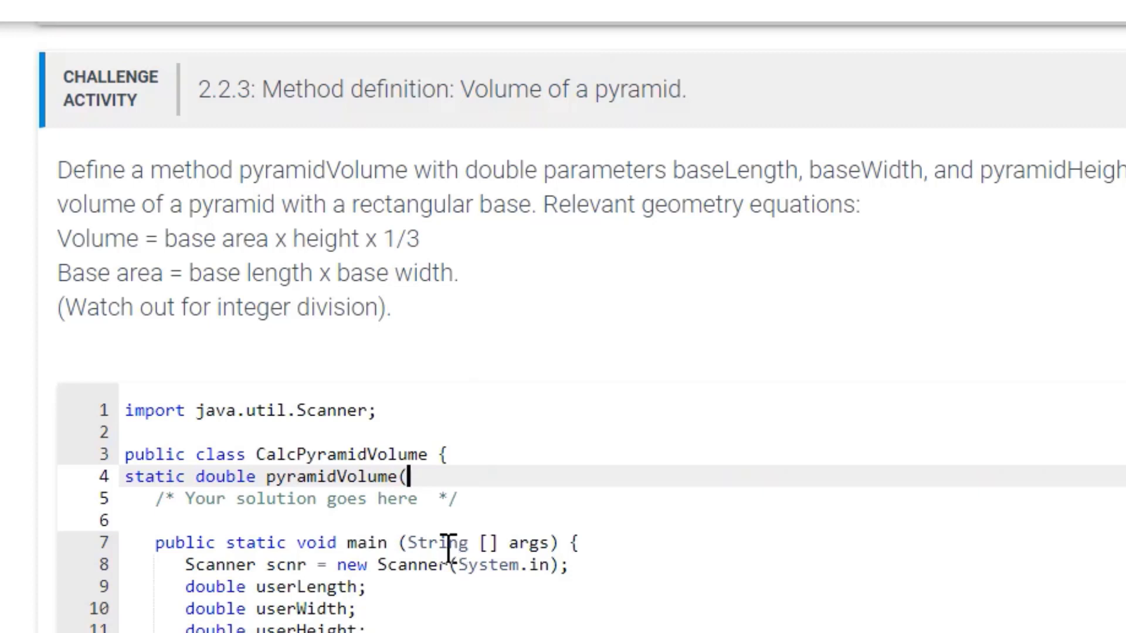
mouse_move(545, 389)
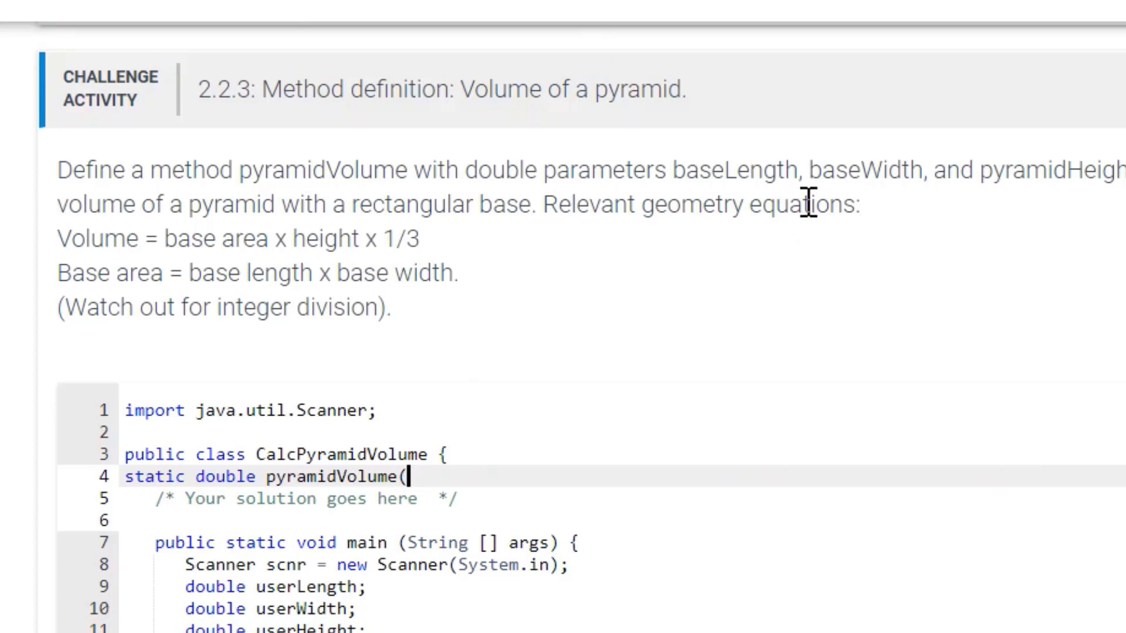
mouse_move(714, 164)
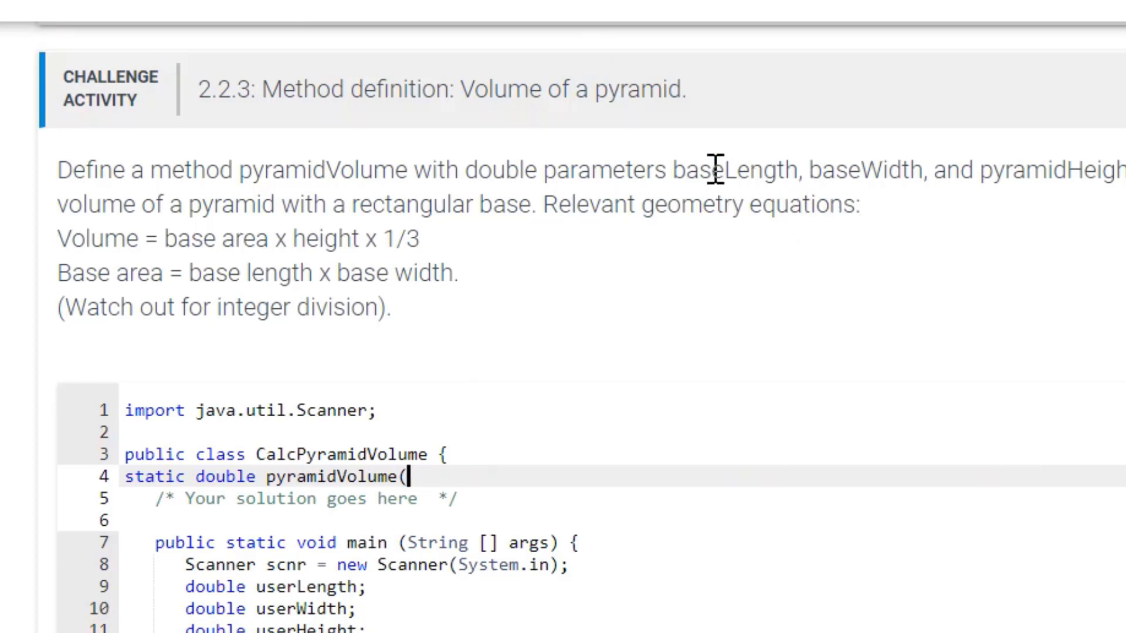
Review the parameter names in the task and add 'double' as the first parameter's type.
double_click(718, 170)
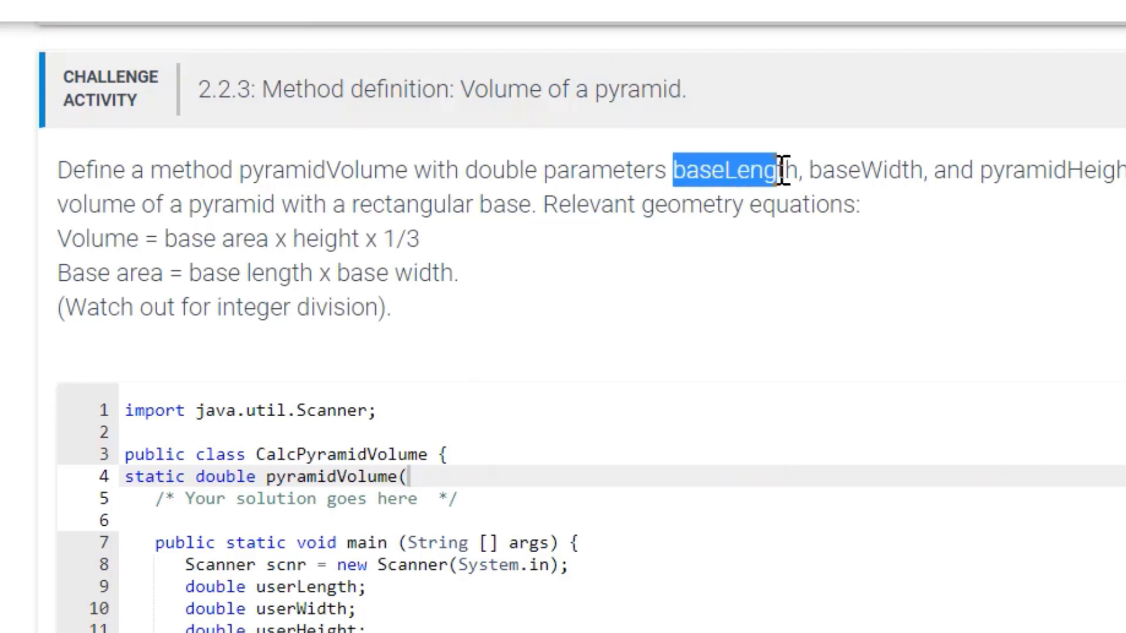
double_click(851, 170)
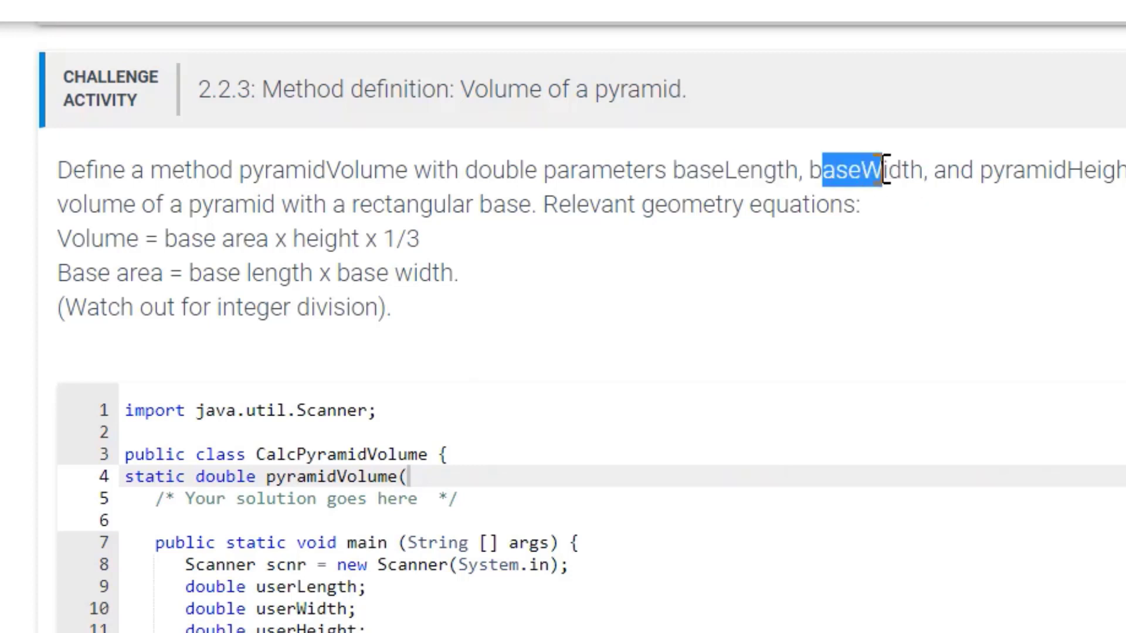
left_click_drag(876, 170, 1066, 204)
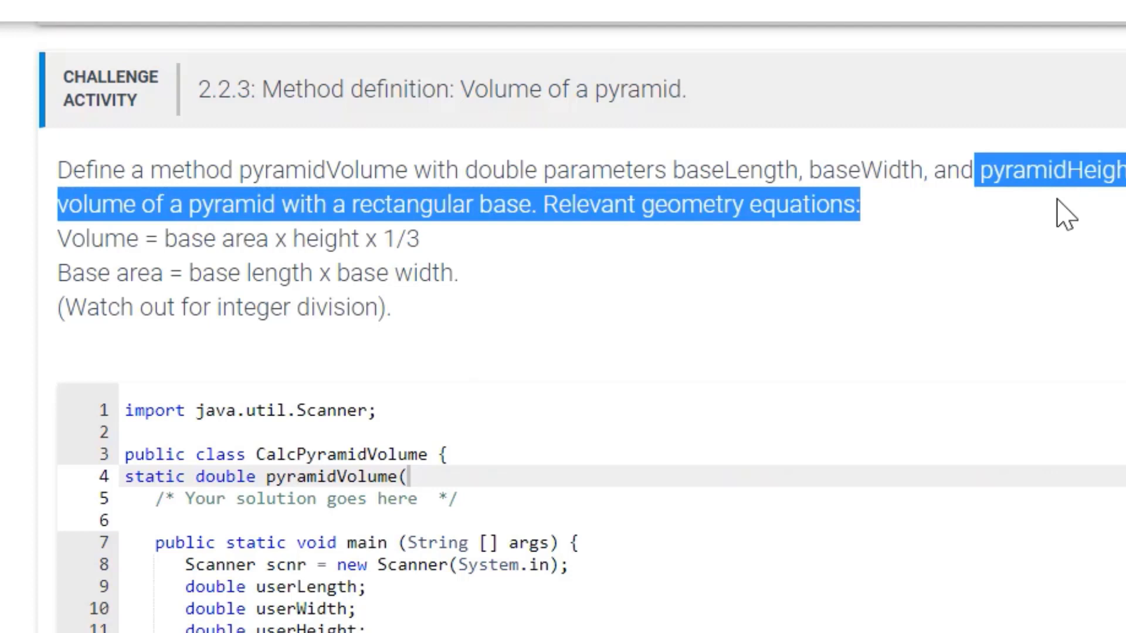
left_click(666, 204)
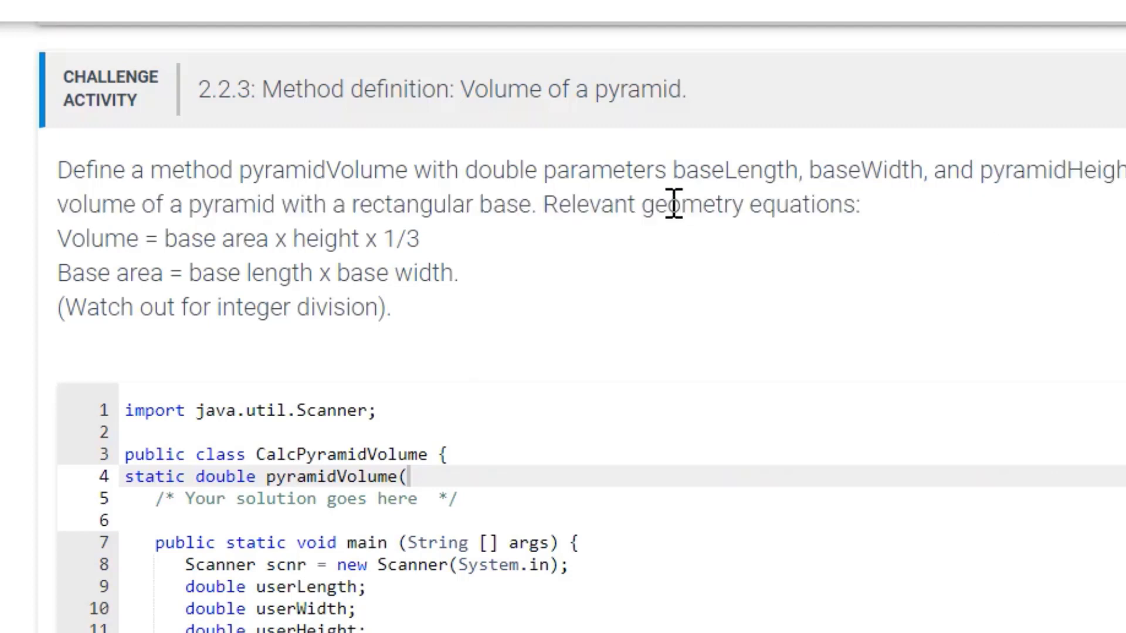
mouse_move(474, 159)
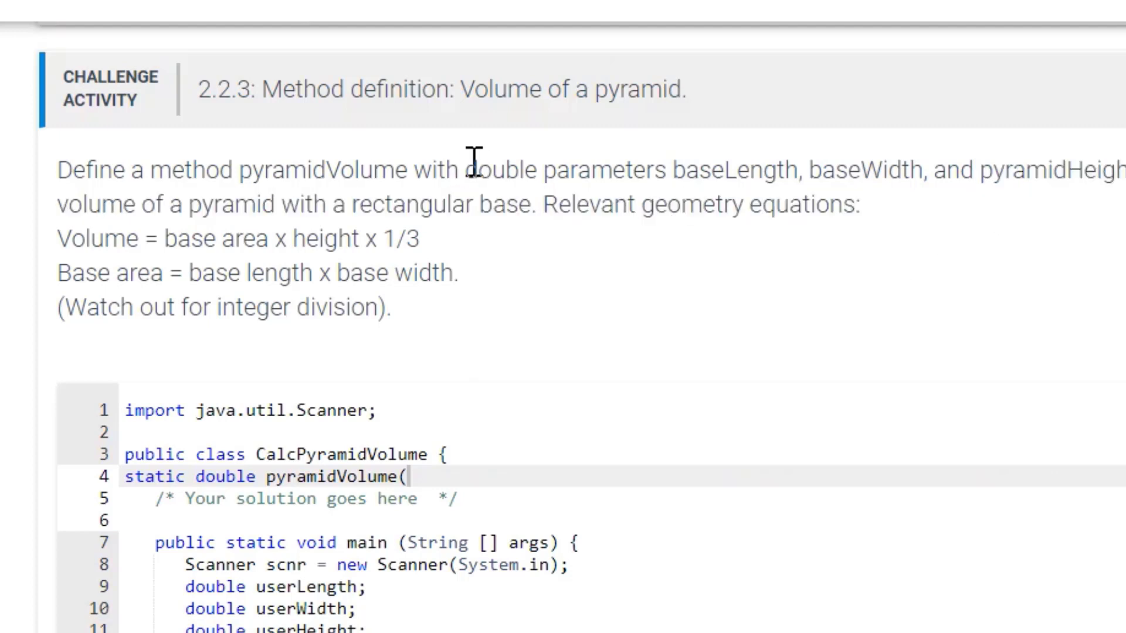
double_click(497, 170)
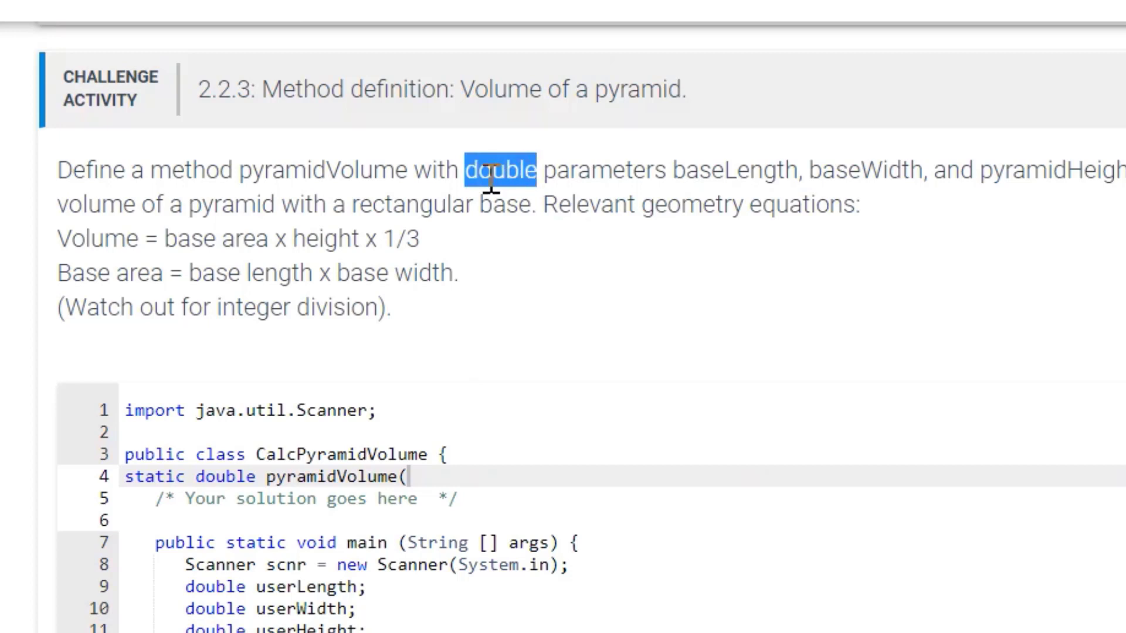
right_click(499, 170)
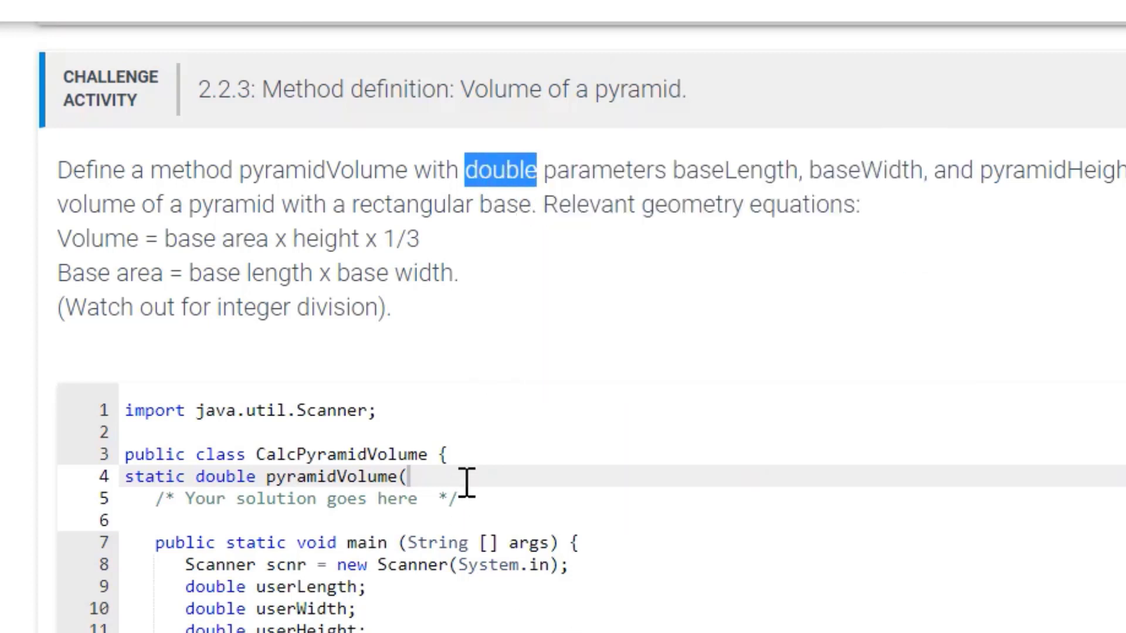
type("double")
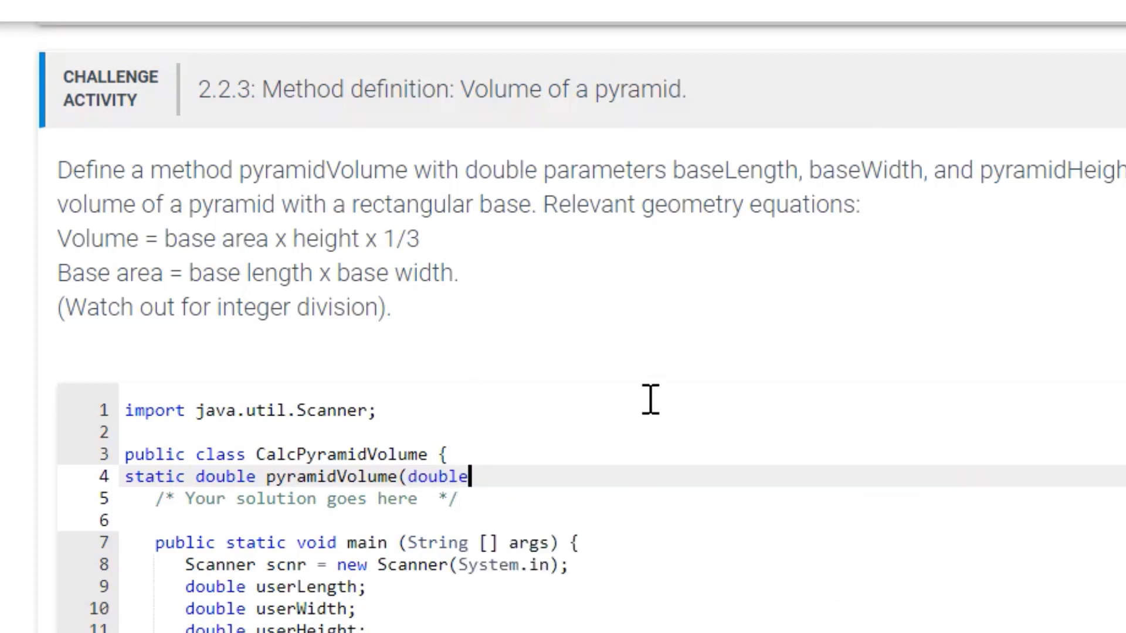
double_click(704, 170)
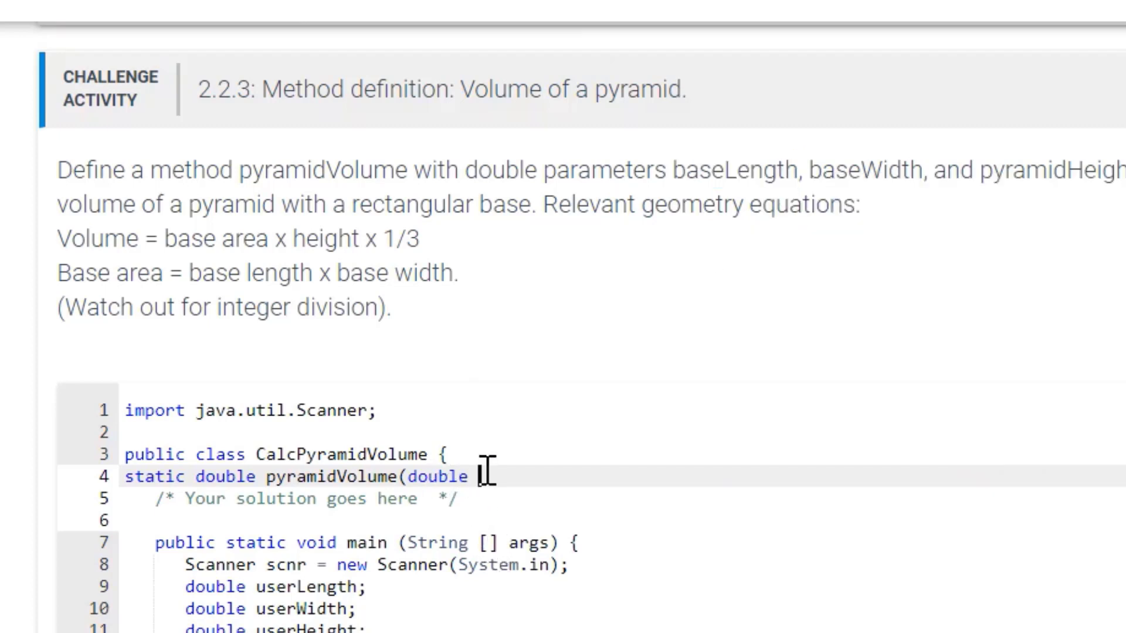
Declare the first parameter baseLength followed by ', double' for the next one.
type("baseLength")
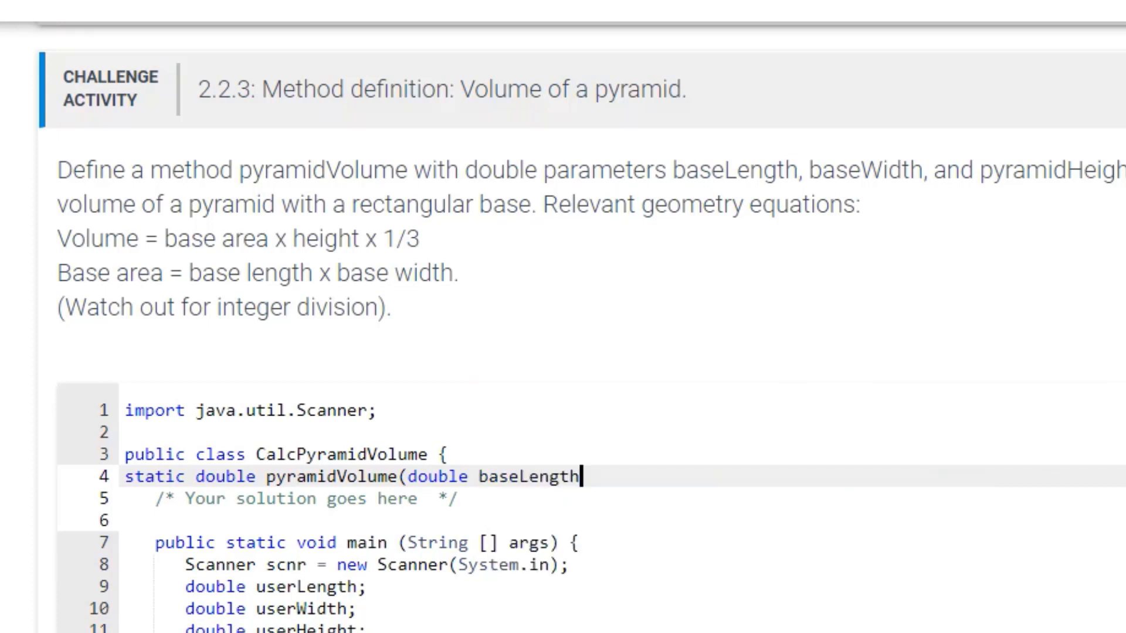
type(",")
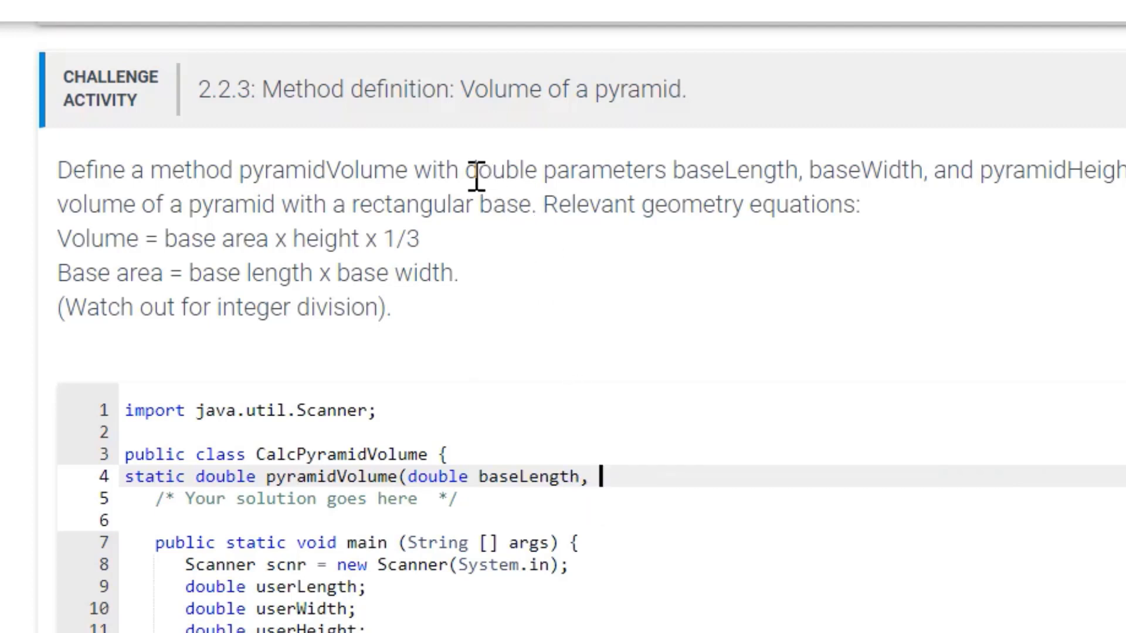
double_click(503, 170)
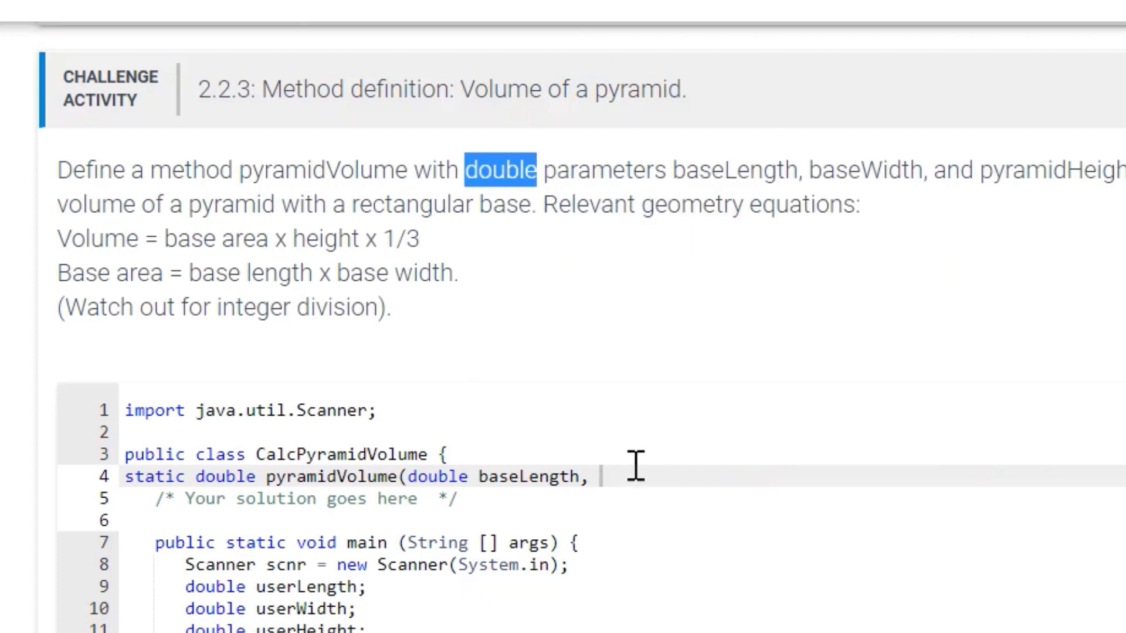
right_click(601, 476)
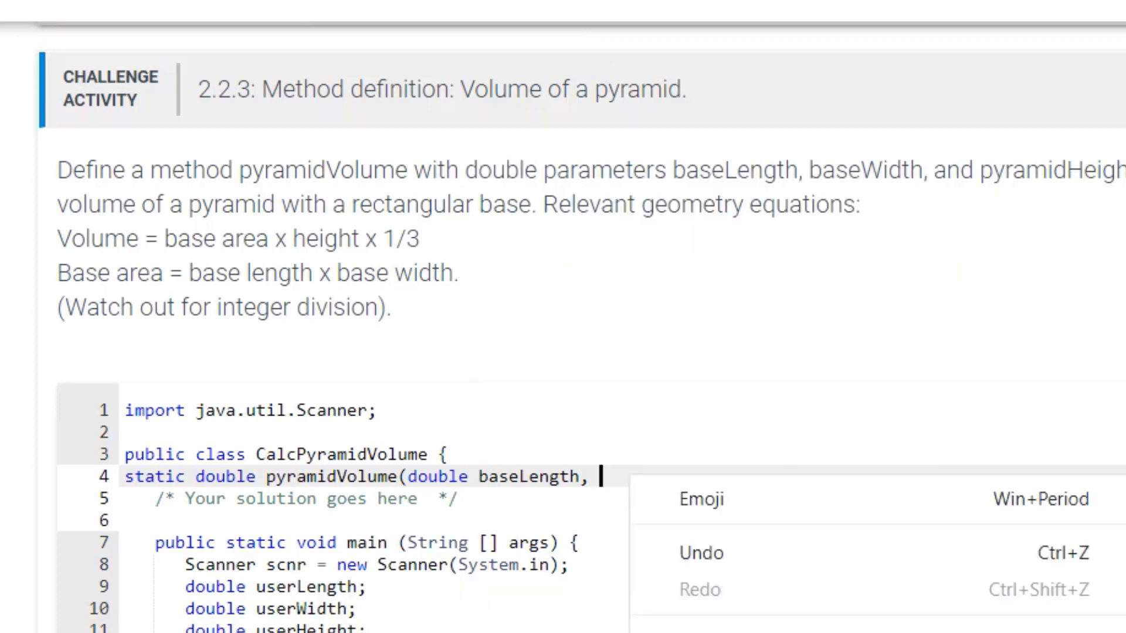
type("double")
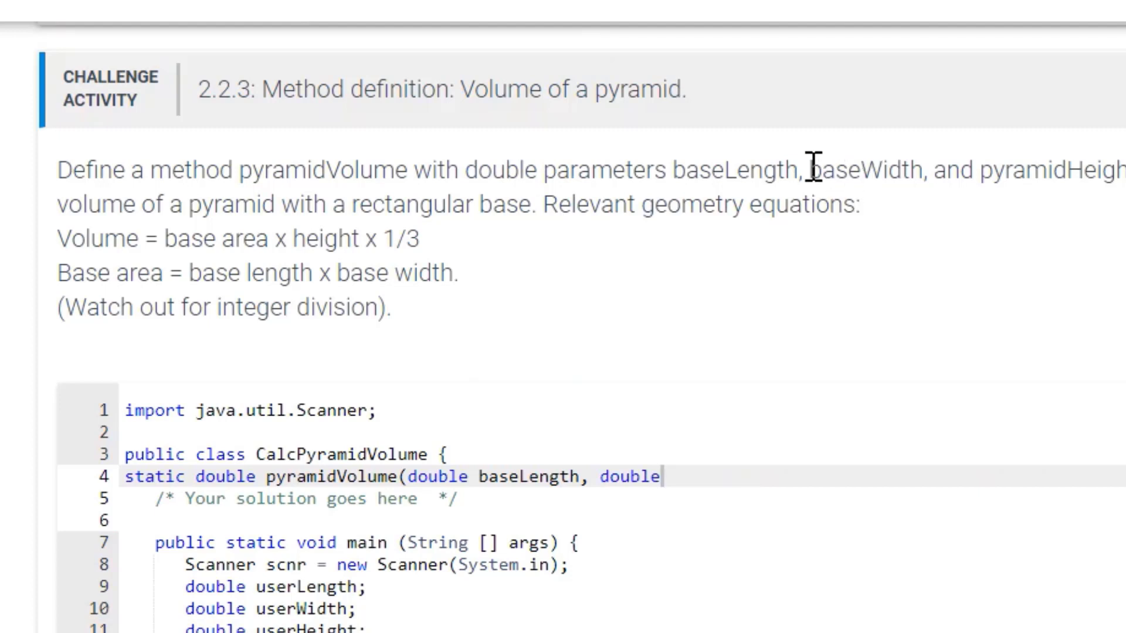
Add the second parameter baseWidth and a comma, ready for the third parameter.
right_click(865, 170)
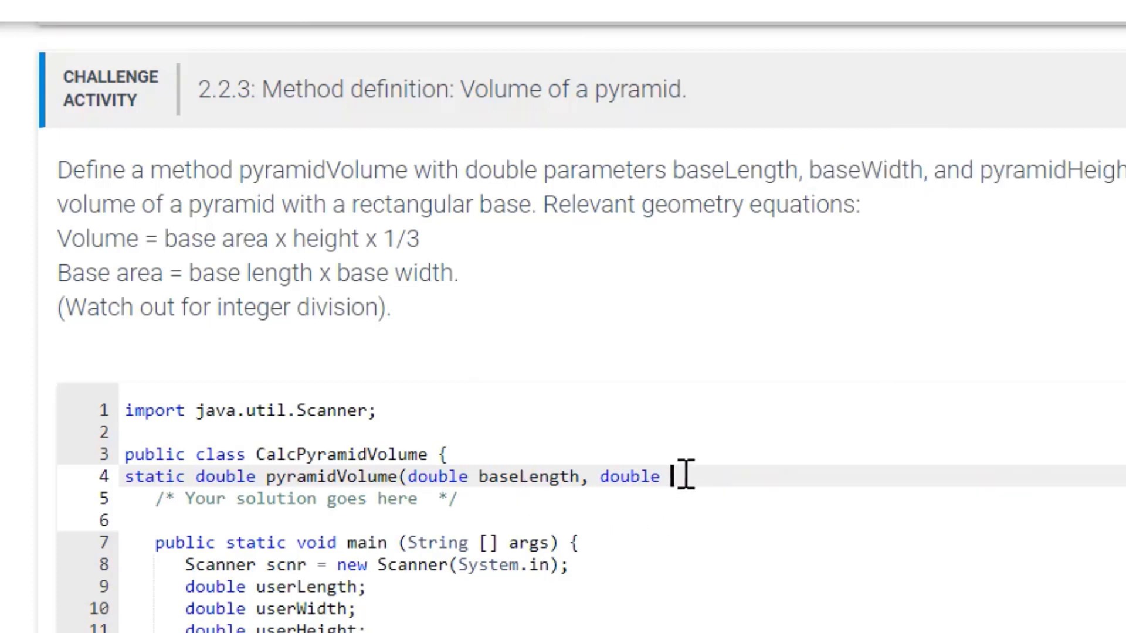
type("baseWidth")
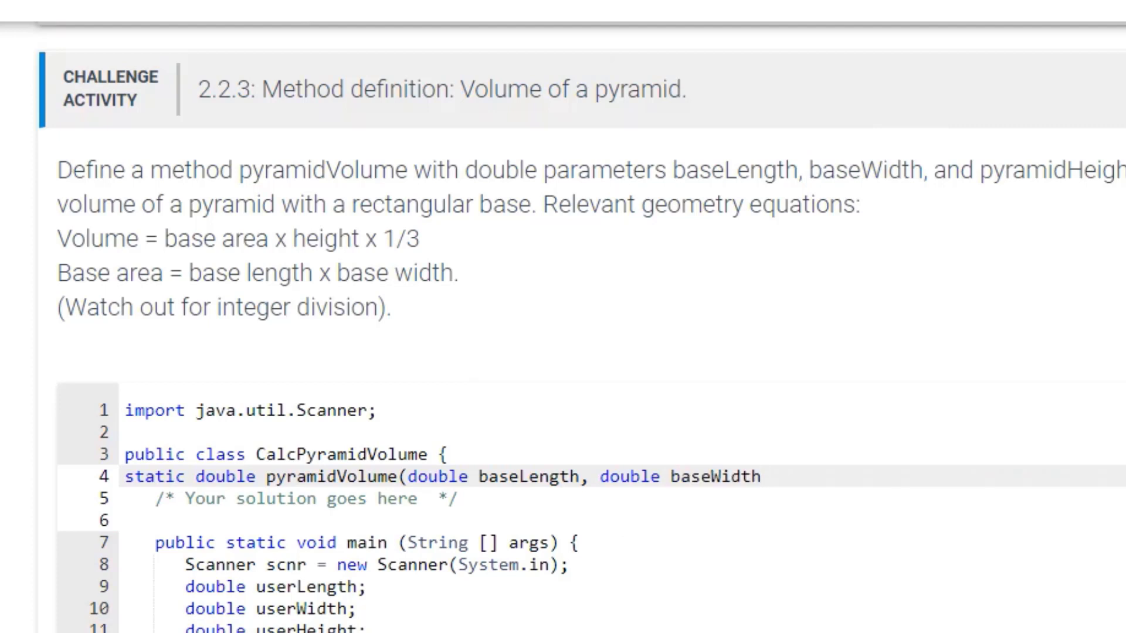
type(",")
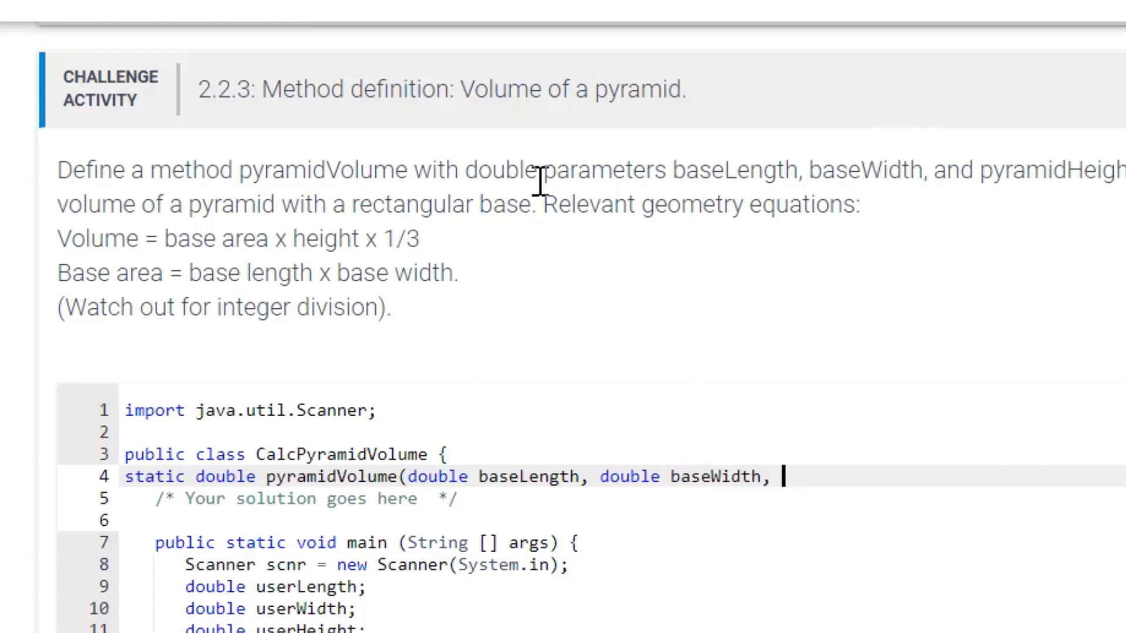
double_click(495, 170)
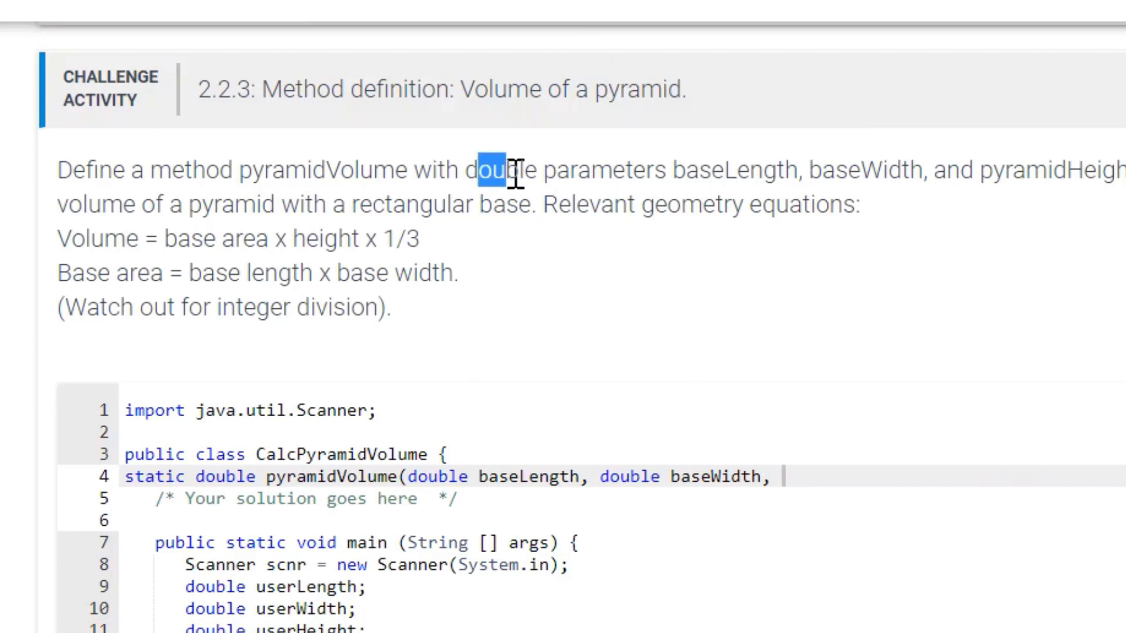
double_click(503, 170)
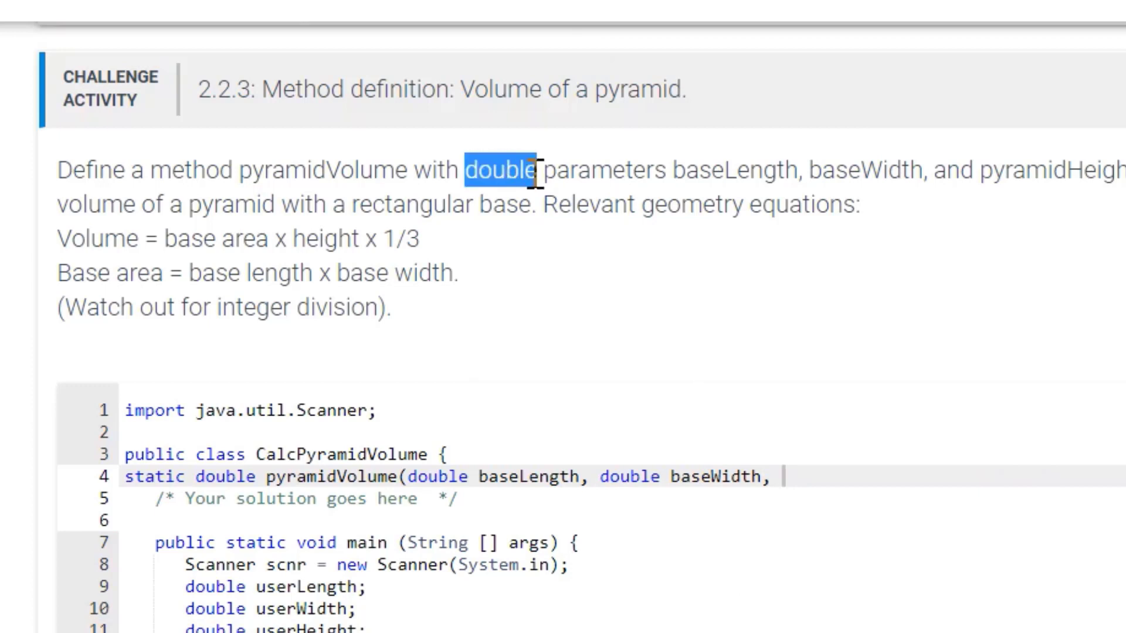
mouse_move(822, 481)
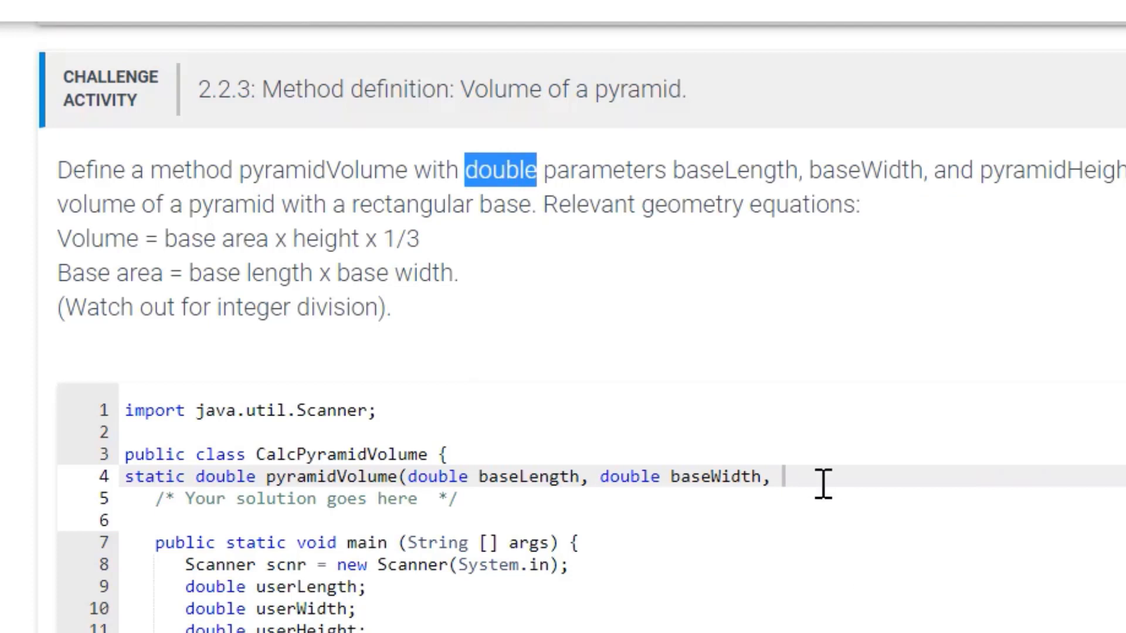
Finish the header with 'double pyramidHeight) {' to open the method body.
type("double")
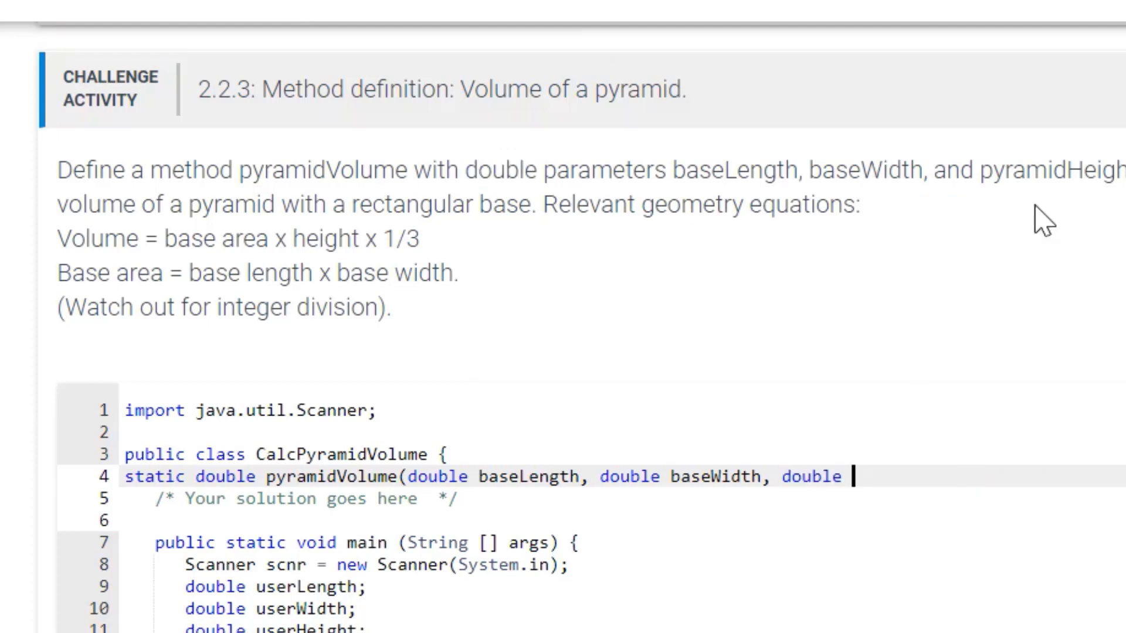
double_click(1008, 170)
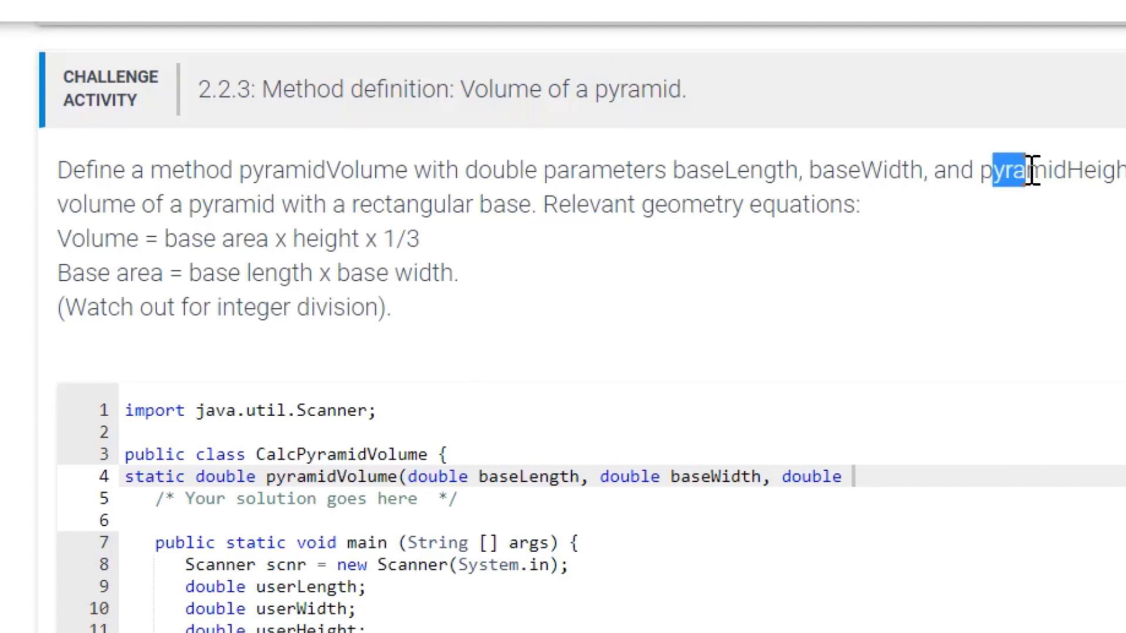
double_click(1019, 170)
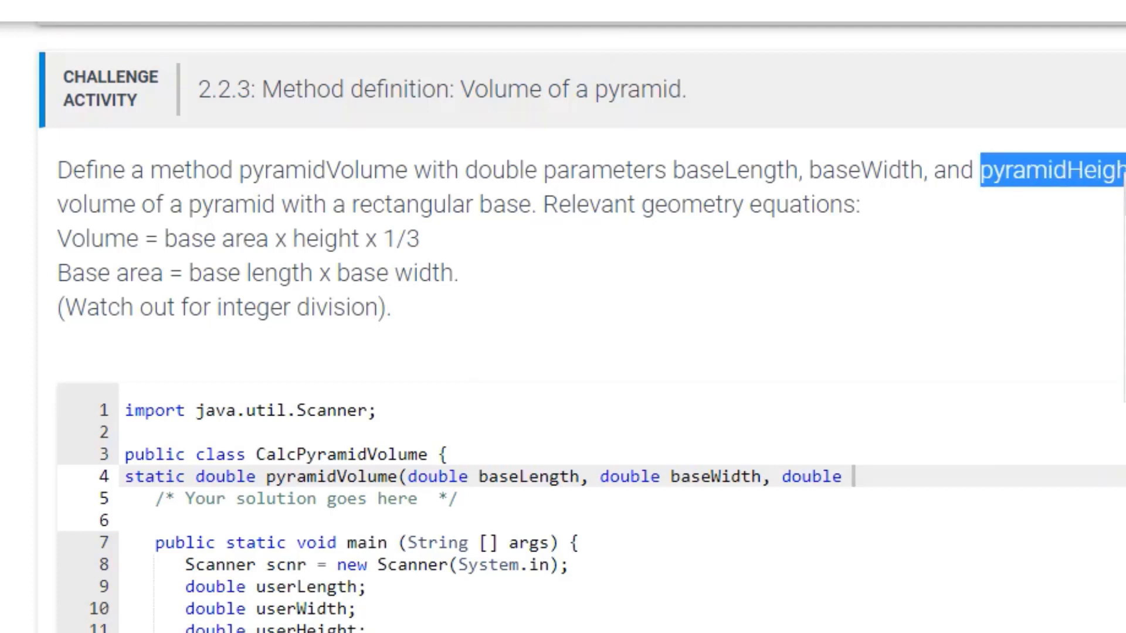
right_click(851, 476)
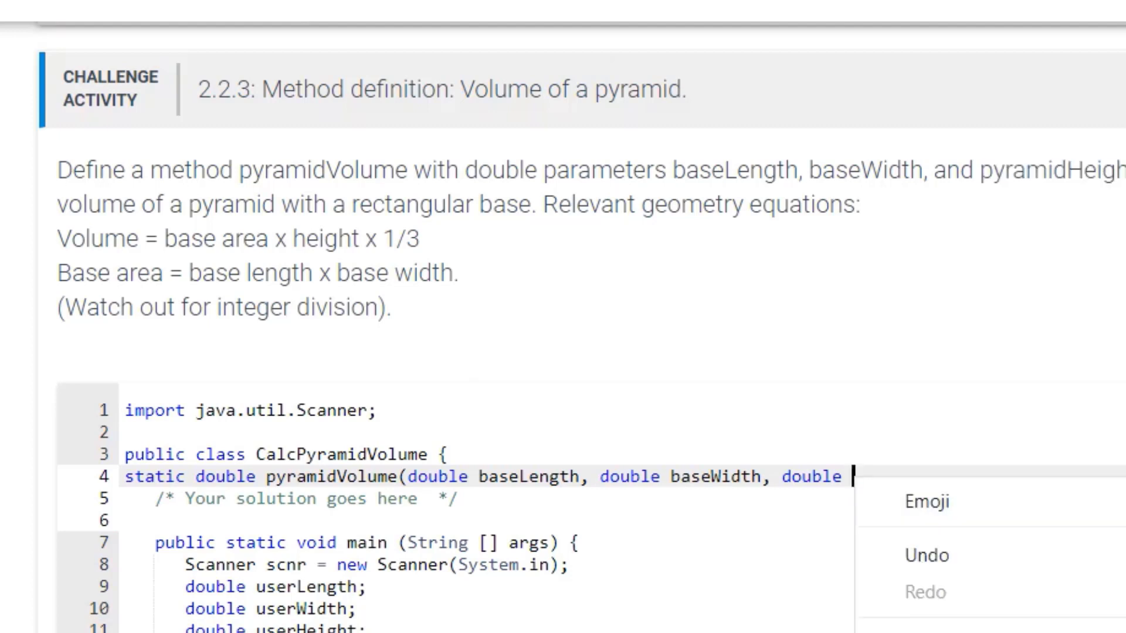
type("pyramidHeight)")
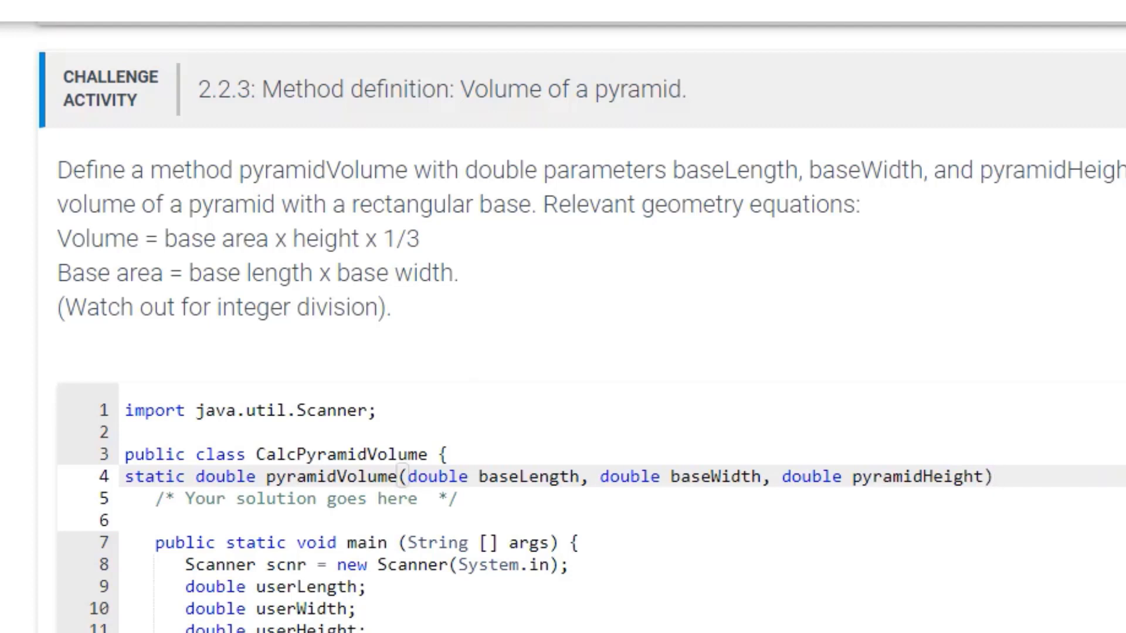
left_click(402, 476)
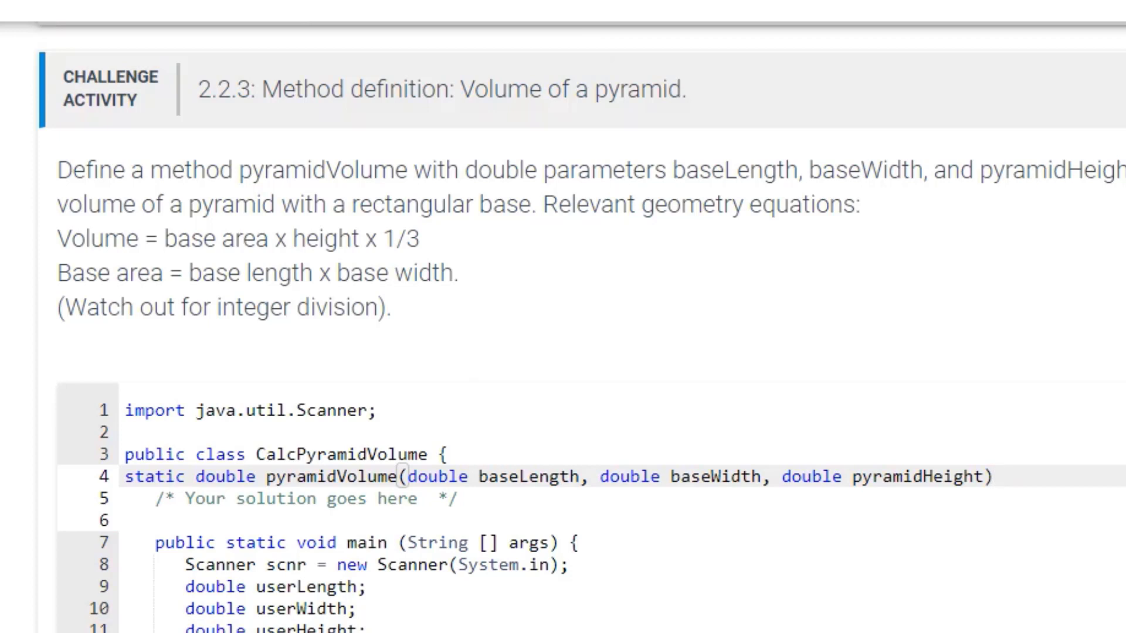
left_click(1004, 477)
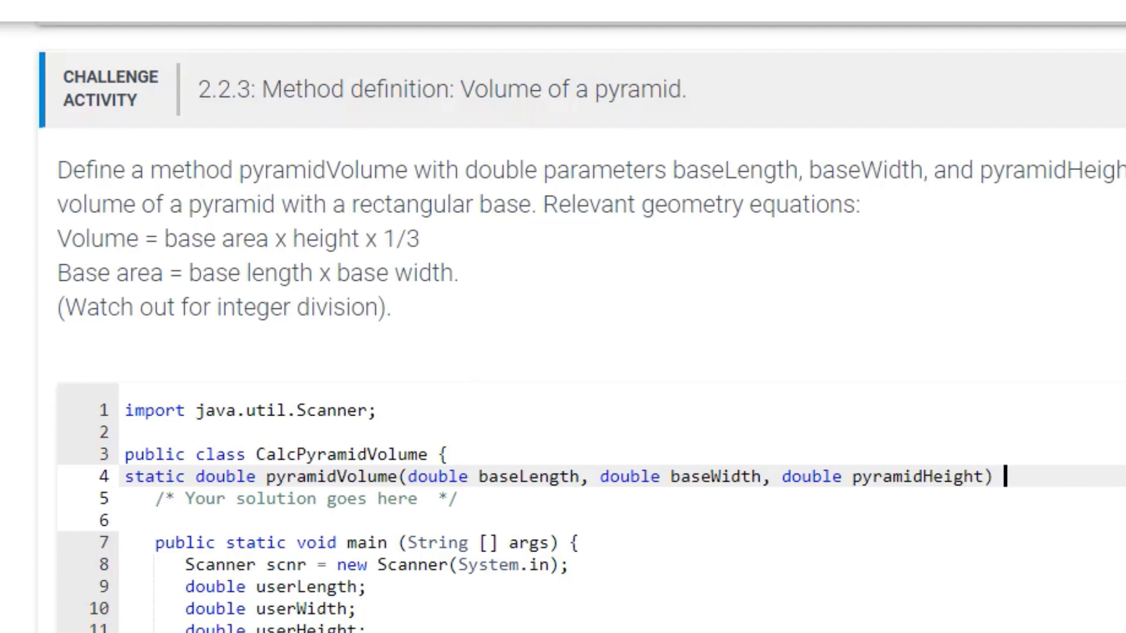
type("{")
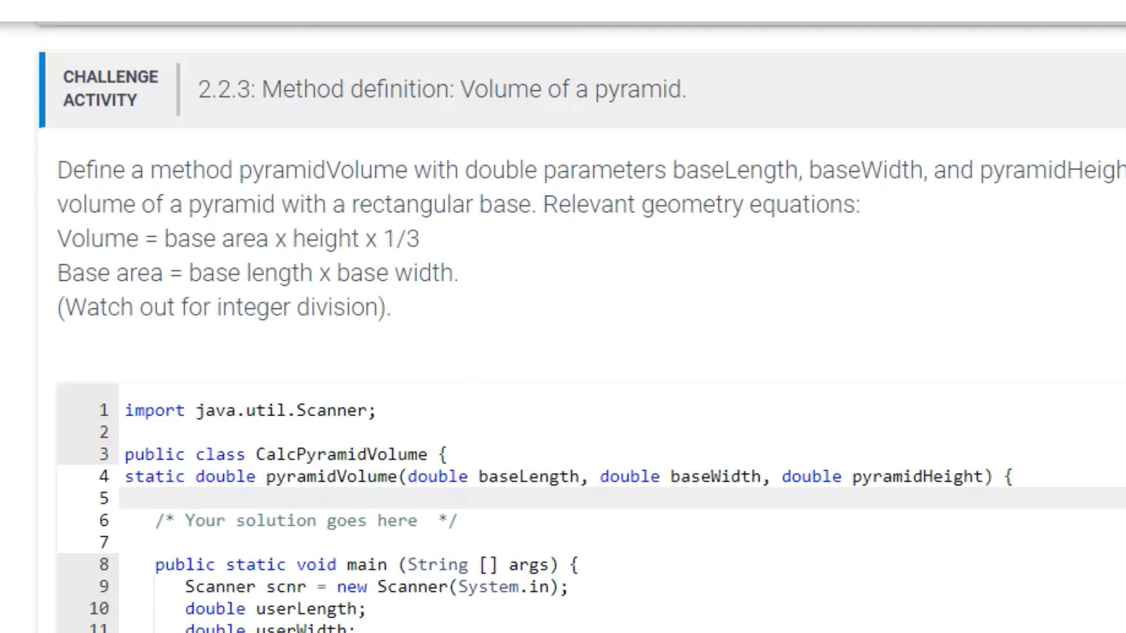
Declare 'double Volume, baseArea;' on line 5 inside pyramidVolume.
scroll("down", 3)
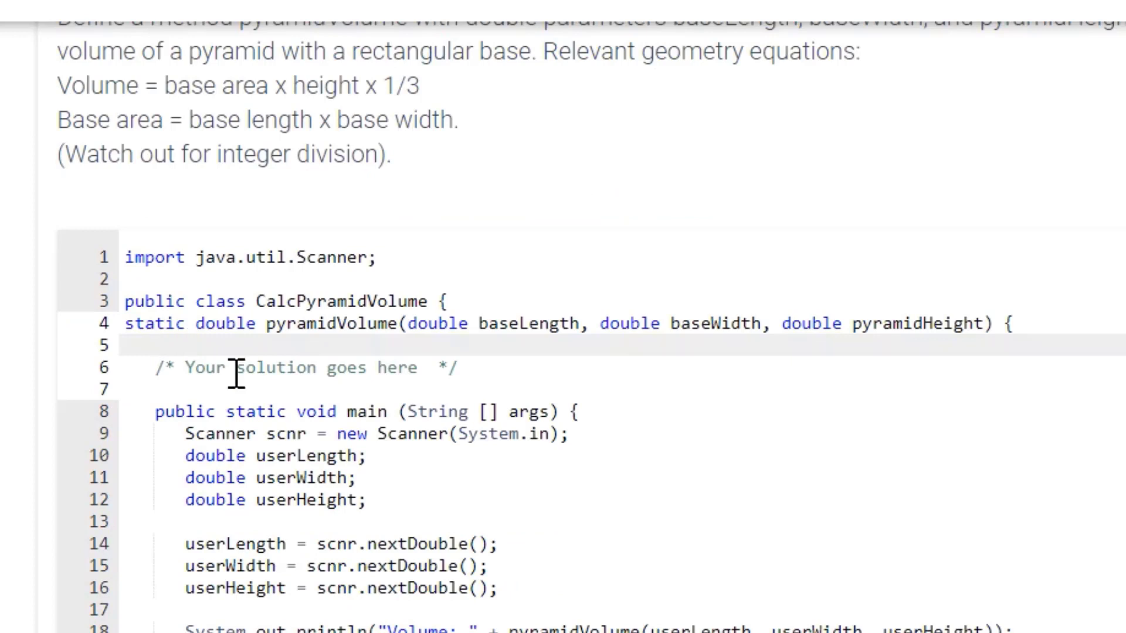
type("double")
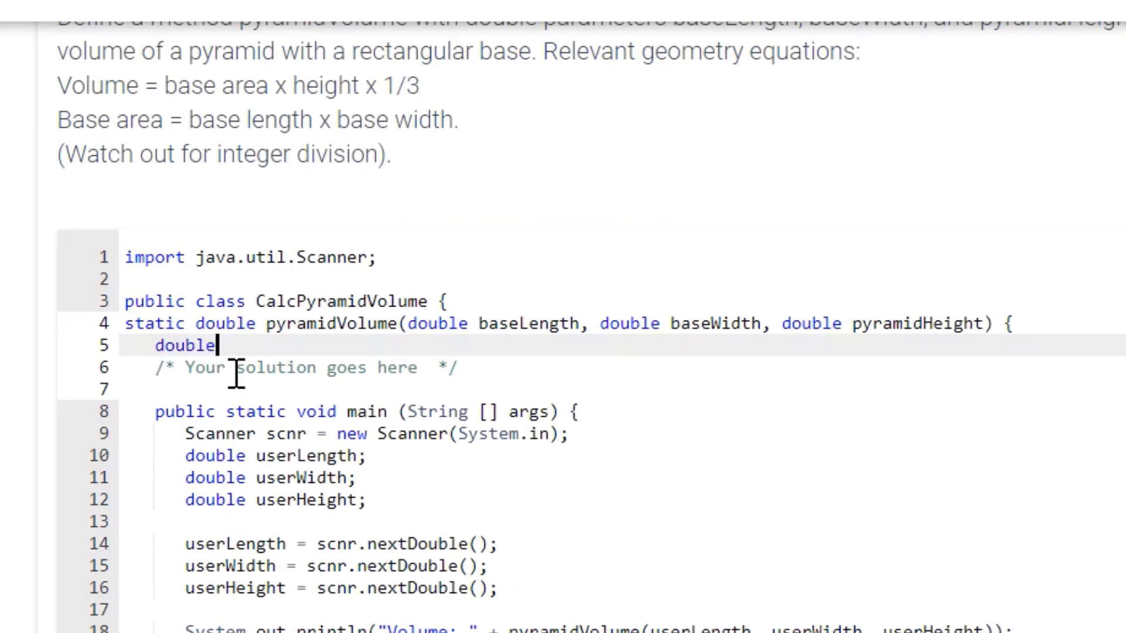
type("V")
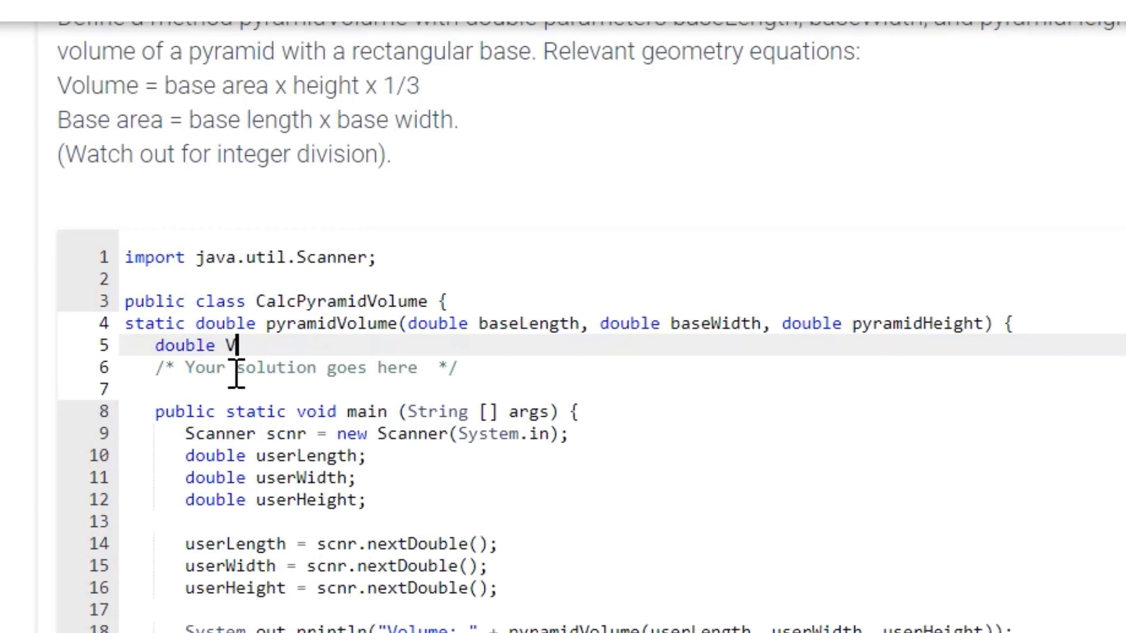
type("olu")
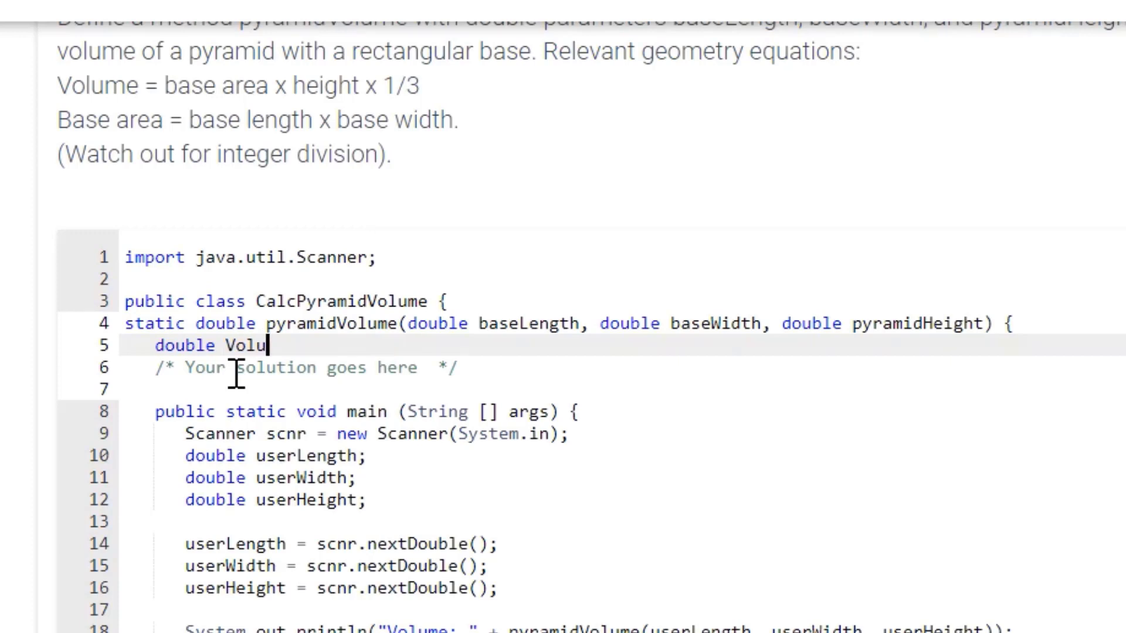
type("me")
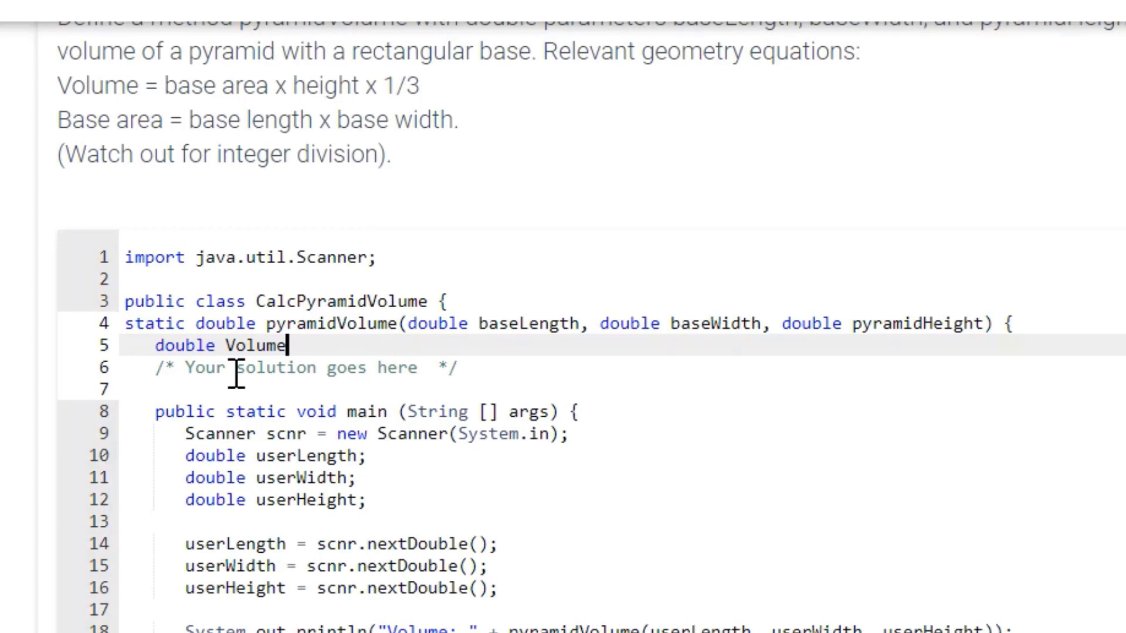
type(", bas")
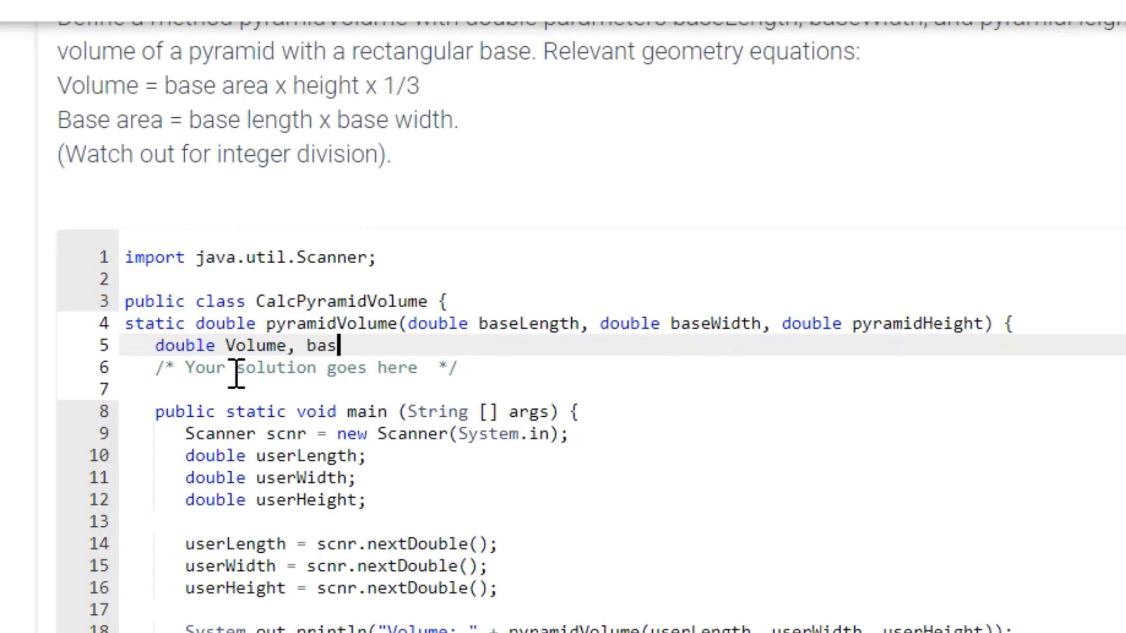
type("a")
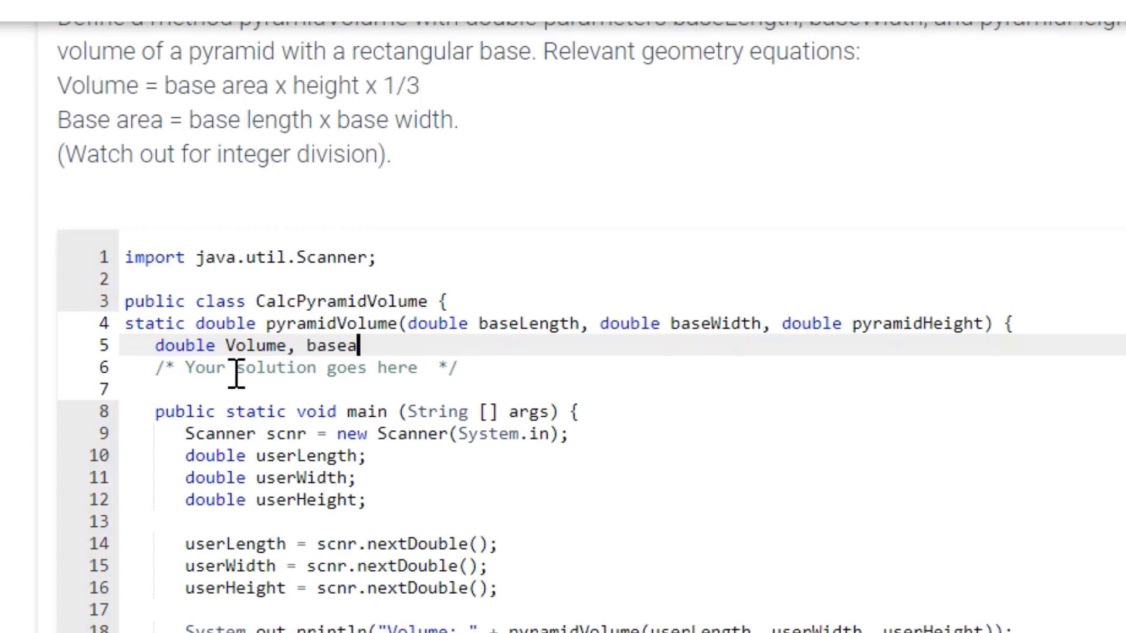
key("Backspace")
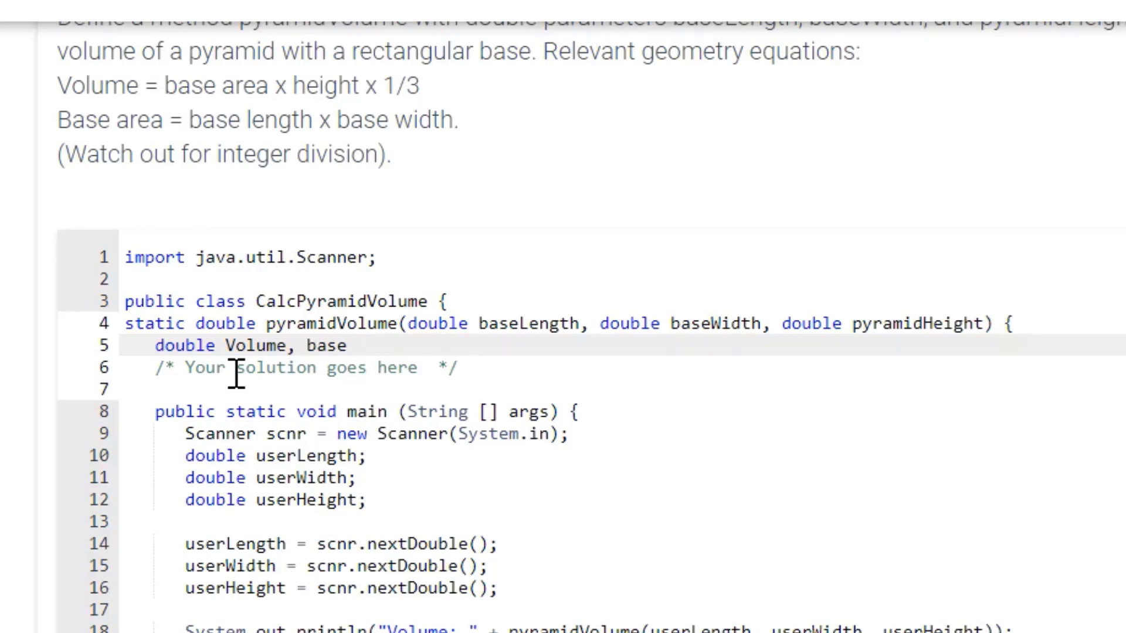
type("Area")
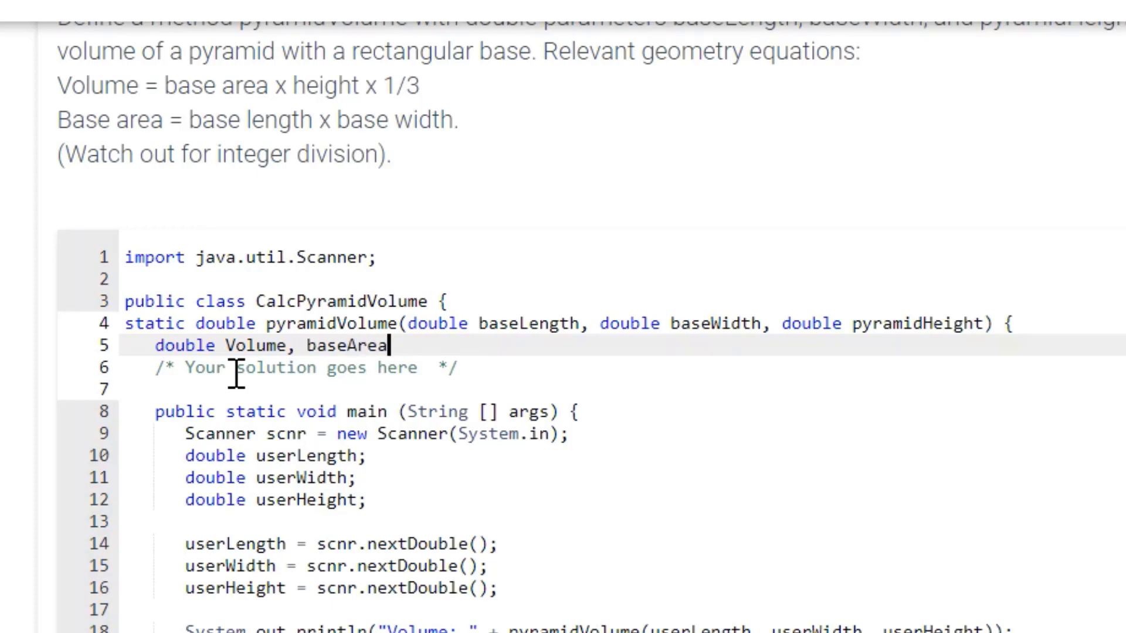
type(";")
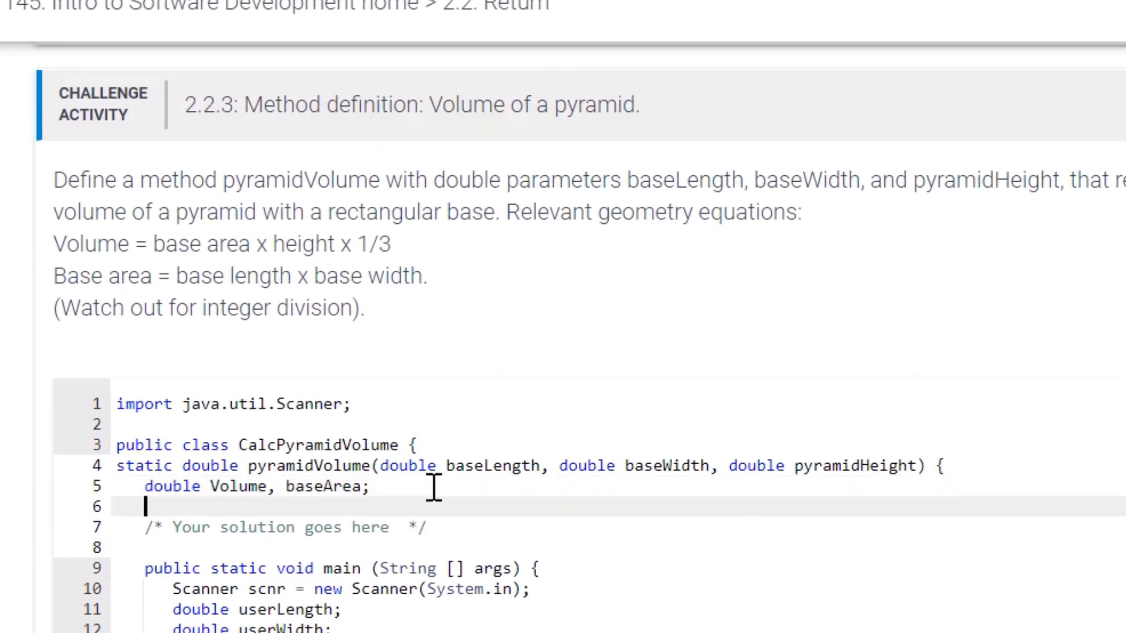
Write 'baseArea = baseLength * baseWidth;' on line 6.
scroll("down", 3)
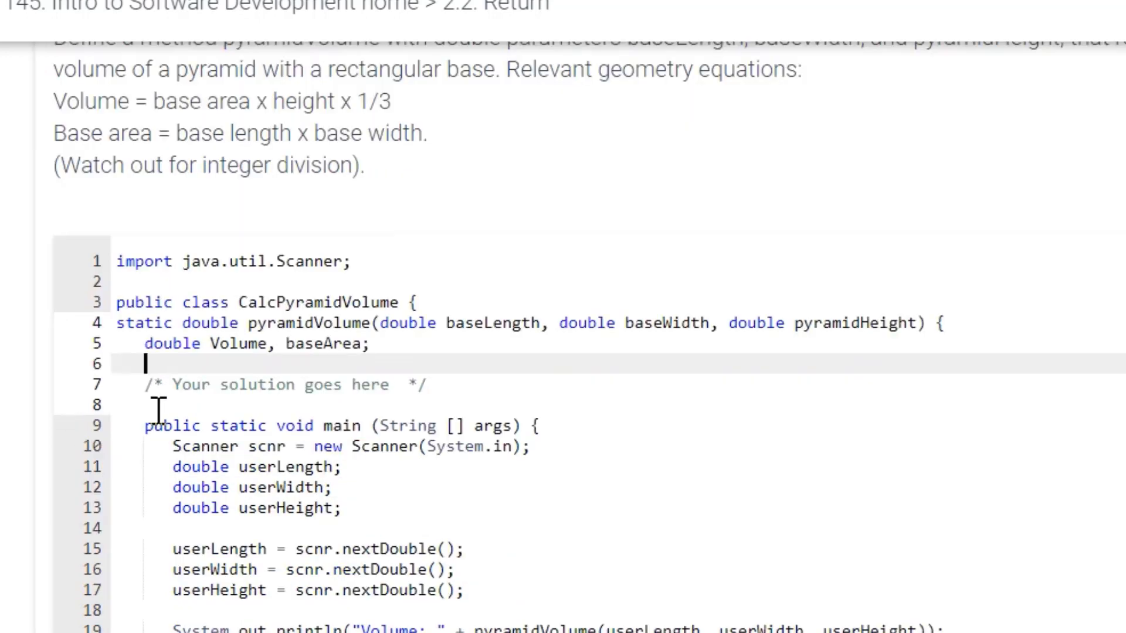
type("base")
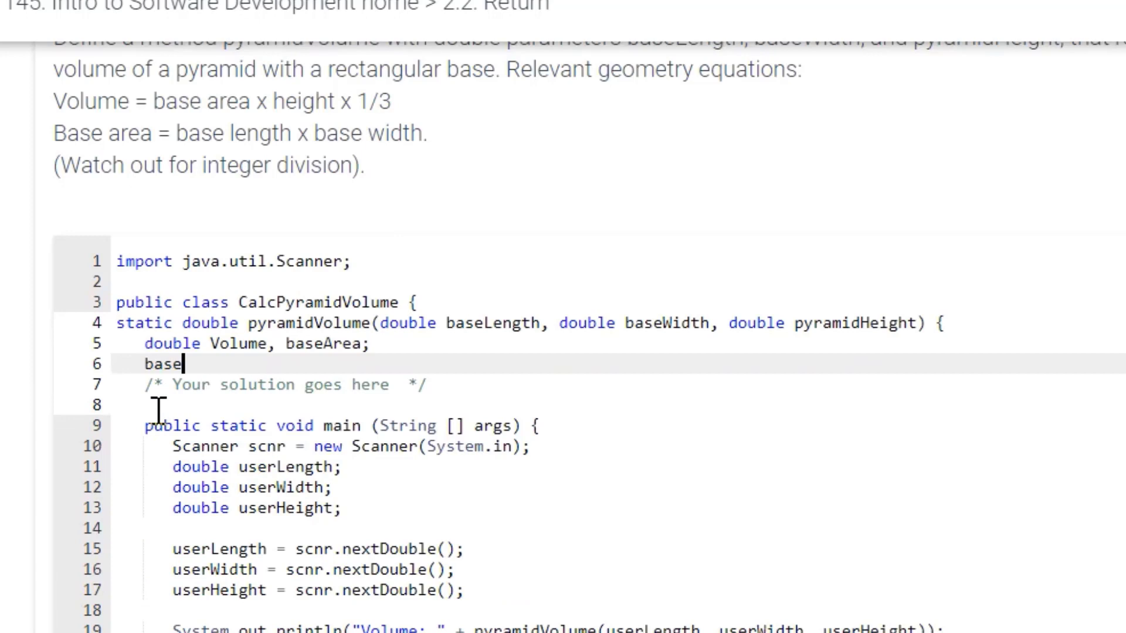
type("Are")
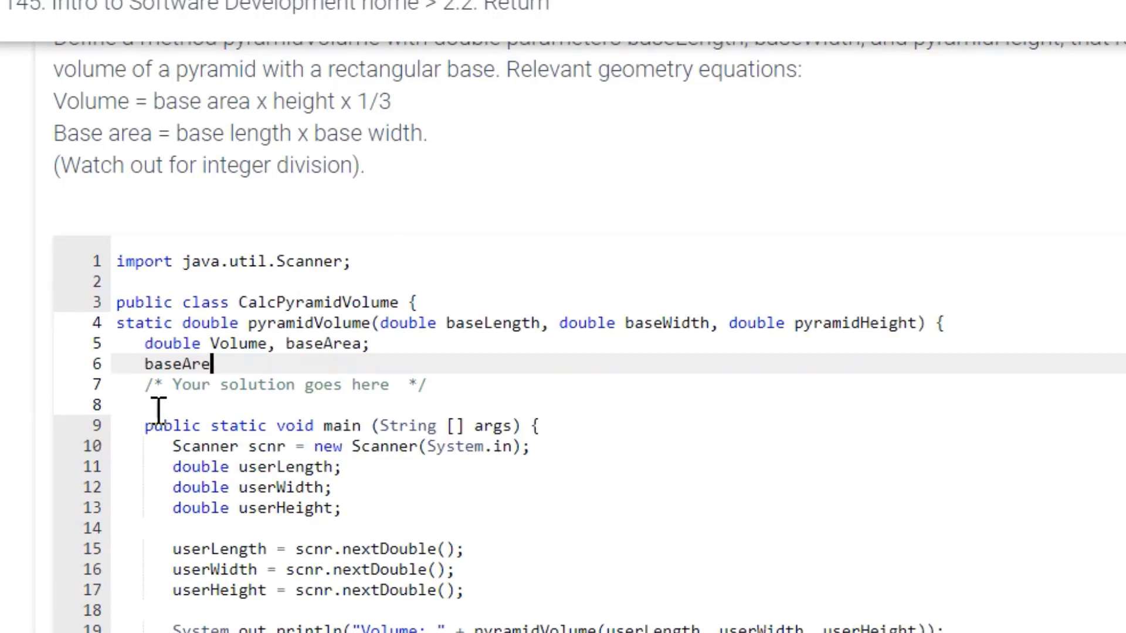
type("a")
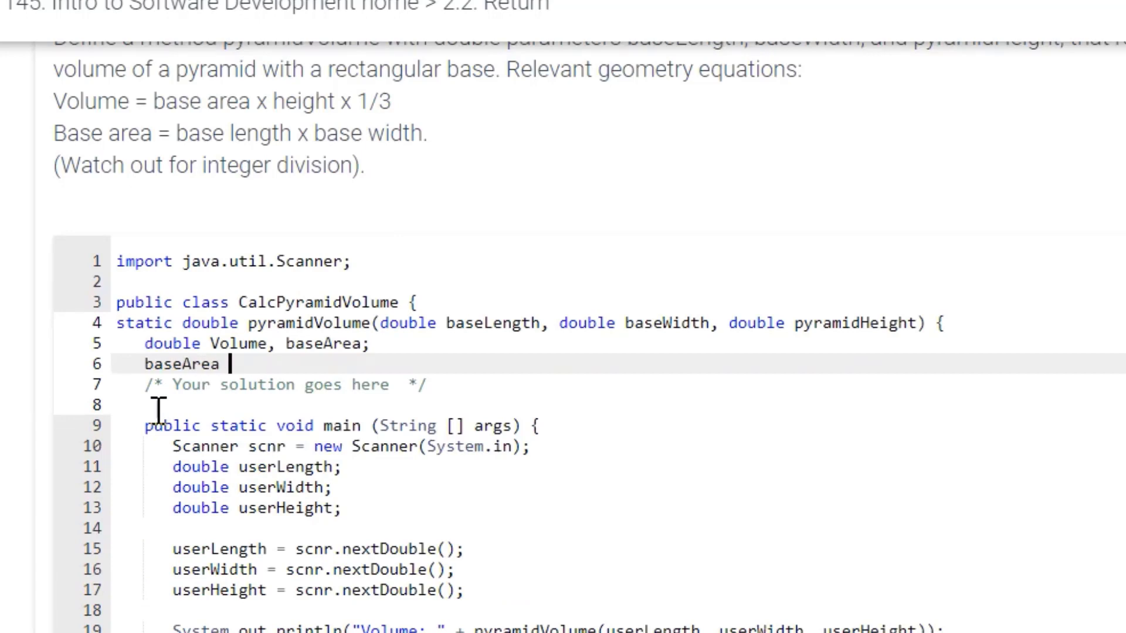
type("=")
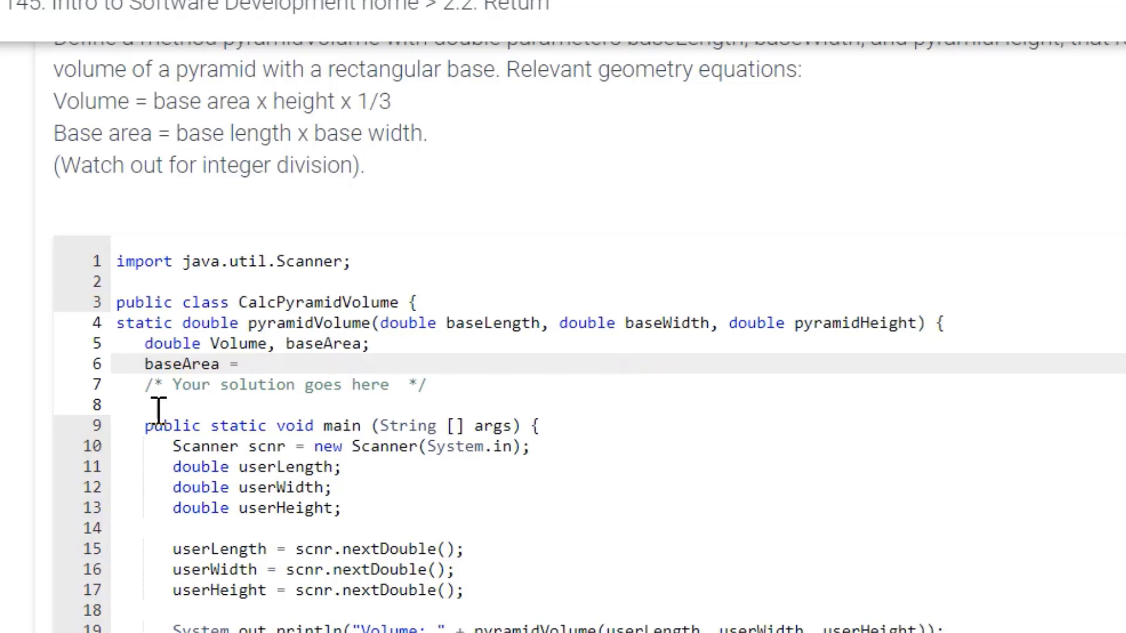
type("base")
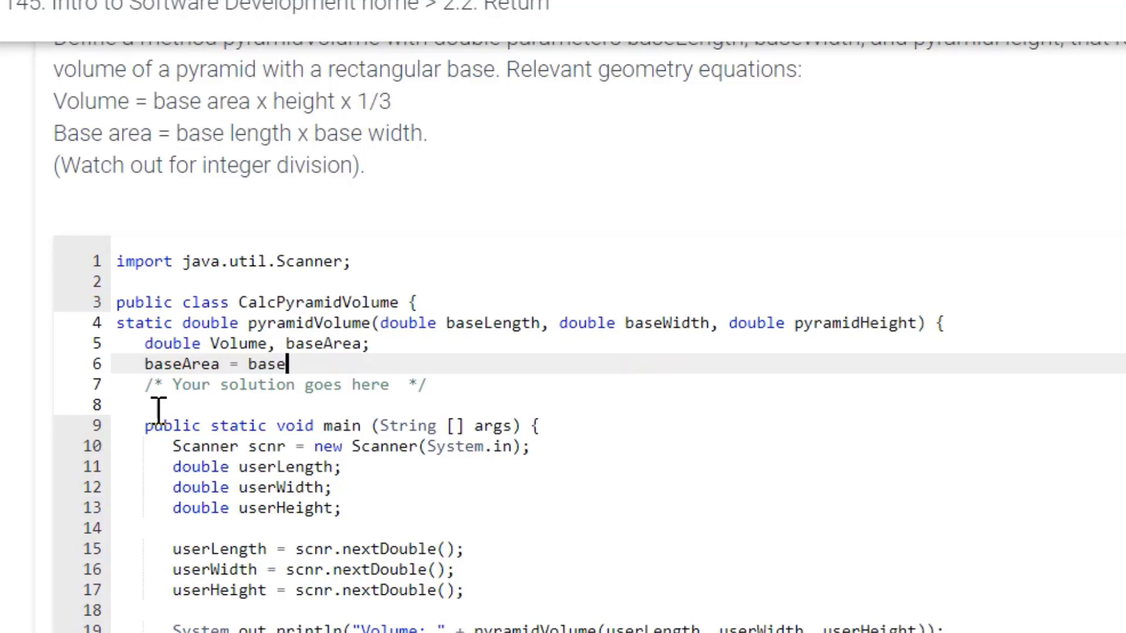
type("Lengt")
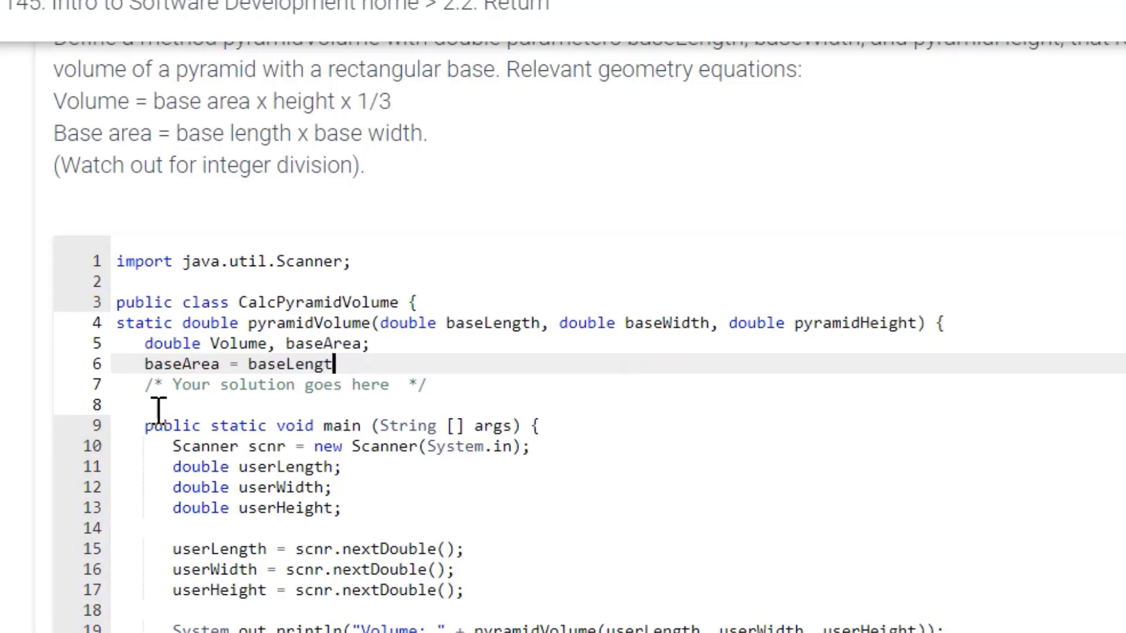
type("h")
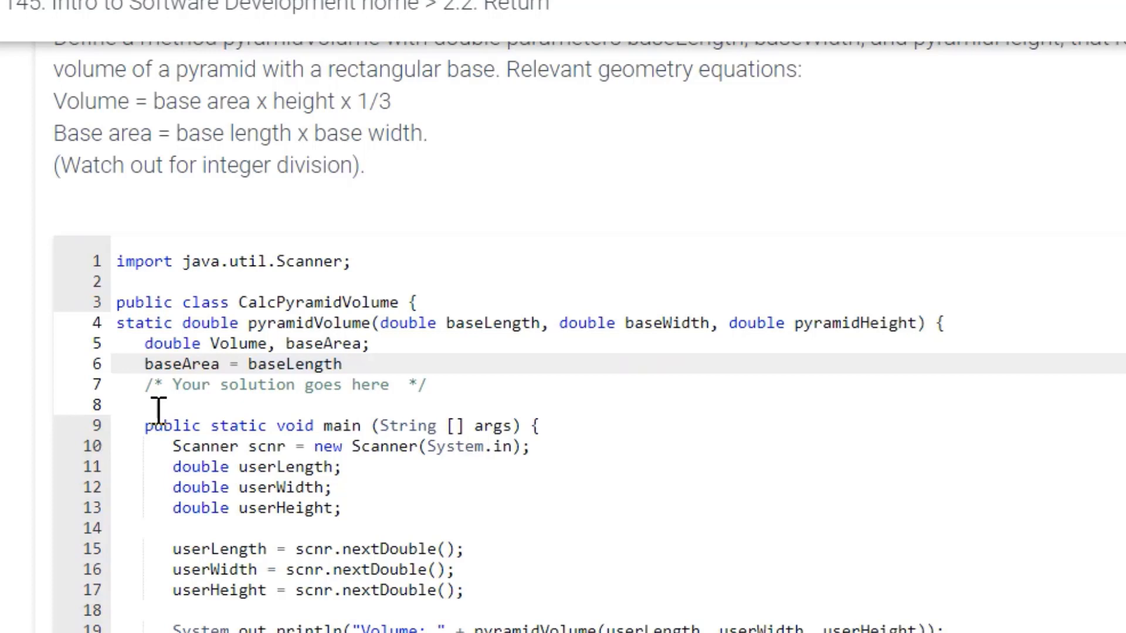
type("*")
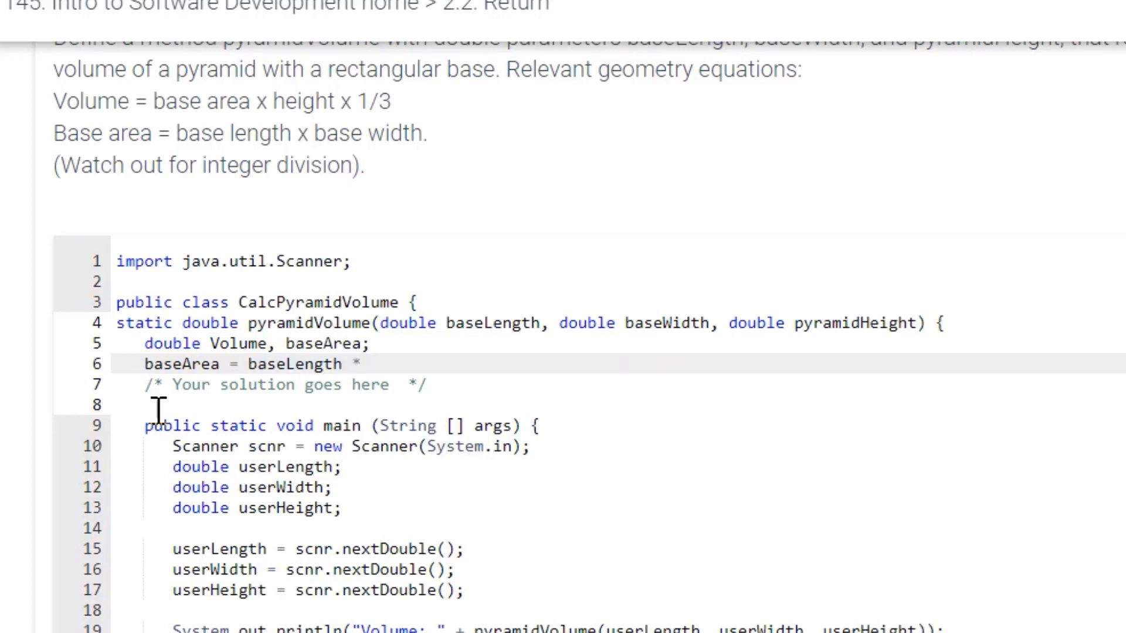
type("bas")
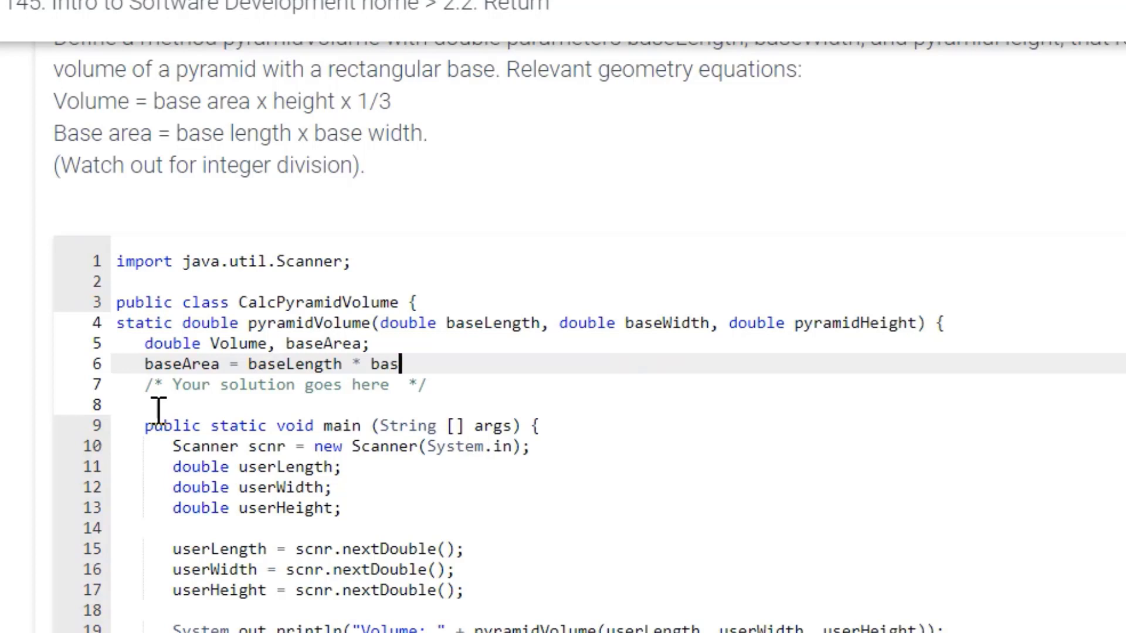
type("eWid")
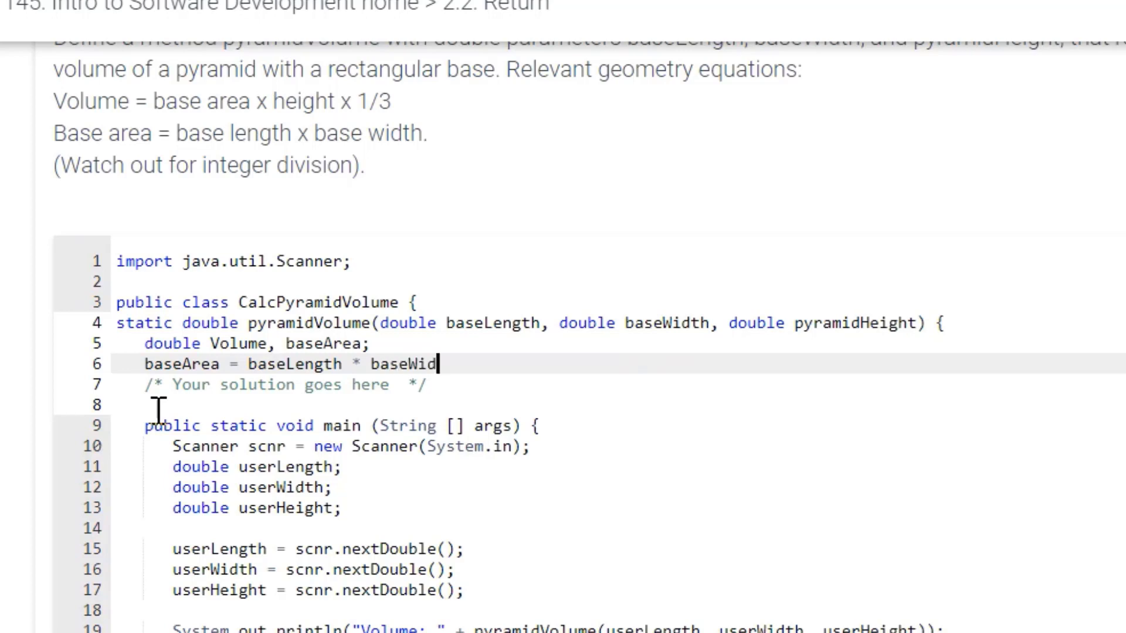
type("th")
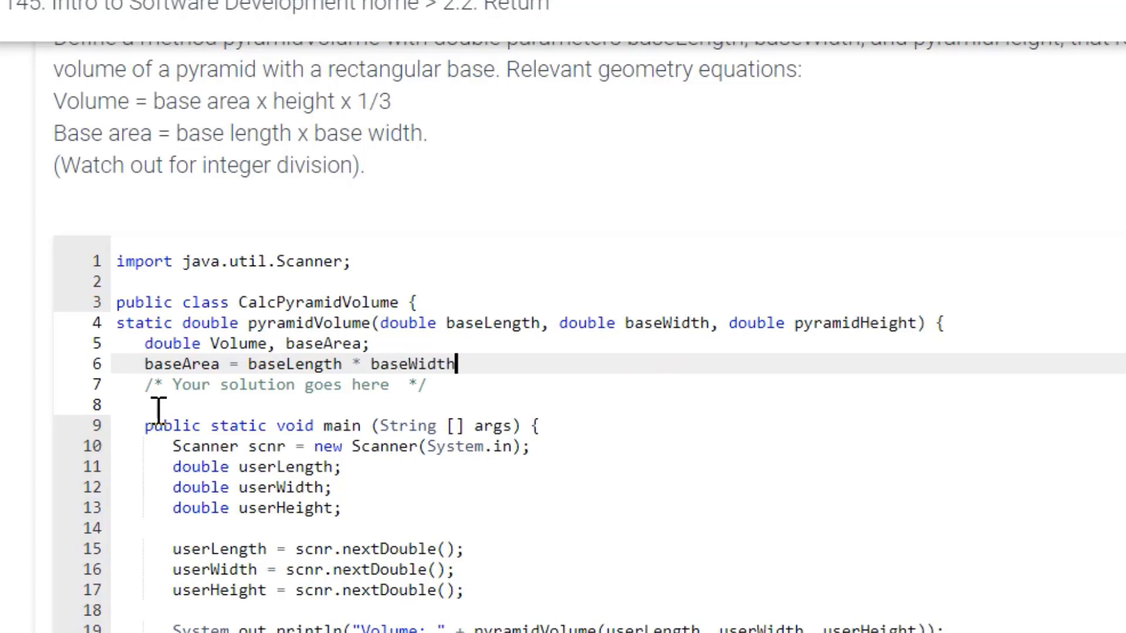
type(";")
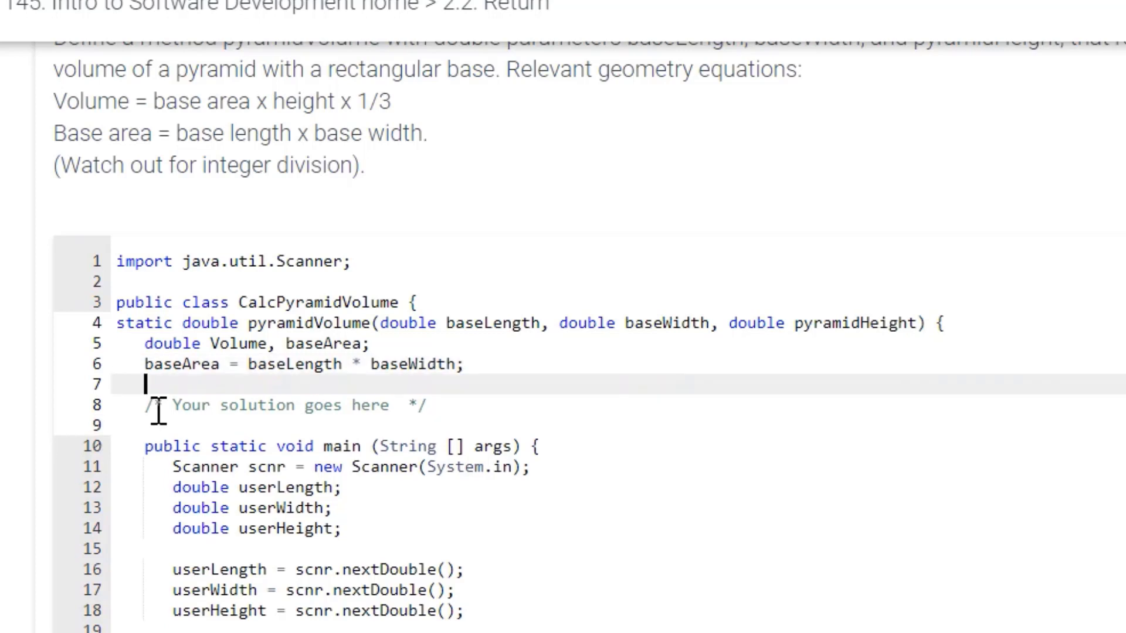
Write 'Volume = baseArea * pyramidHeight * 1/3;' on line 7.
type("Volume")
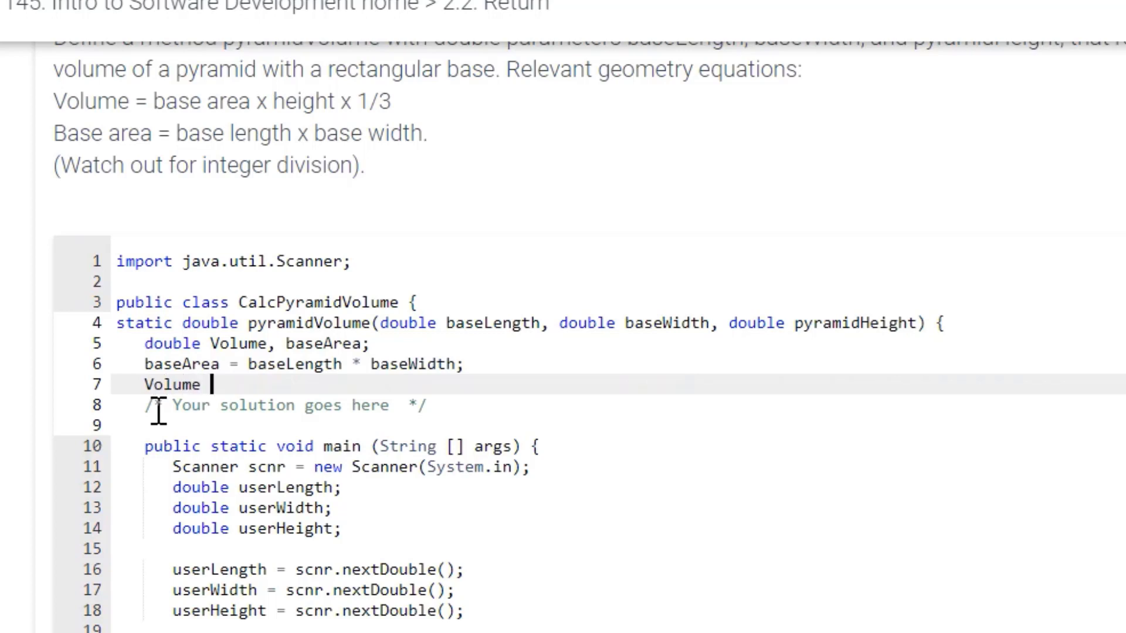
type("=")
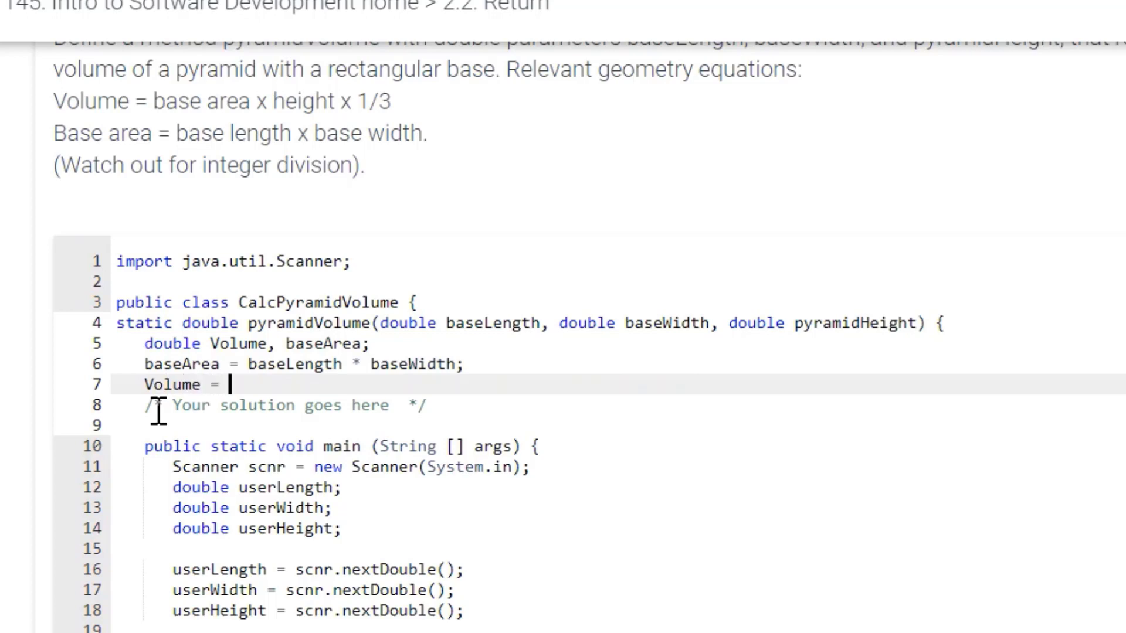
type("base")
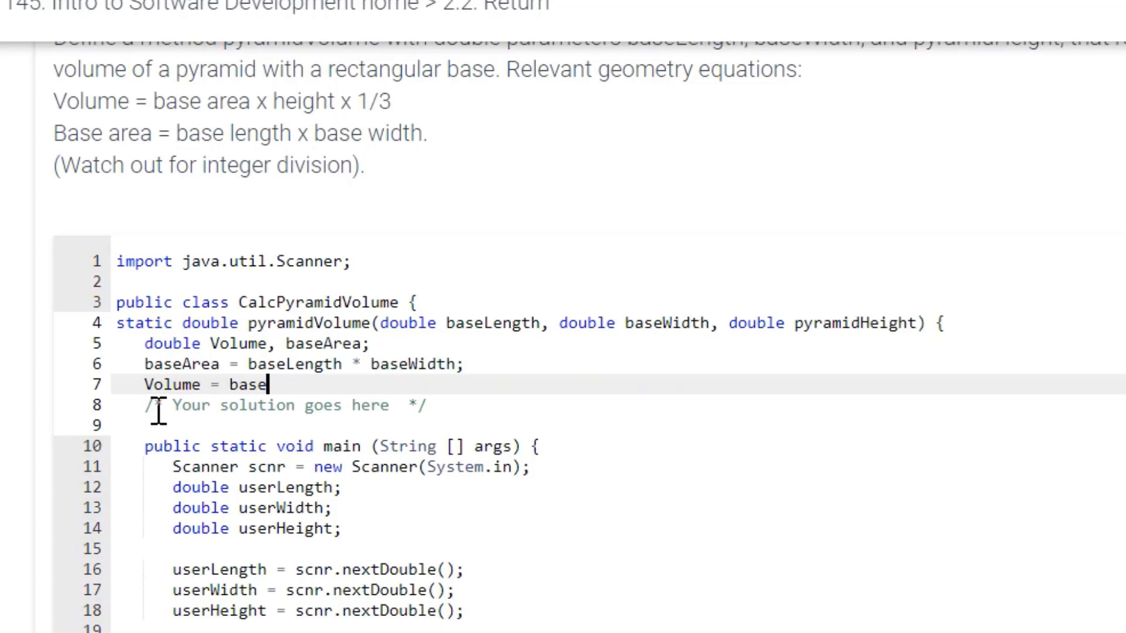
type("Area")
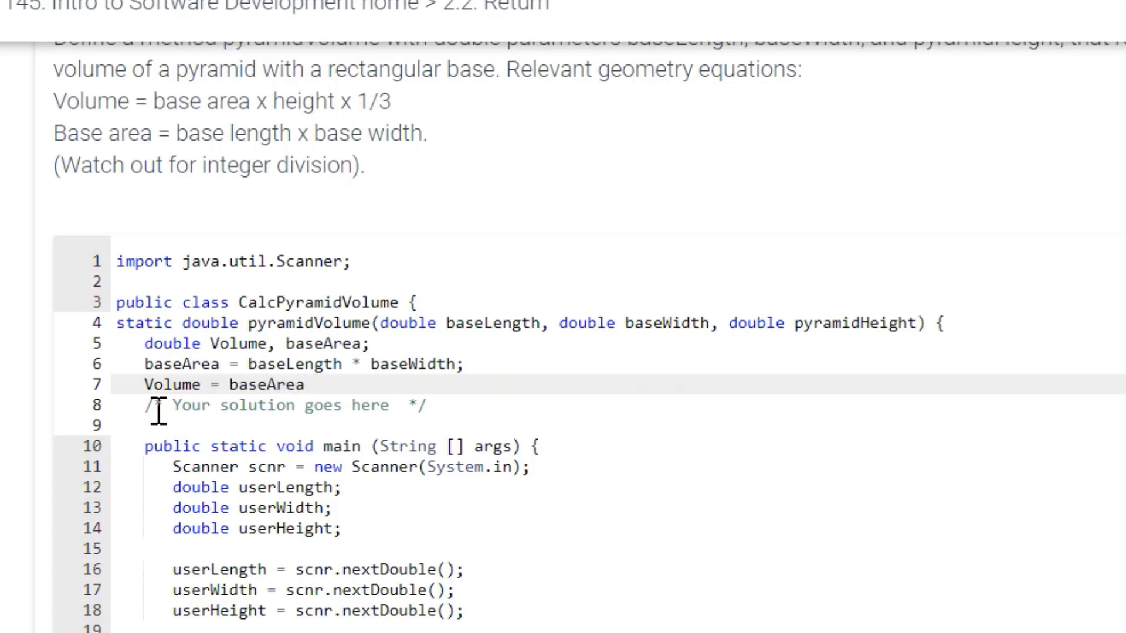
type("*")
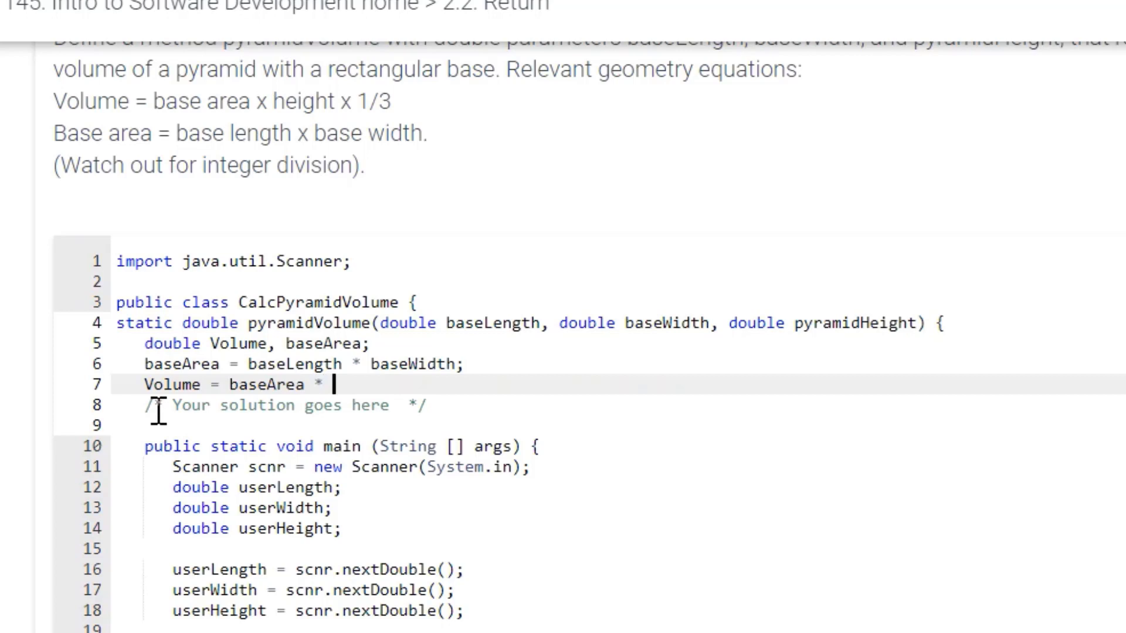
type("pyrami")
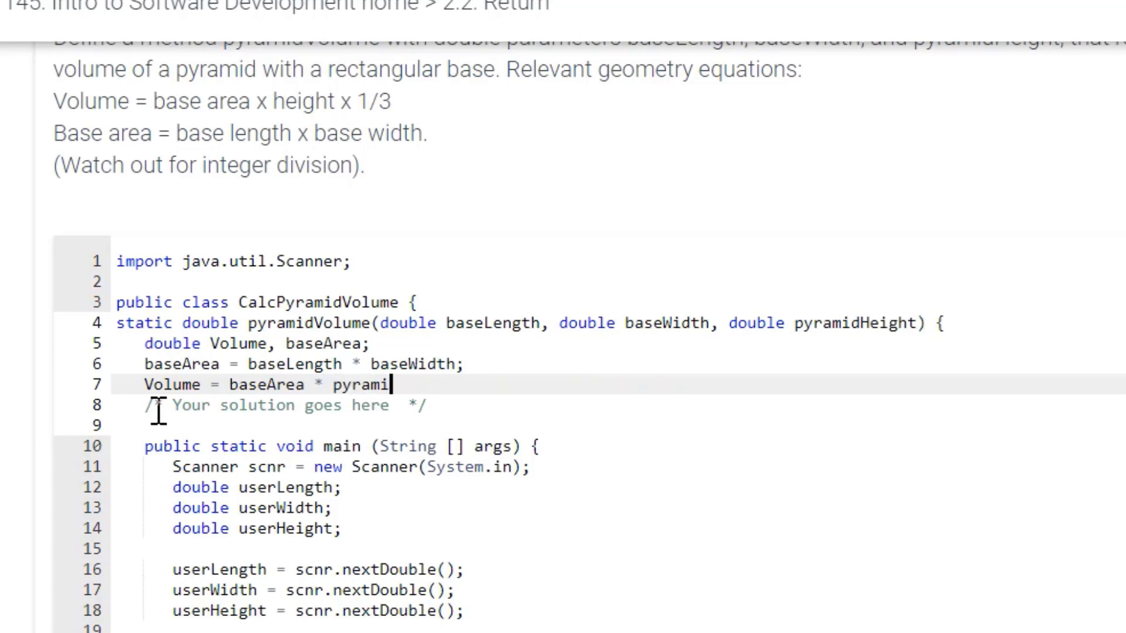
type("dHeight")
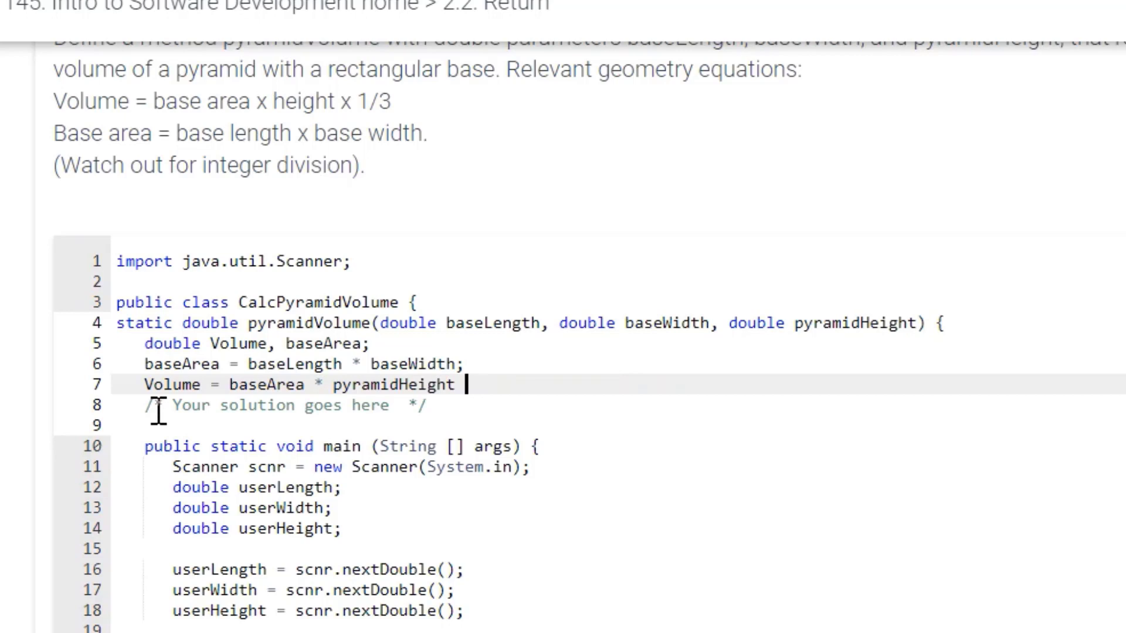
type("* 1/")
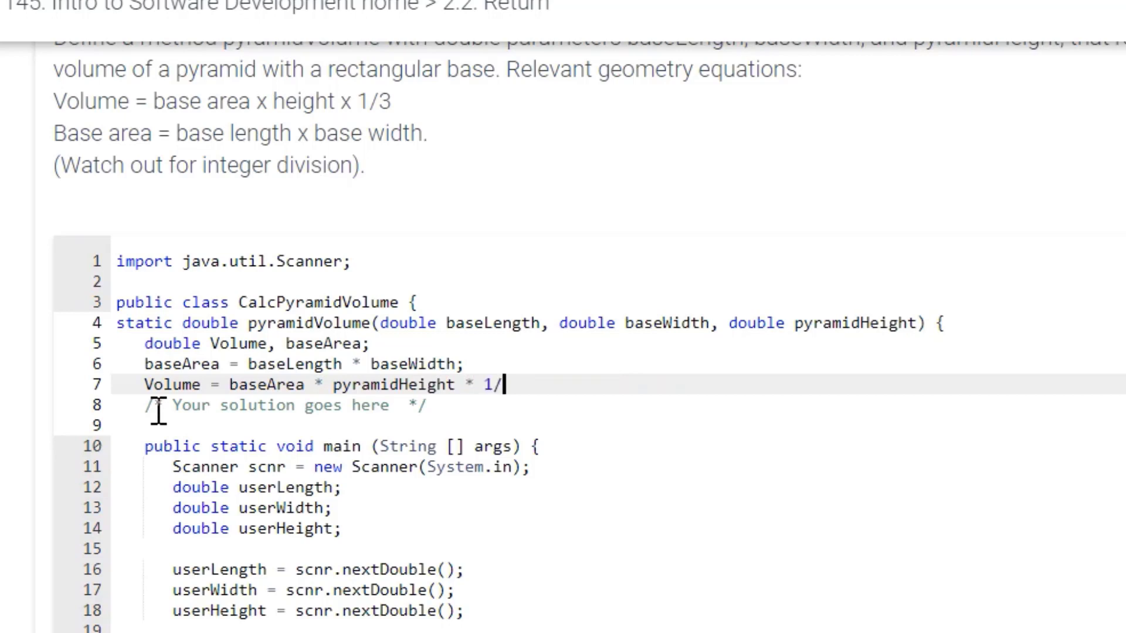
type("3;")
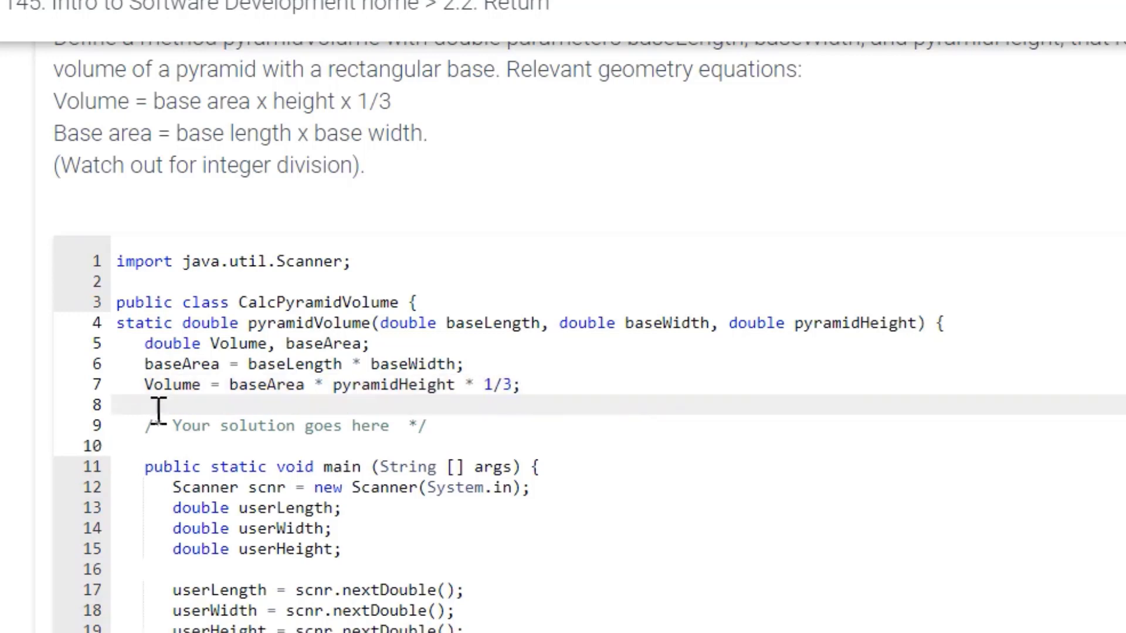
Add 'return Volume;' on line 8 and run the pyramidVolume tests.
type("return")
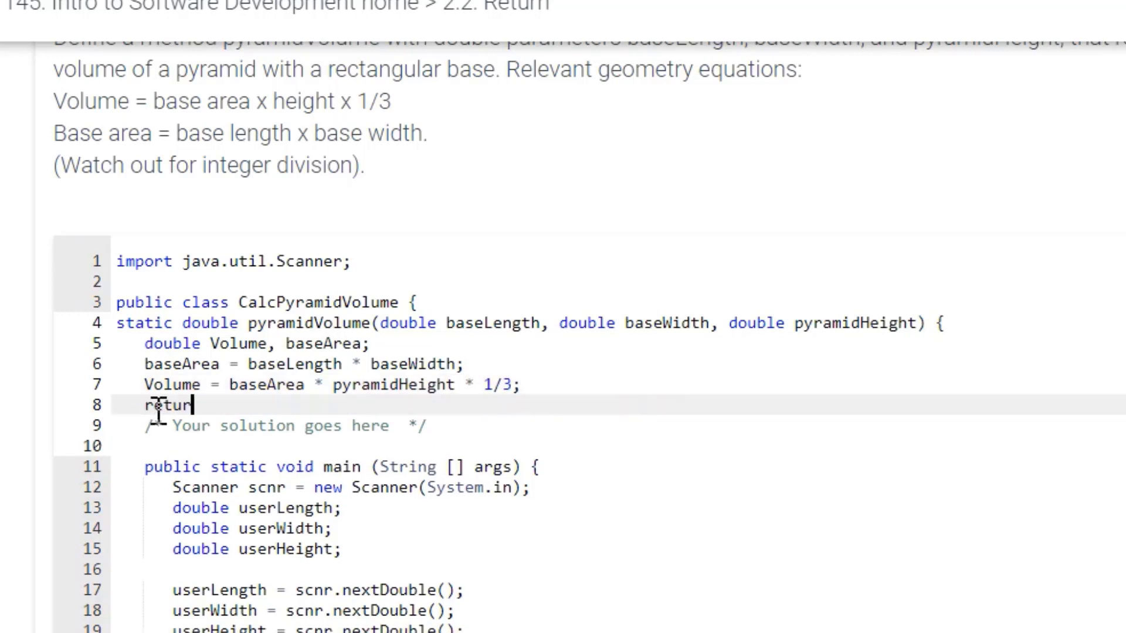
type("V")
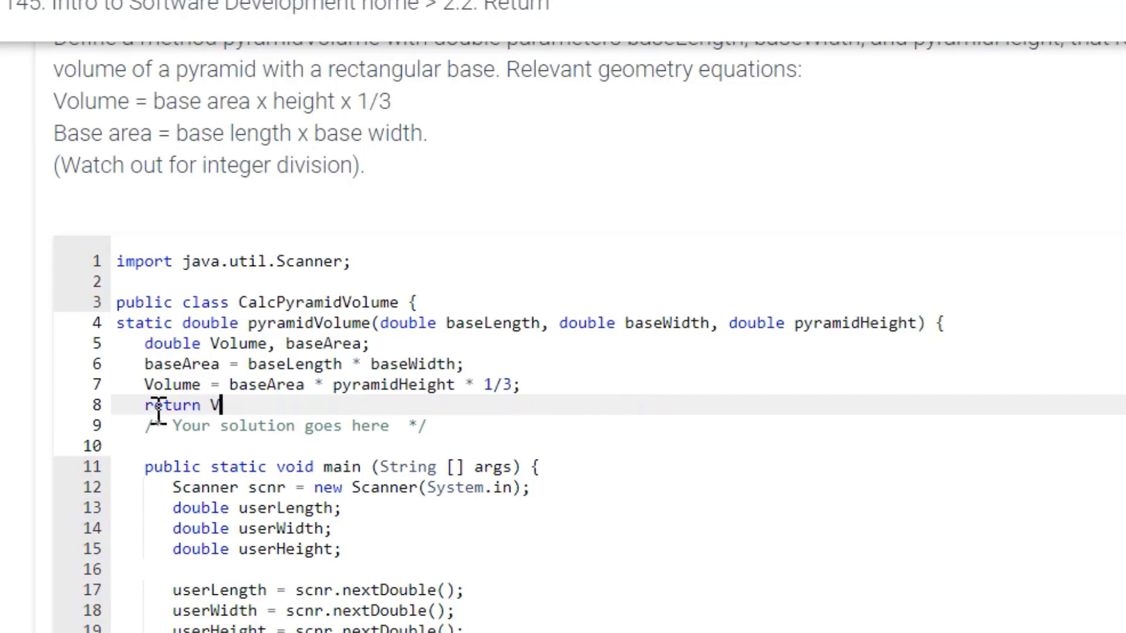
type("olume")
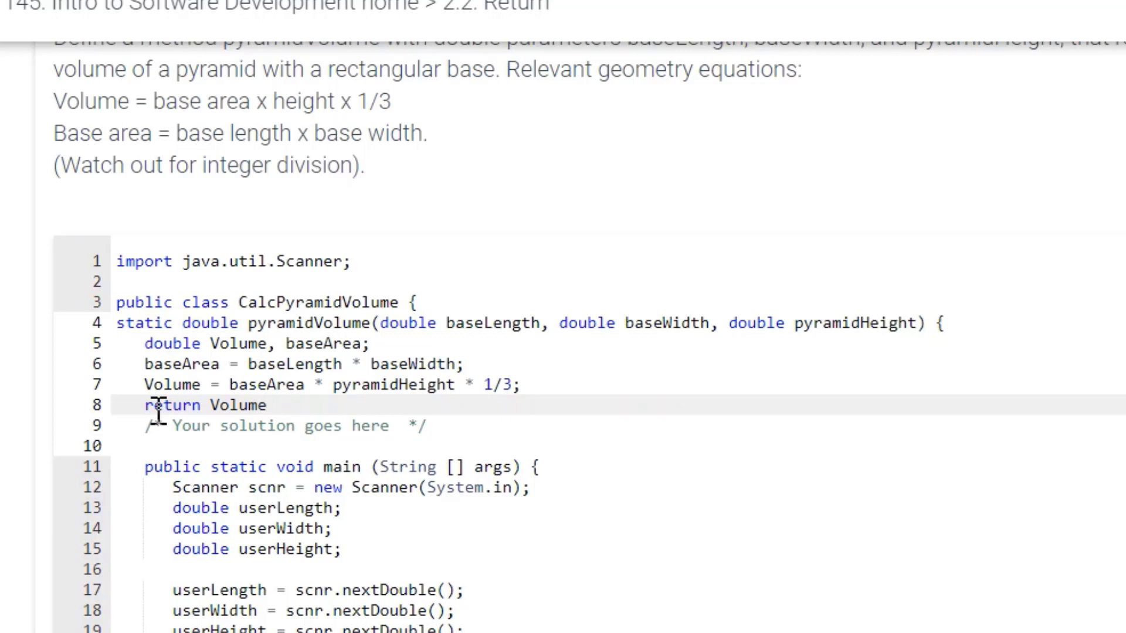
type(";")
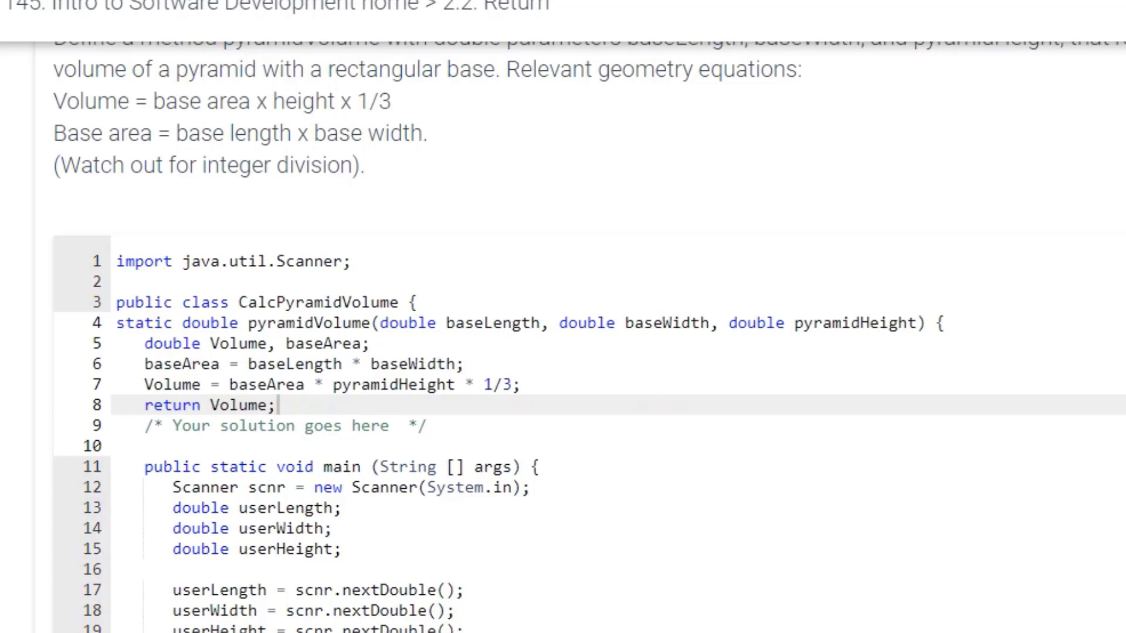
left_click(190, 566)
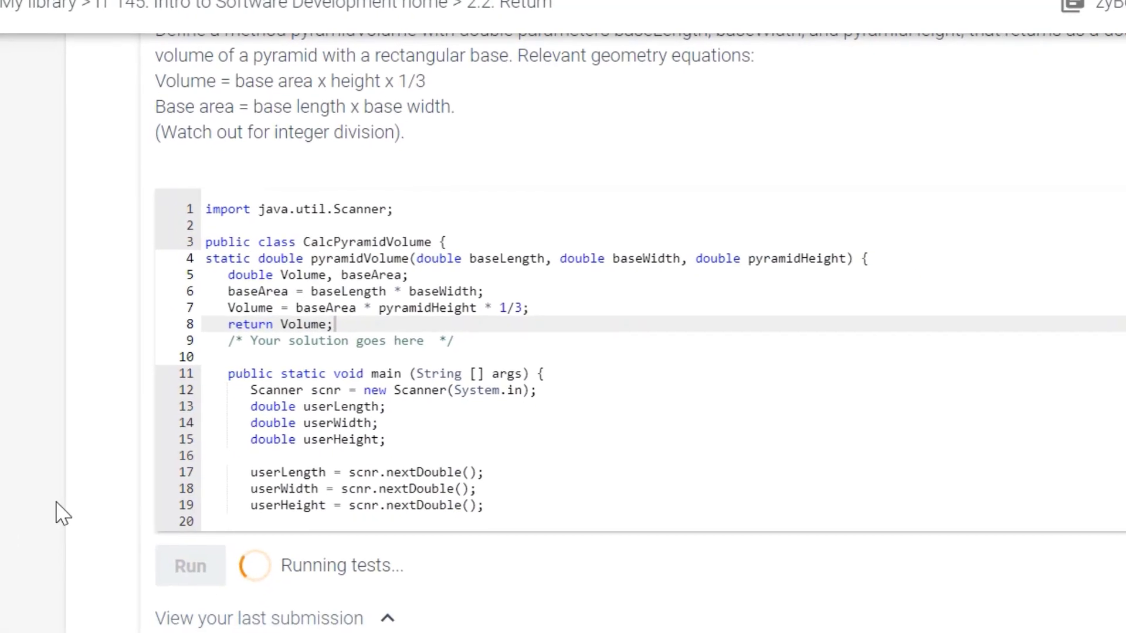
Add a closing brace on line 9 after the return line of pyramidVolume.
left_click(190, 565)
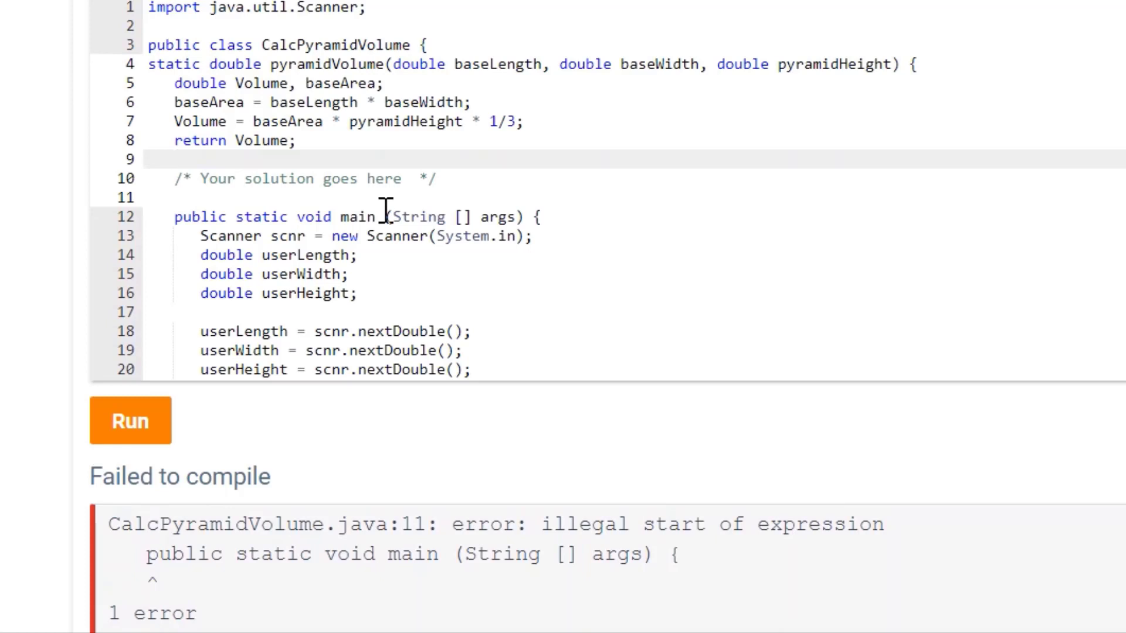
type("}")
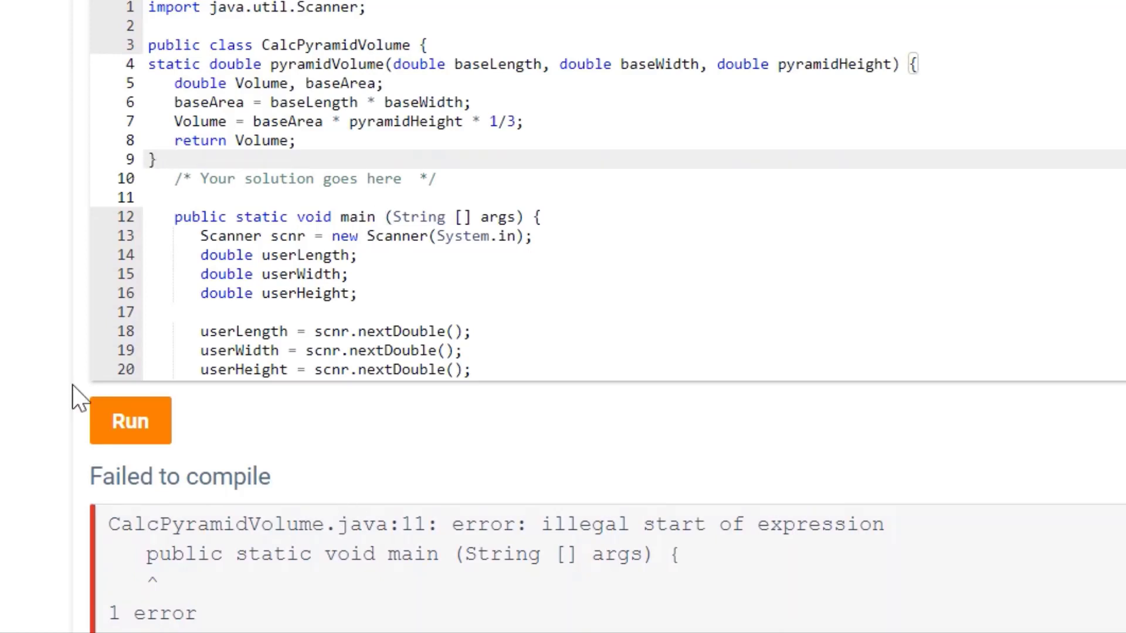
Rerun pyramidVolume until all tests pass, showing 0.3333333333333333 for inputs 1.00 1.00 1.00.
left_click(130, 420)
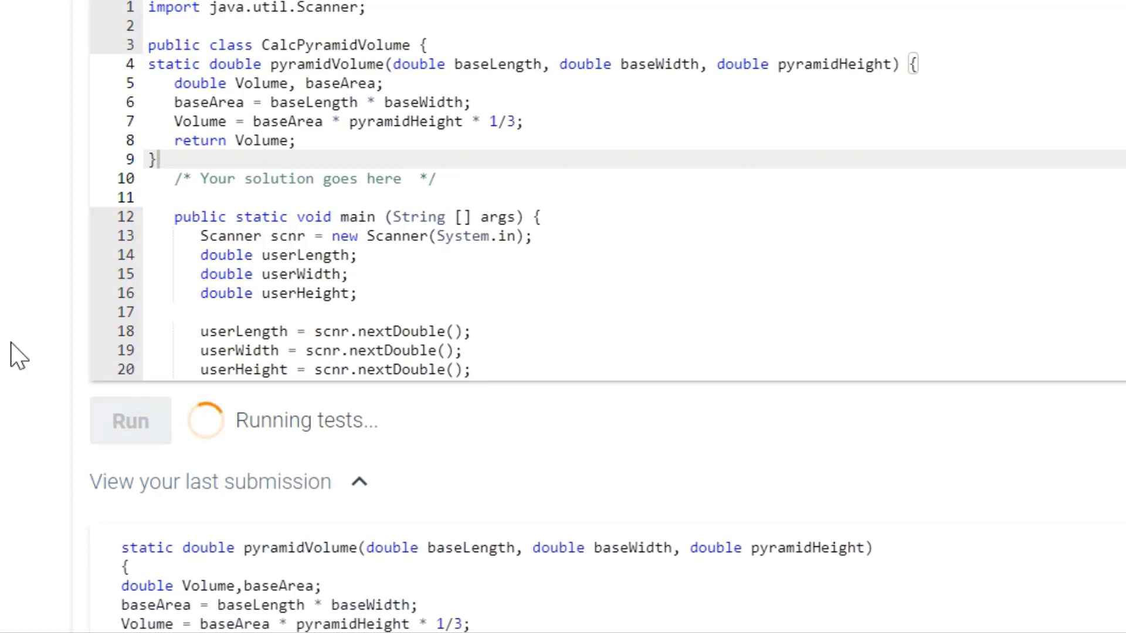
left_click(130, 421)
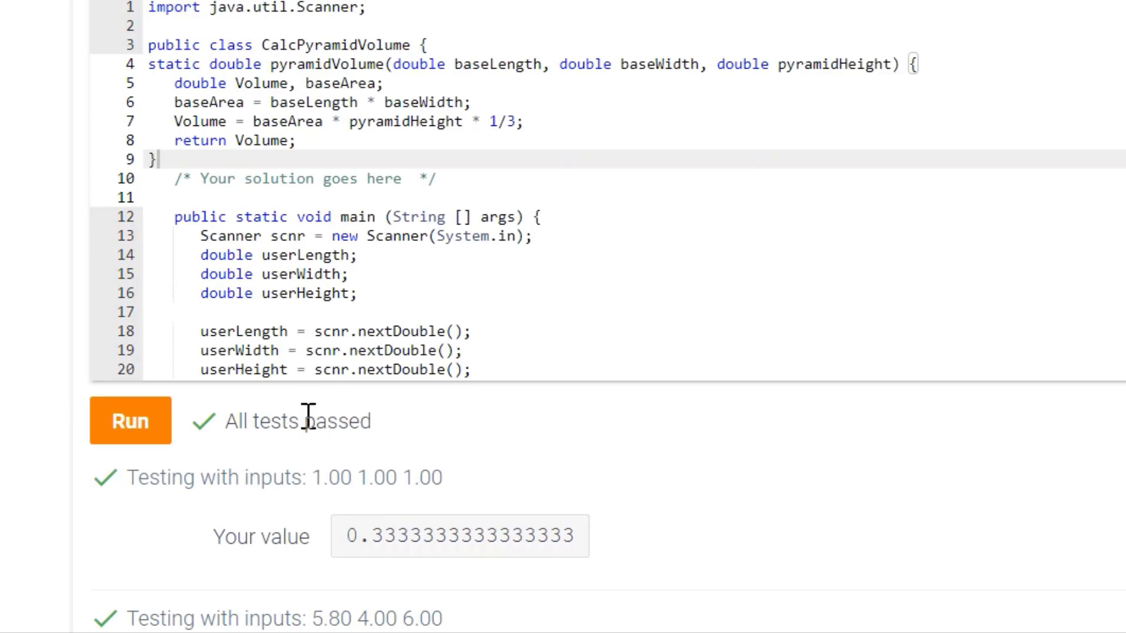
scroll("down", 3)
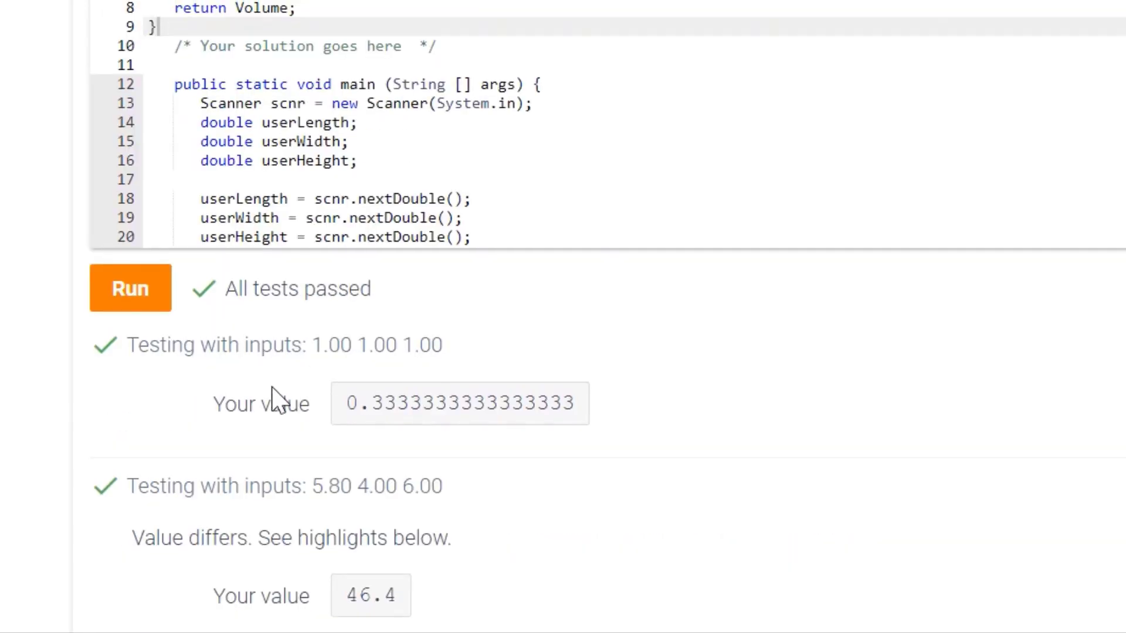
mouse_move(493, 449)
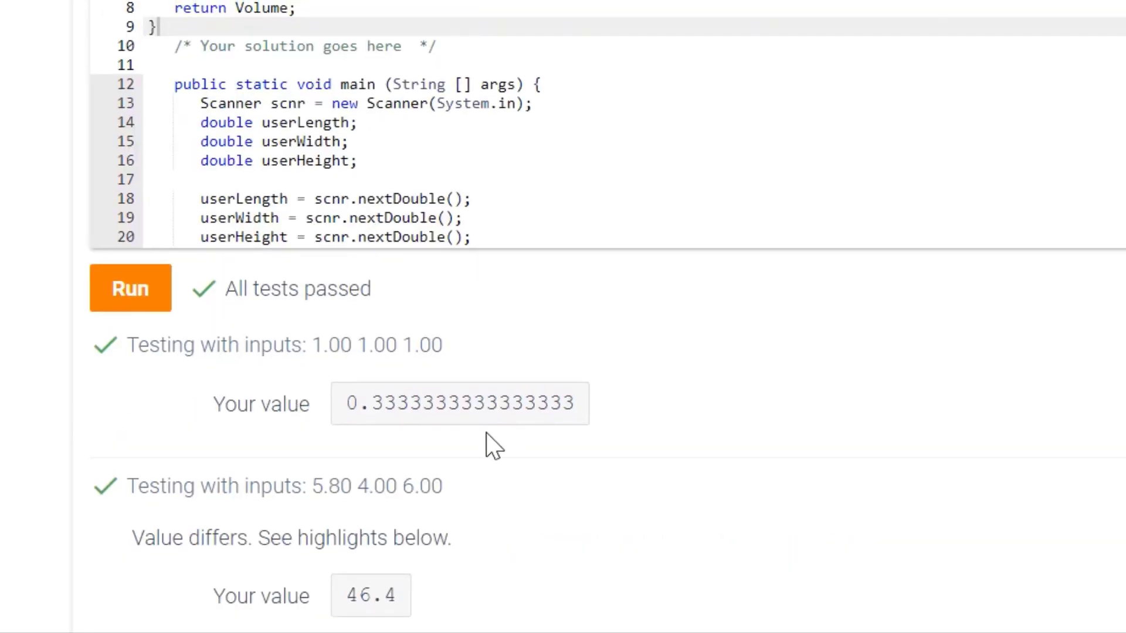